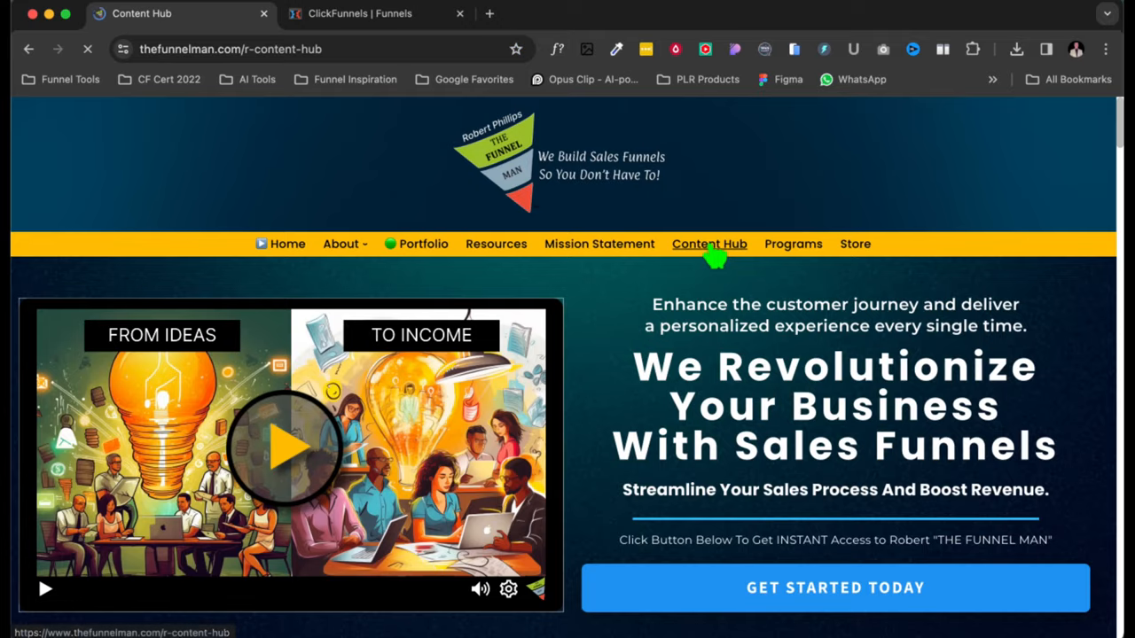
- Open thefunnelman.com's Content Hub page and scroll through its free content offers
click(710, 244)
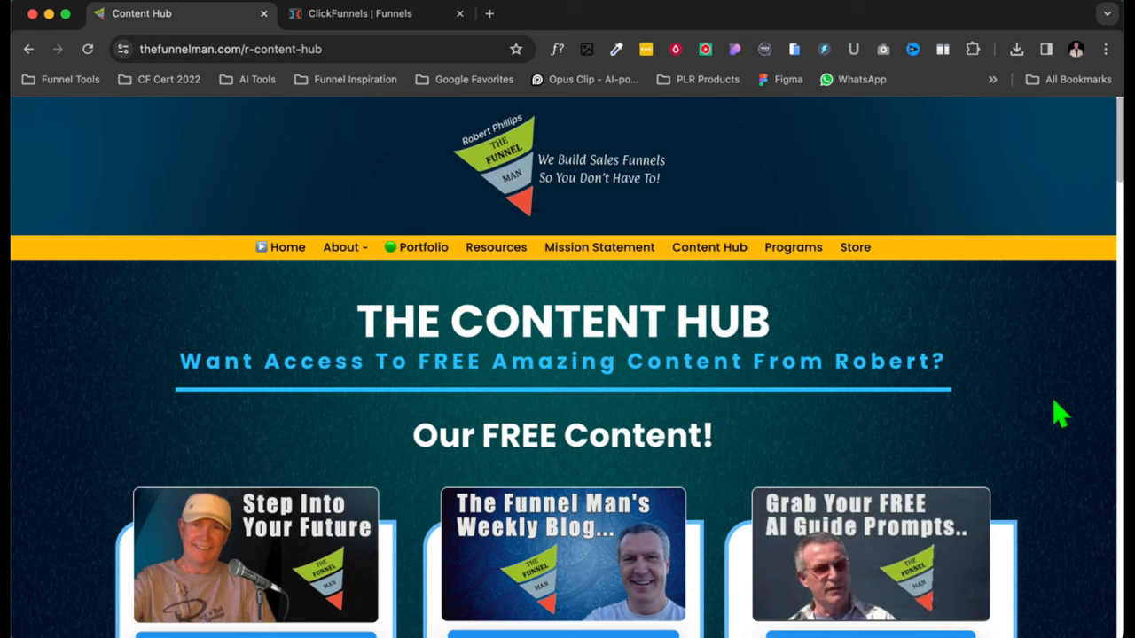
scroll(down, 3)
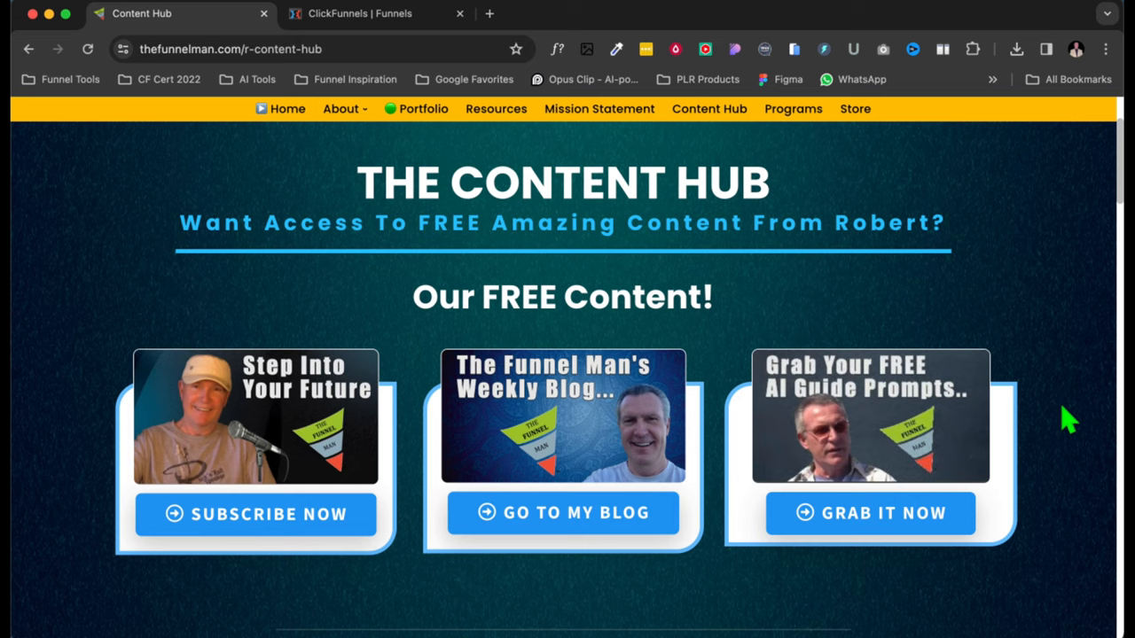
scroll(down, 3)
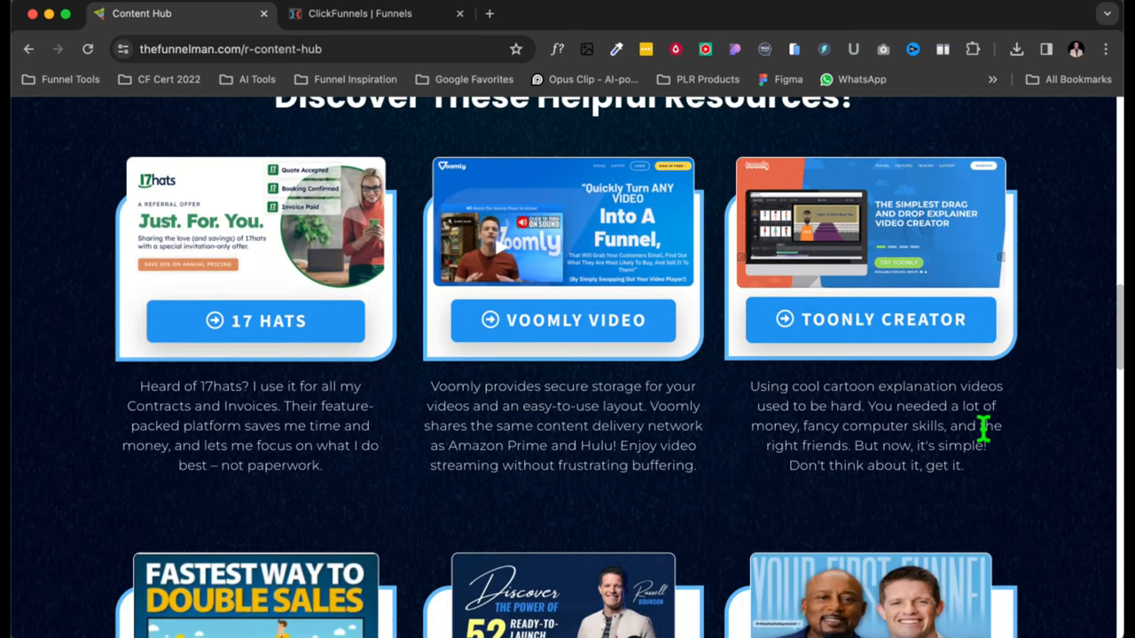
scroll(down, 3)
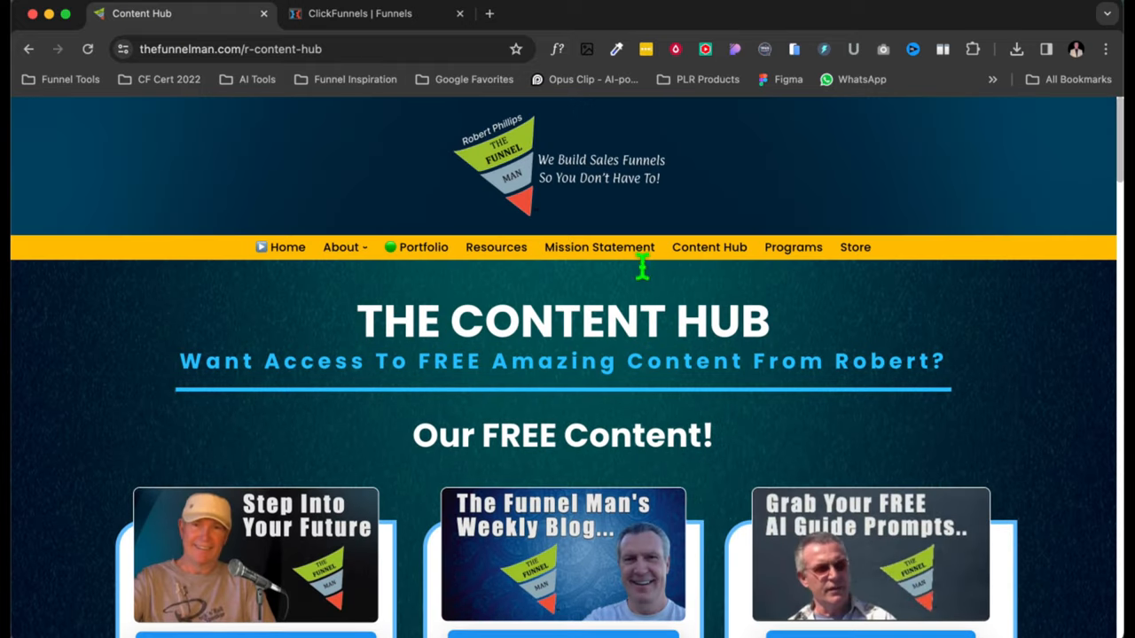
scroll(down, 3)
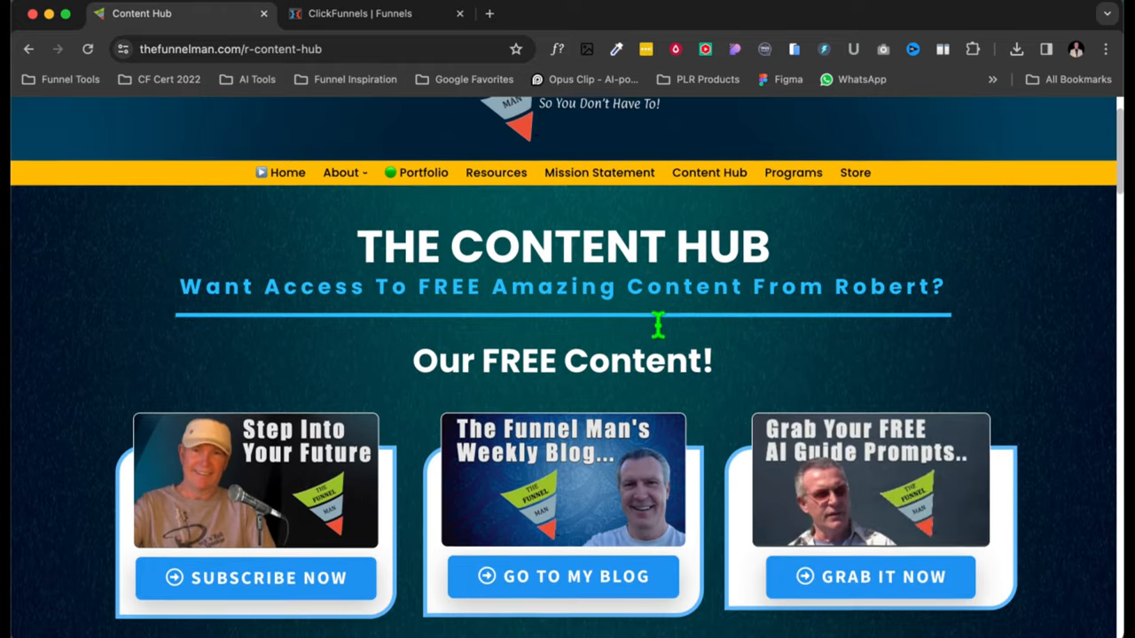
- Go to The Funnel Man's Blog and scroll to the 'What is a Sales Funnel' article and post list
click(562, 576)
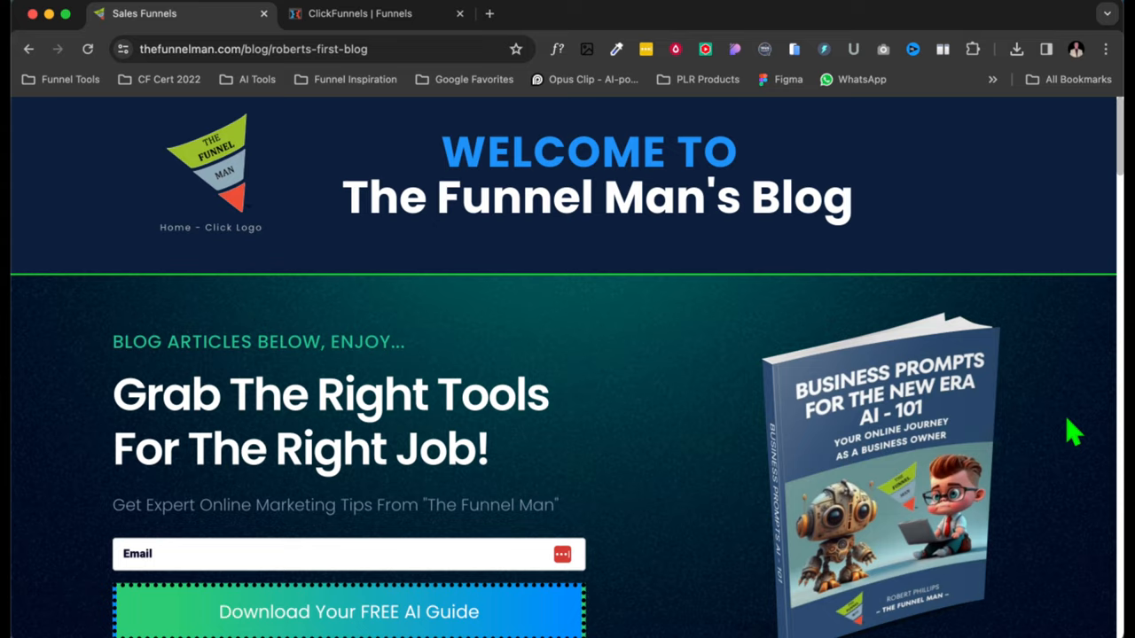
scroll(down, 3)
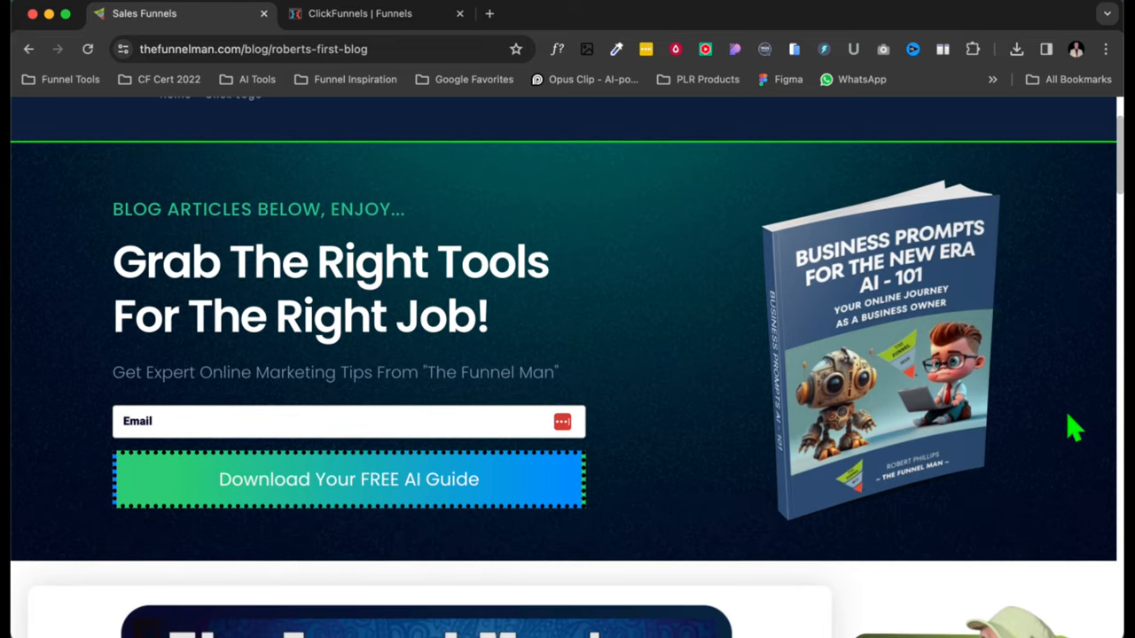
mouse_move(1006, 363)
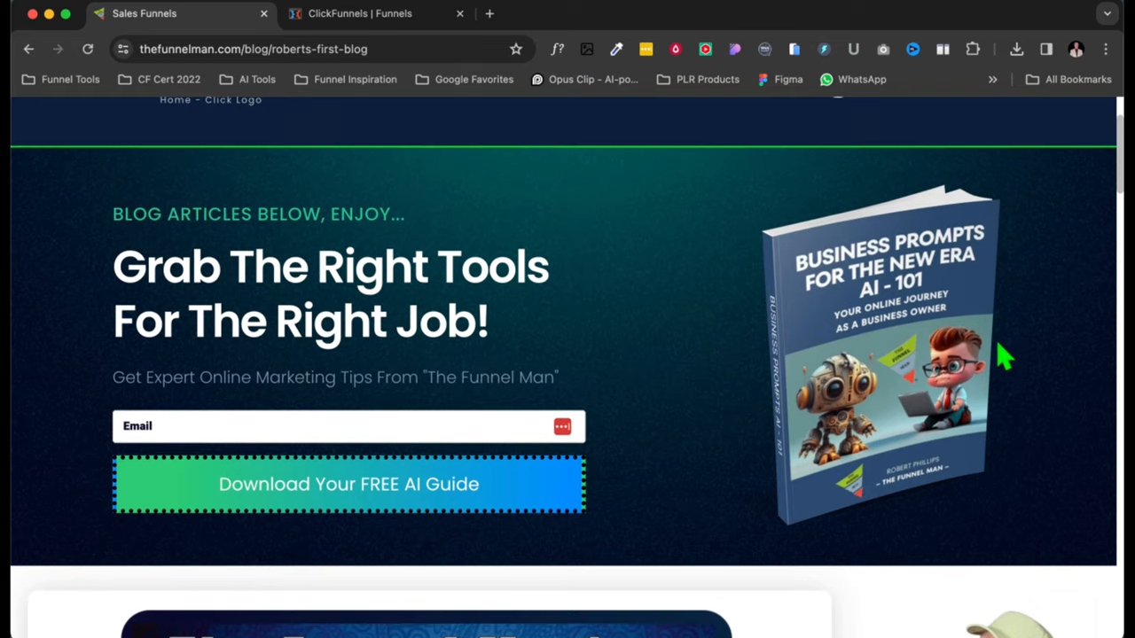
mouse_move(991, 383)
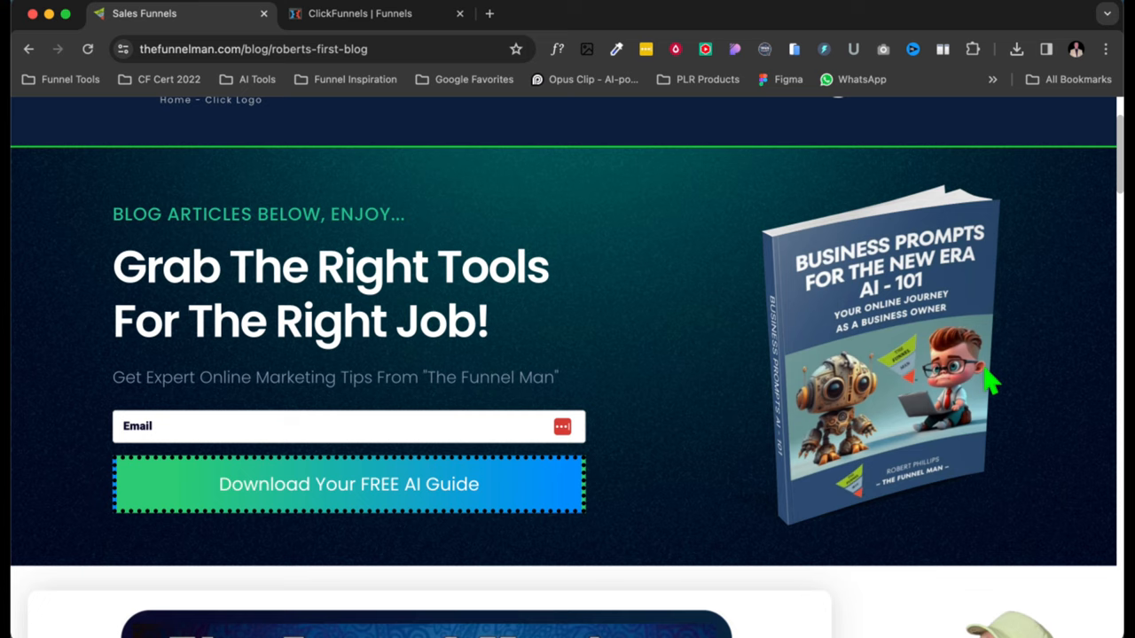
scroll(down, 3)
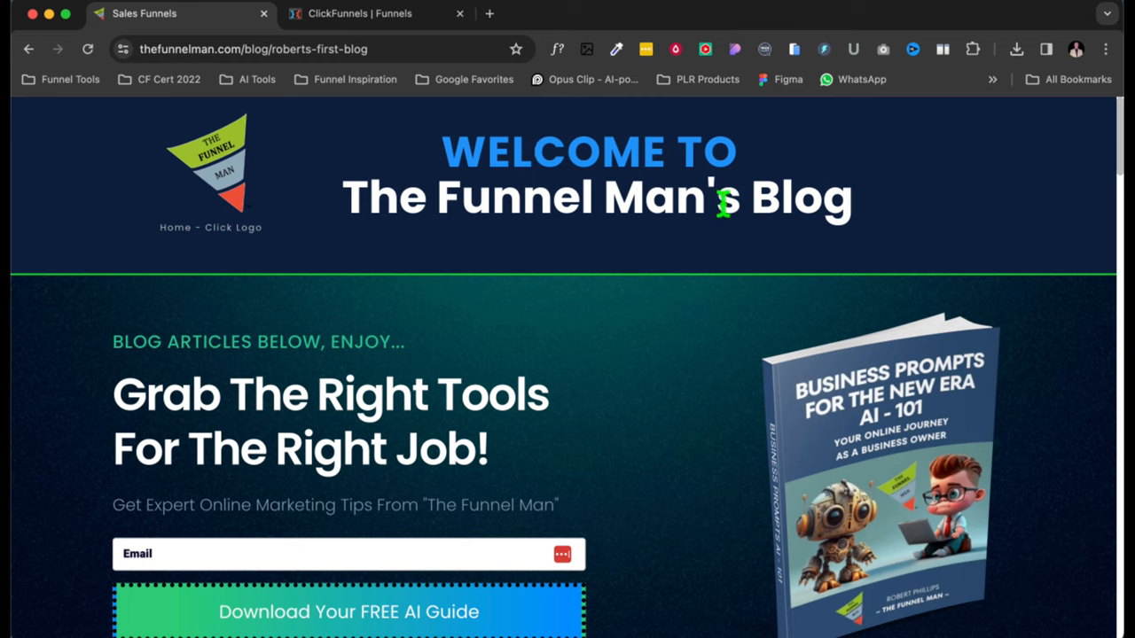
mouse_move(246, 161)
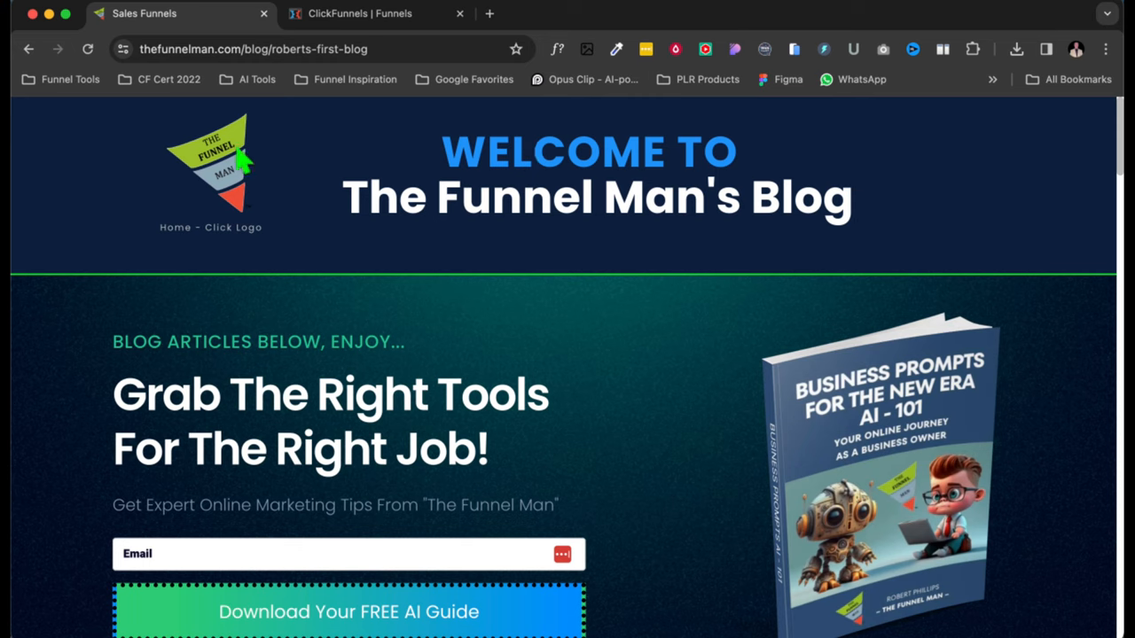
mouse_move(632, 184)
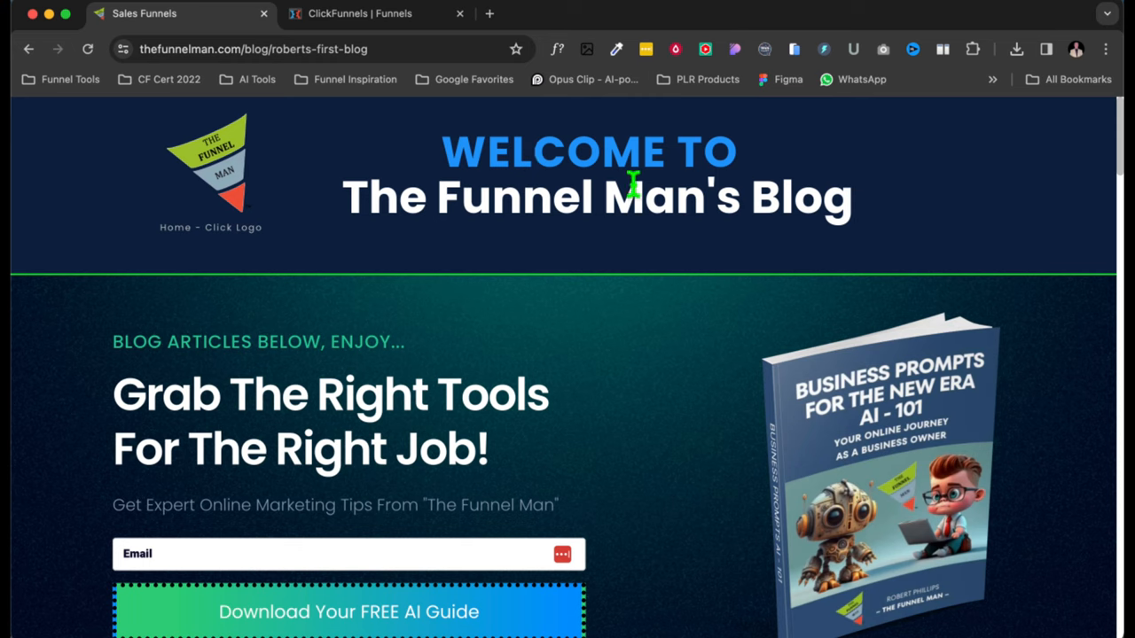
scroll(down, 3)
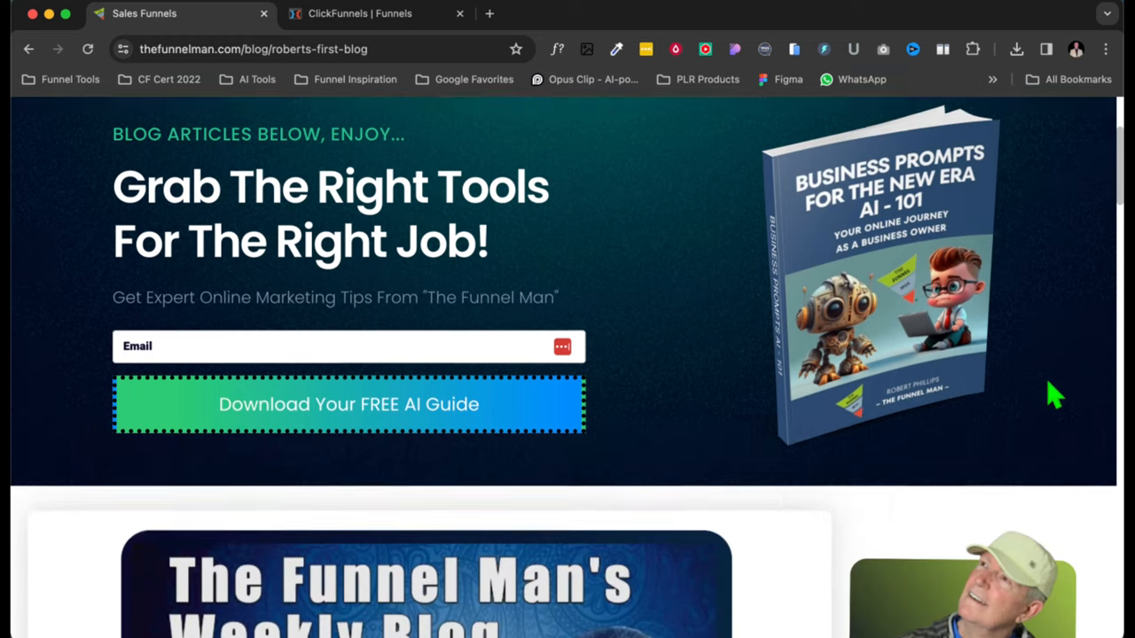
scroll(down, 3)
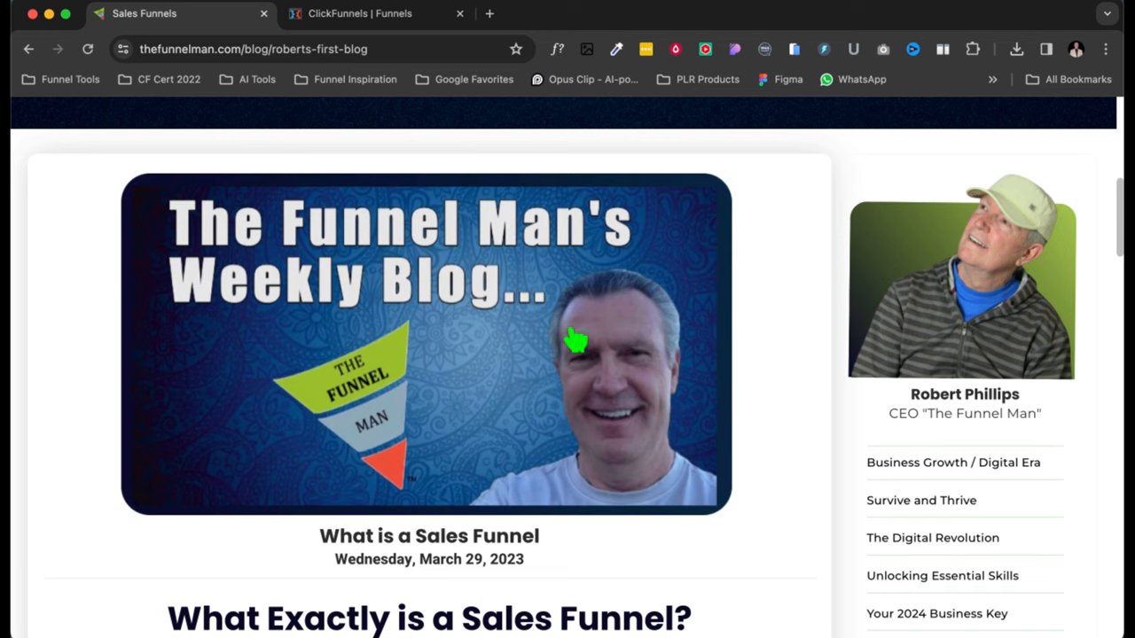
mouse_move(470, 559)
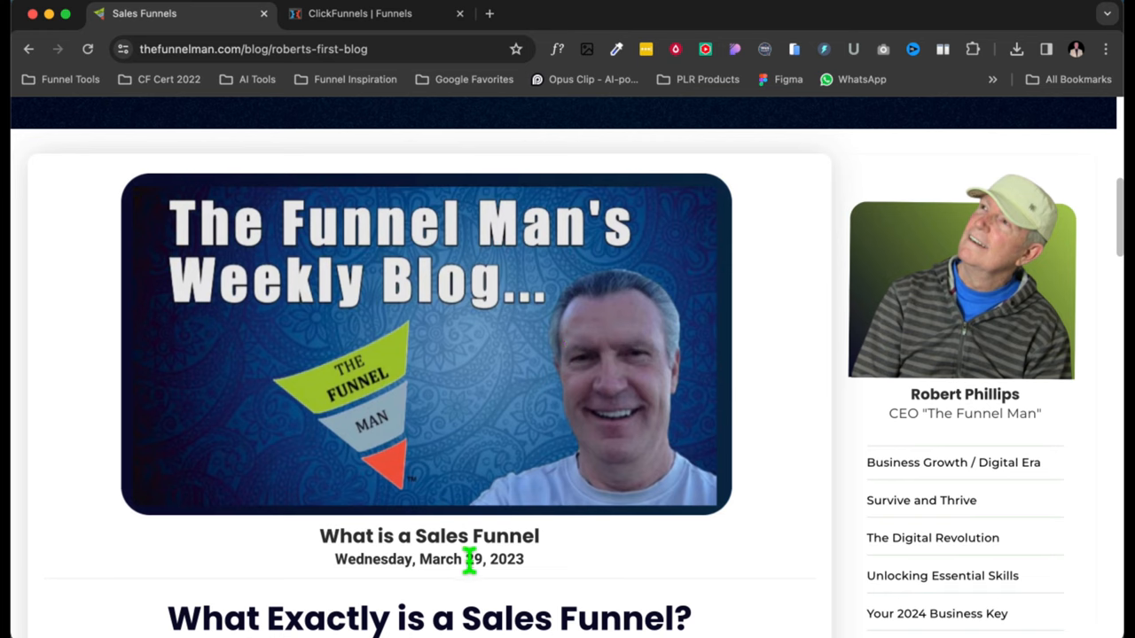
scroll(down, 3)
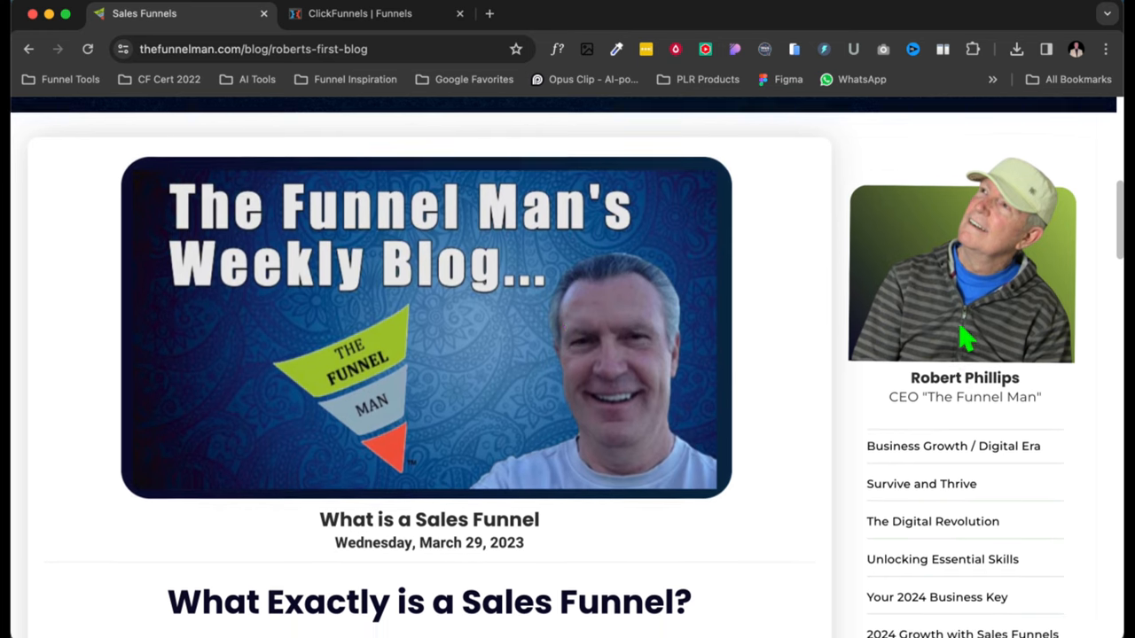
scroll(down, 3)
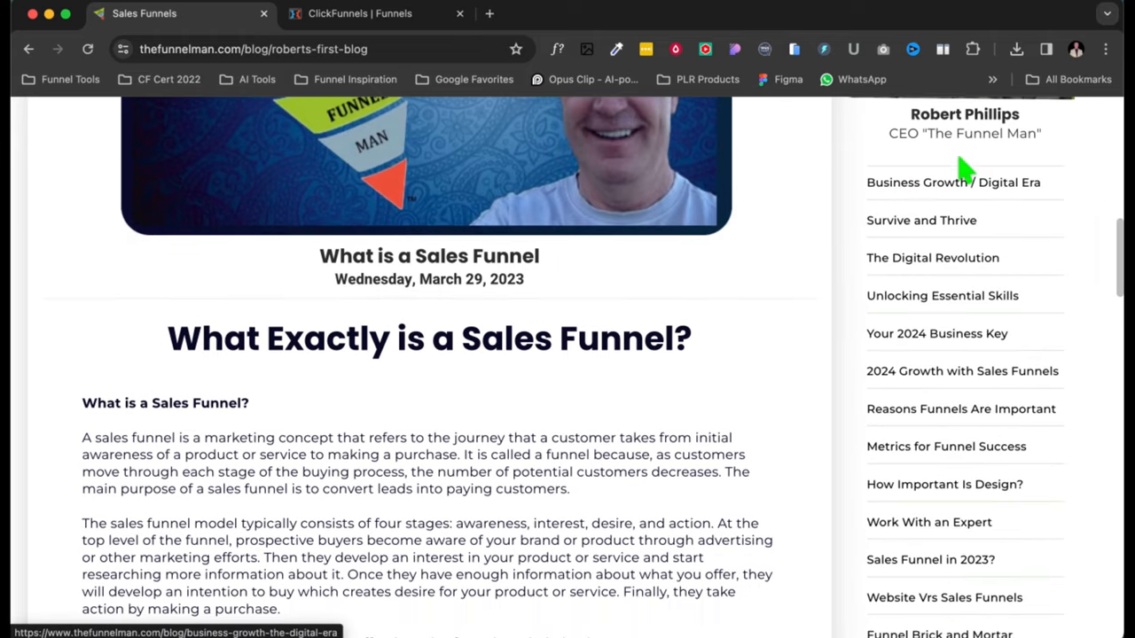
scroll(down, 3)
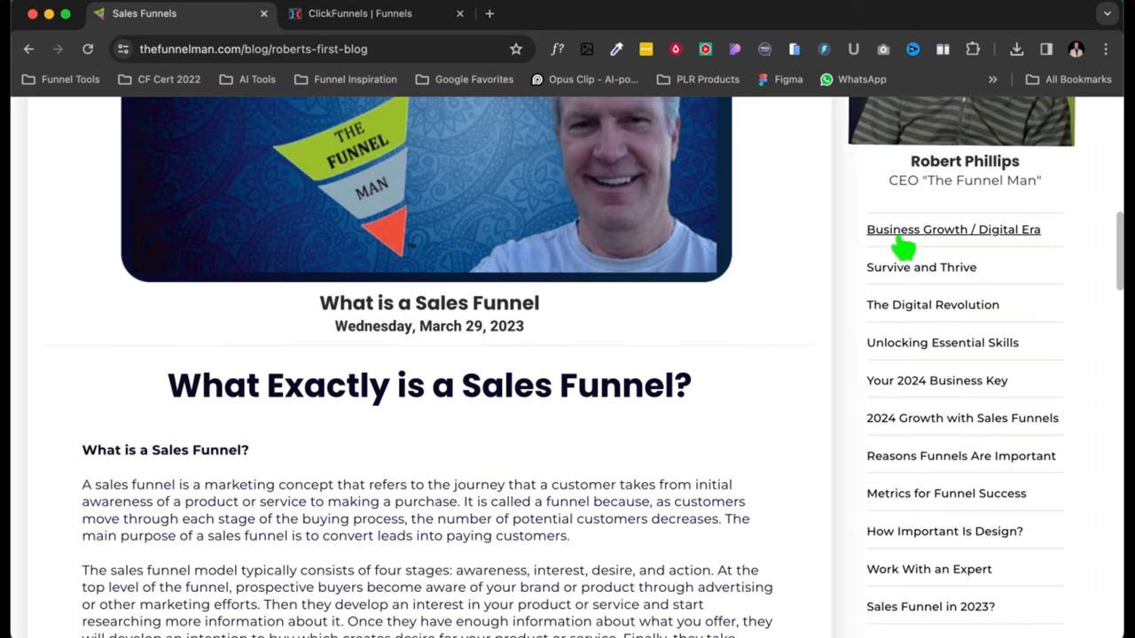
mouse_move(926, 239)
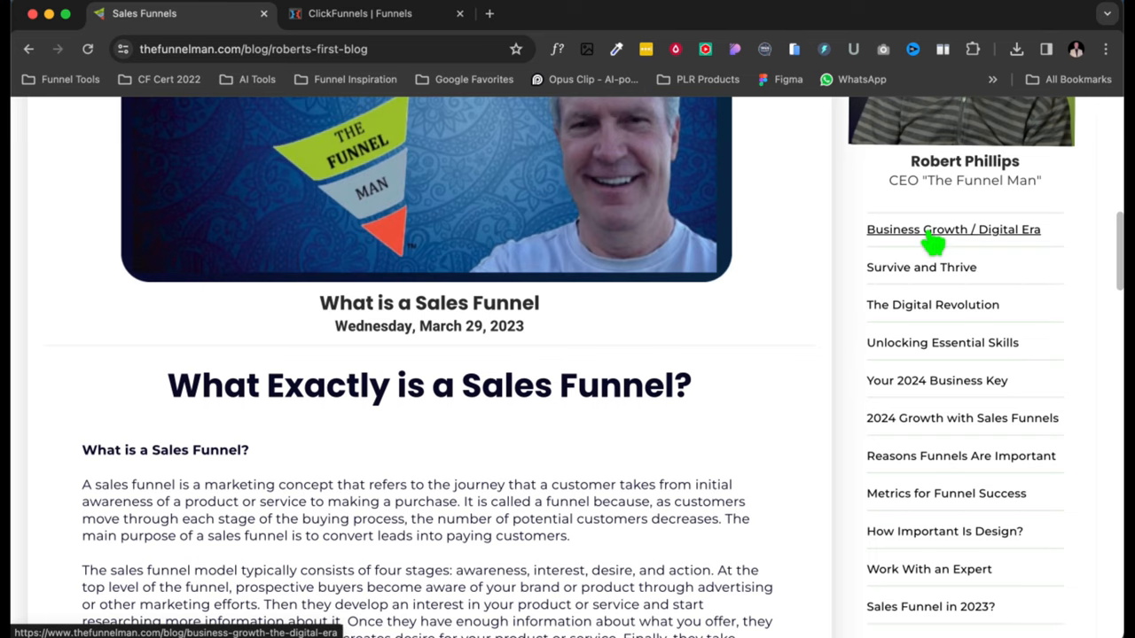
mouse_move(940, 240)
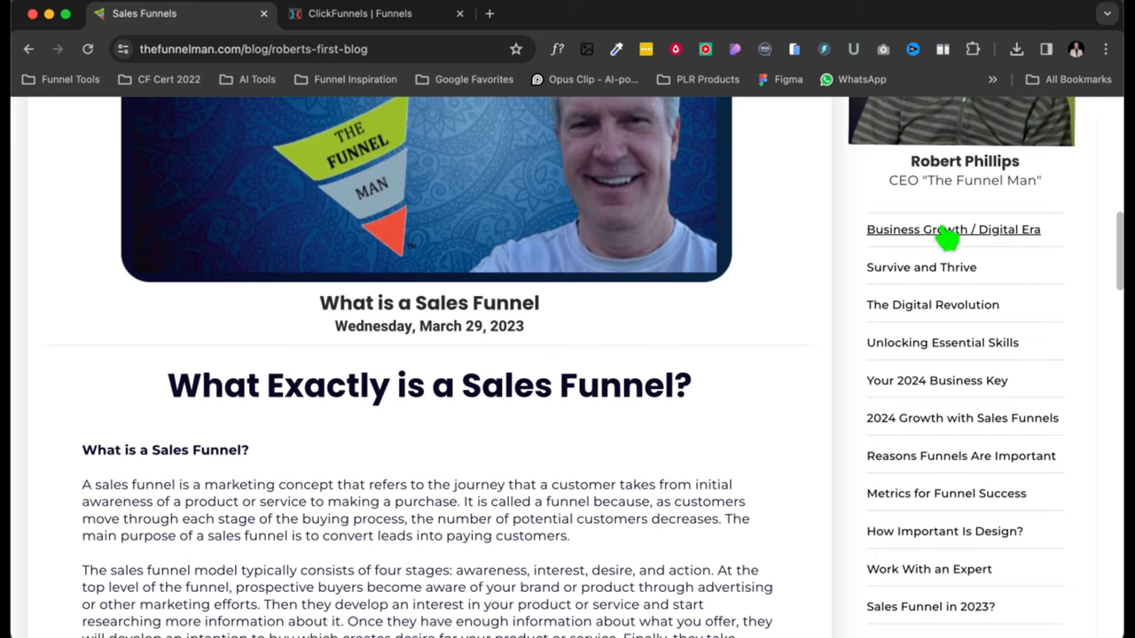
- Open the Business Growth / Digital Era article from the sidebar and scroll through it
click(952, 229)
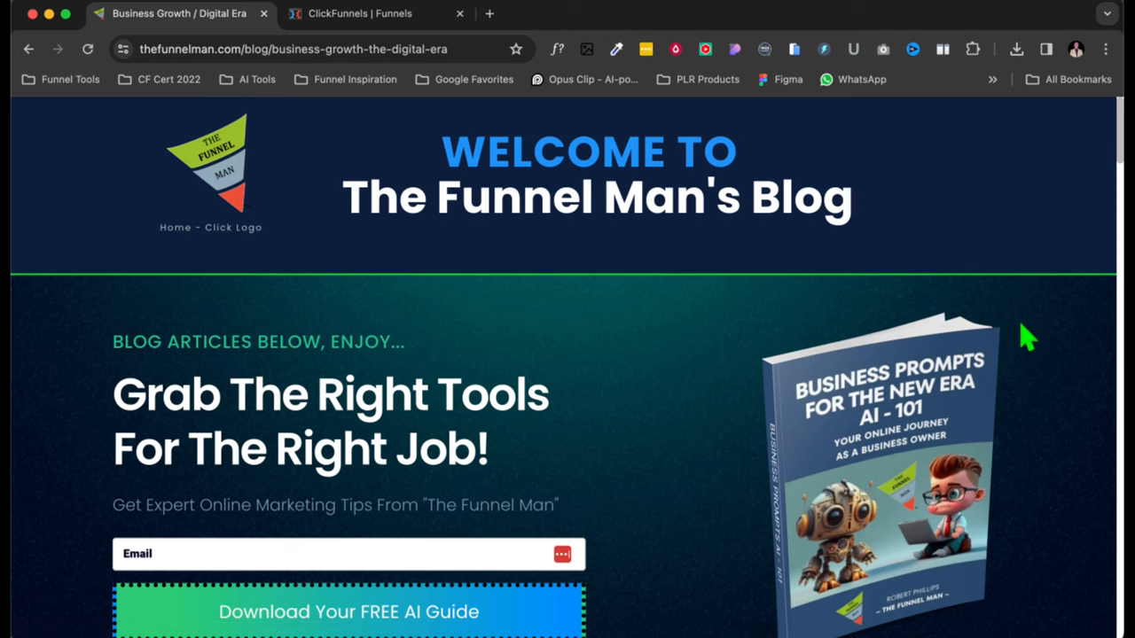
scroll(down, 3)
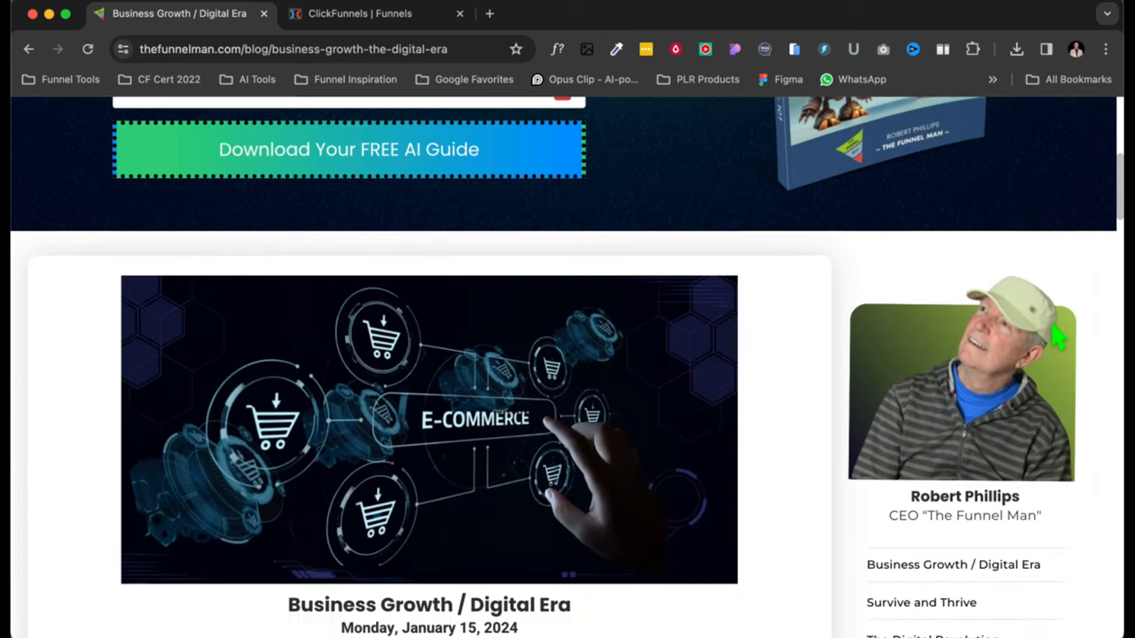
scroll(down, 3)
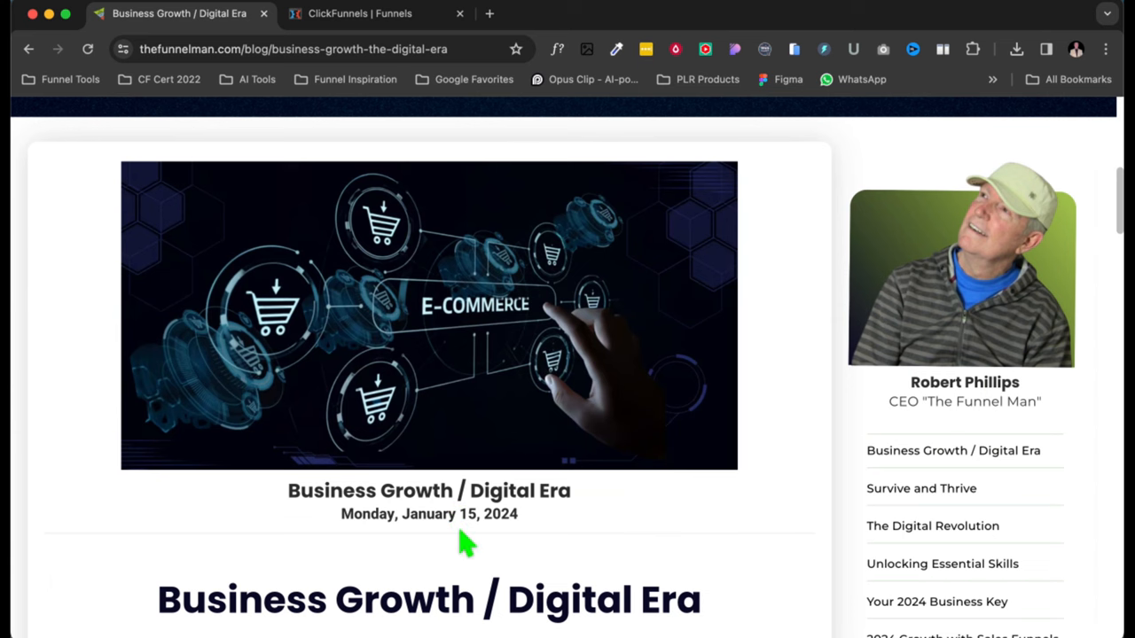
scroll(down, 3)
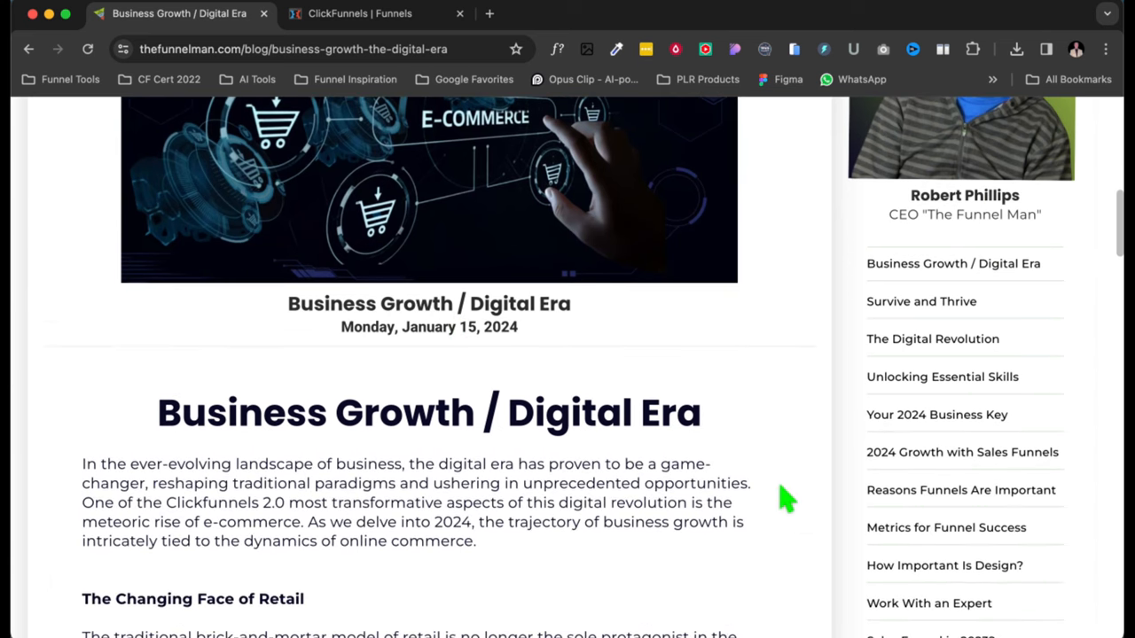
scroll(down, 3)
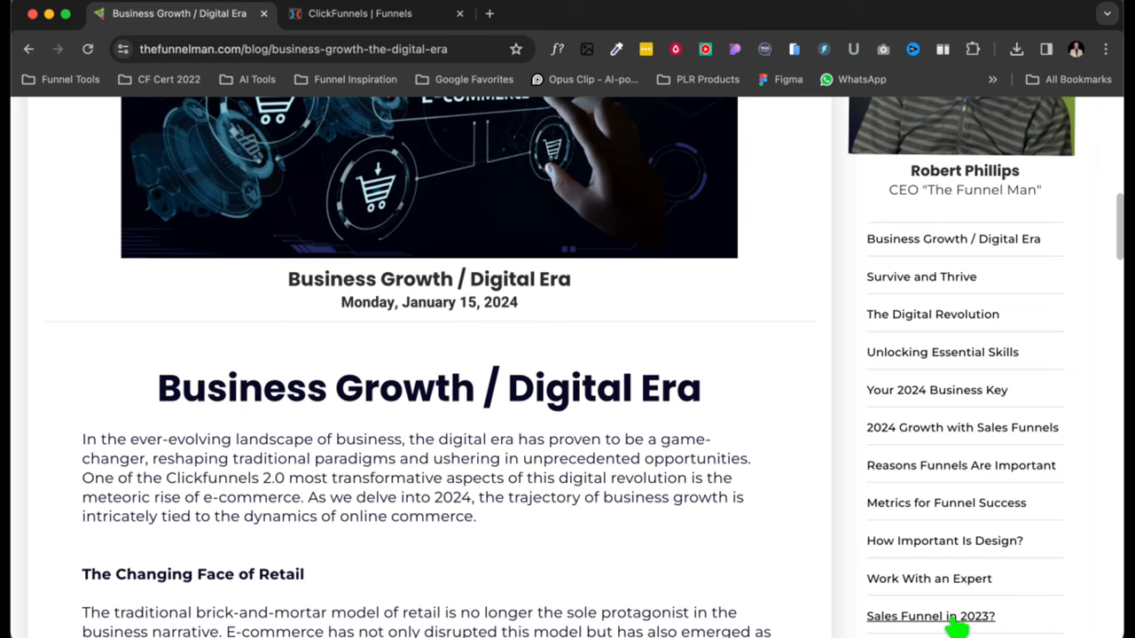
mouse_move(932, 314)
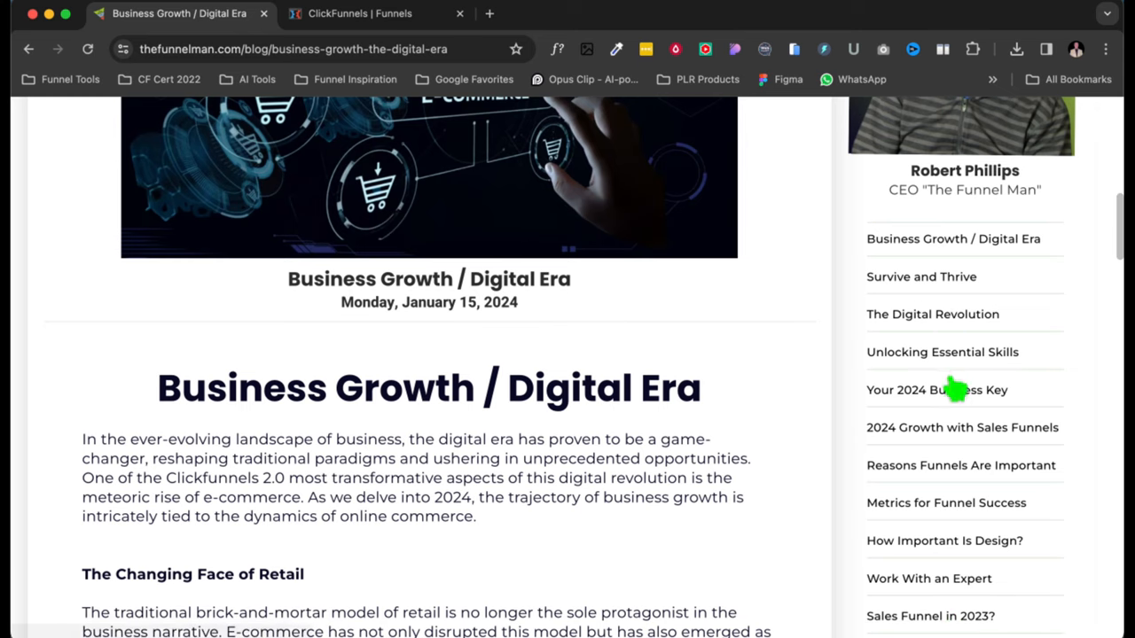
mouse_move(965, 502)
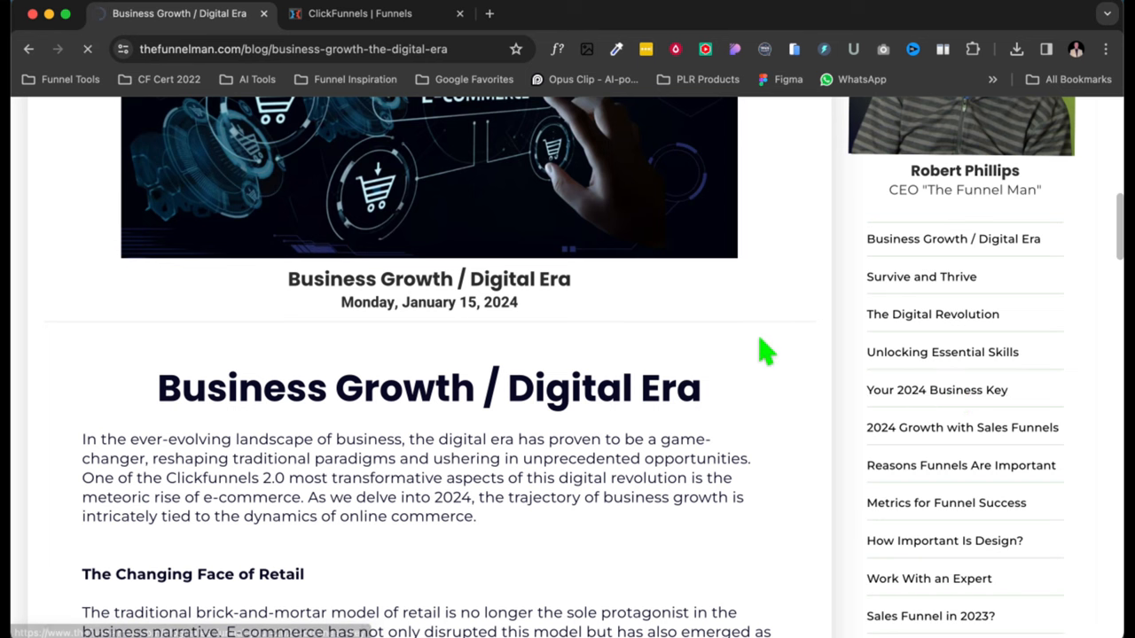
- Open the 'Your 2024 Business Key' article and scroll through it
click(936, 390)
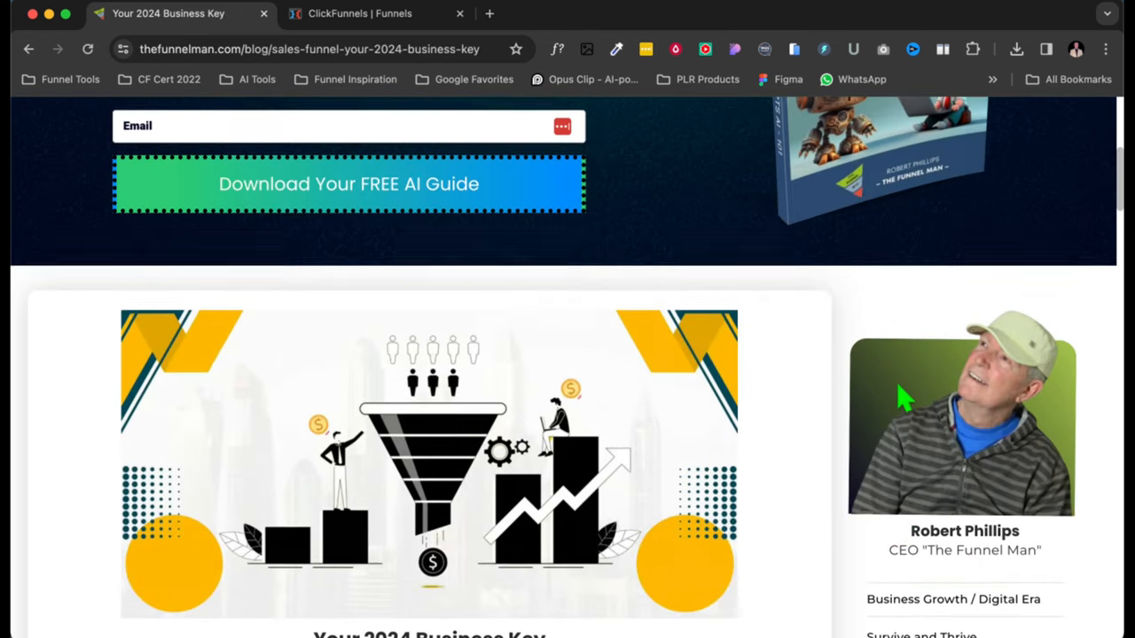
scroll(down, 3)
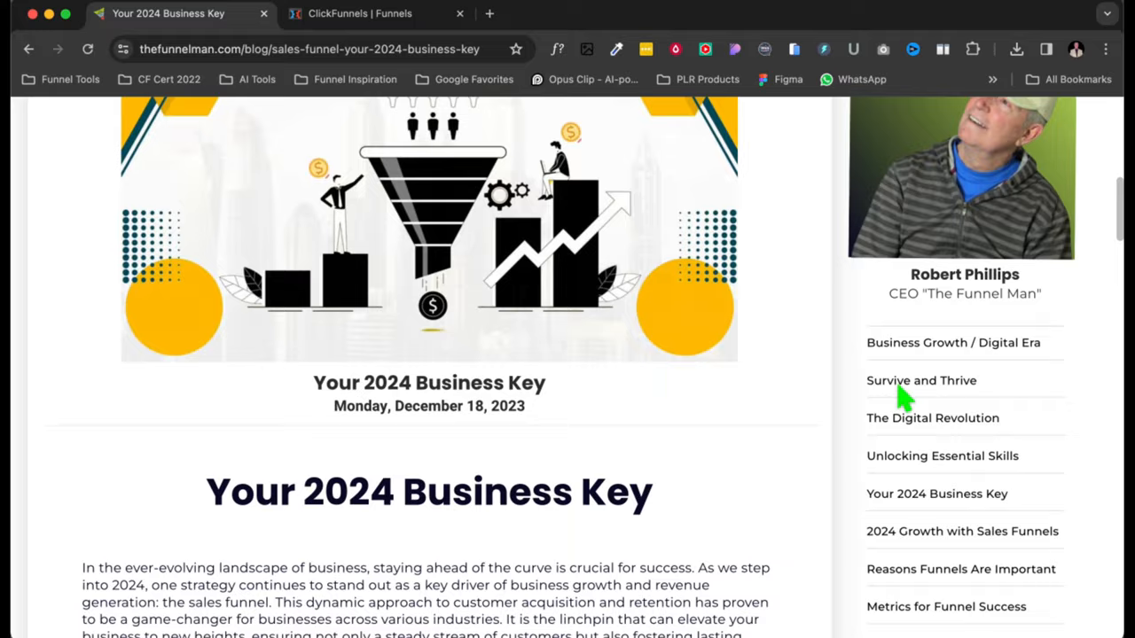
scroll(down, 3)
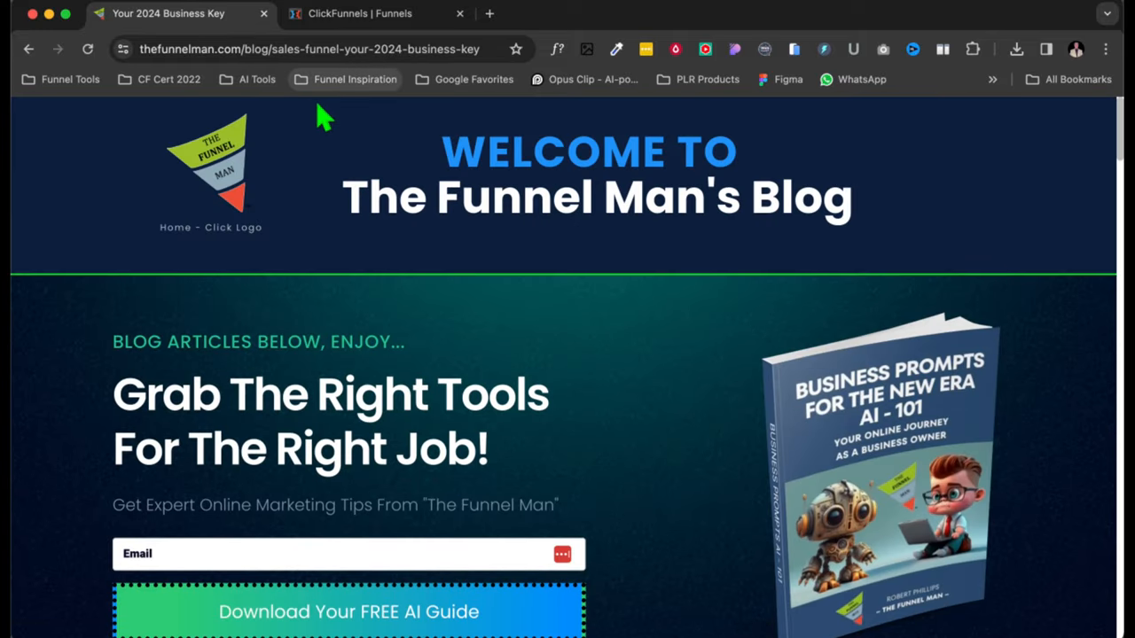
- Switch to the ClickFunnels tab showing The Funnel Man site's Funnels list
click(359, 13)
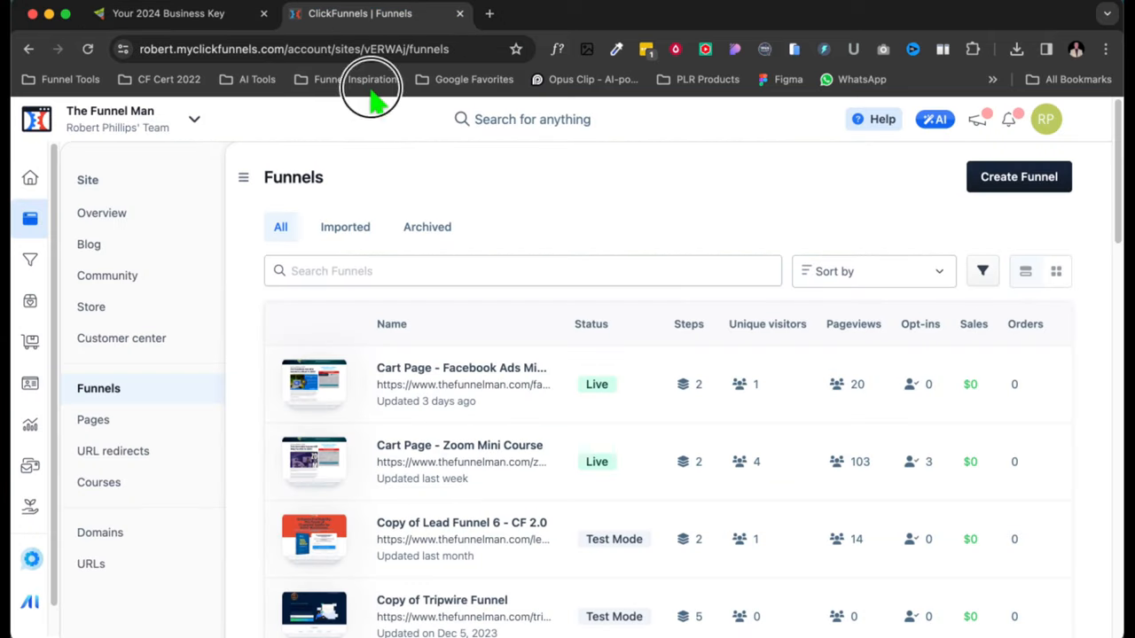
mouse_move(953, 49)
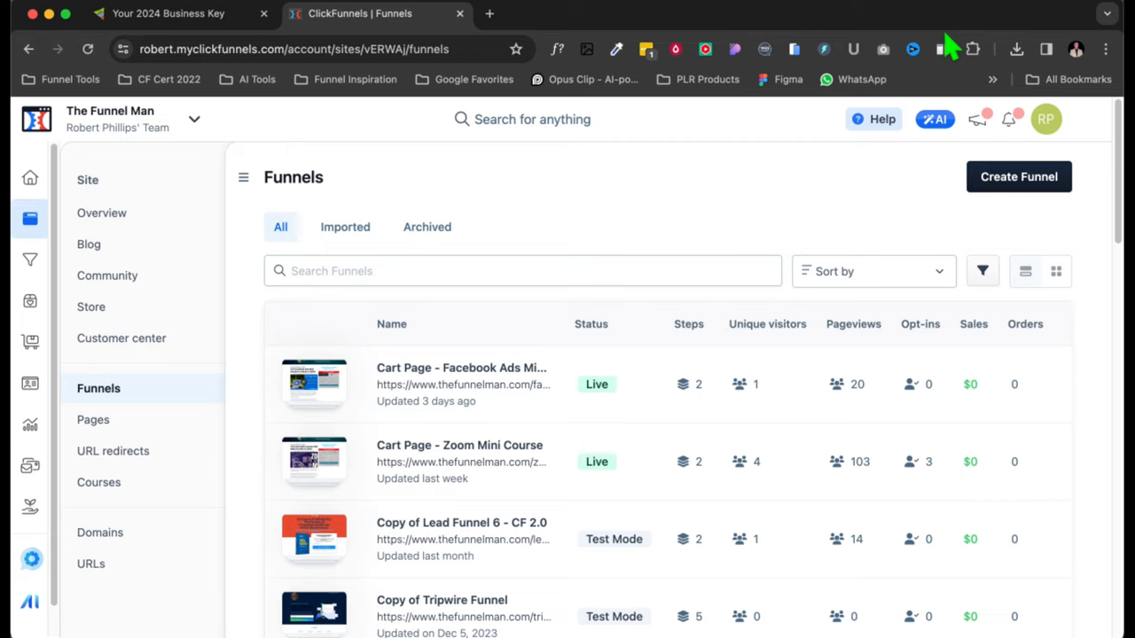
mouse_move(950, 46)
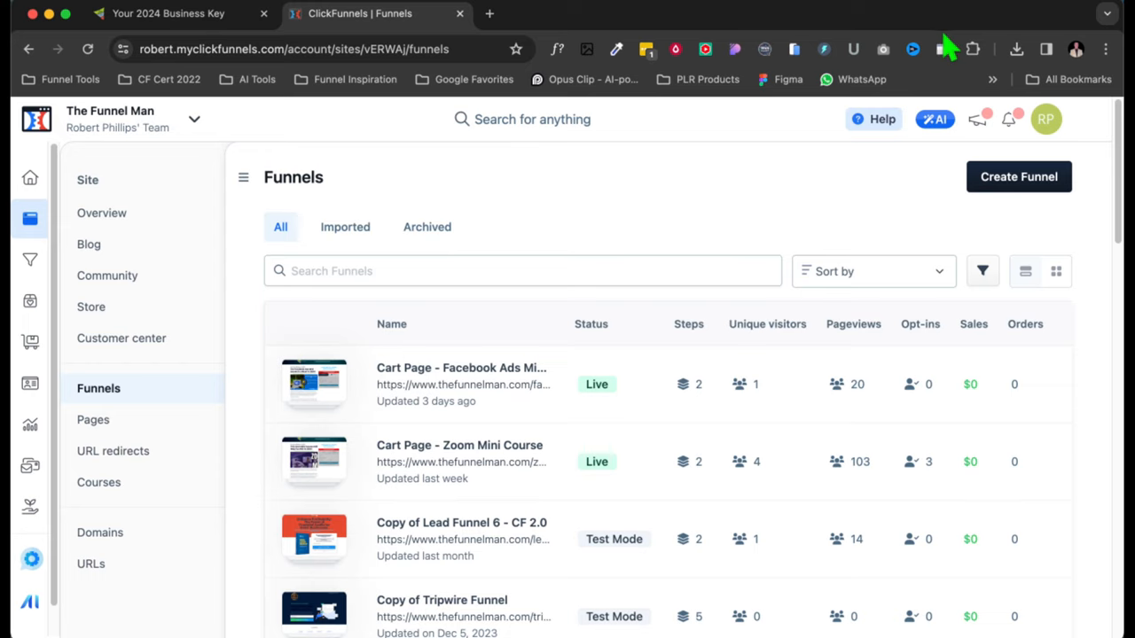
mouse_move(523, 231)
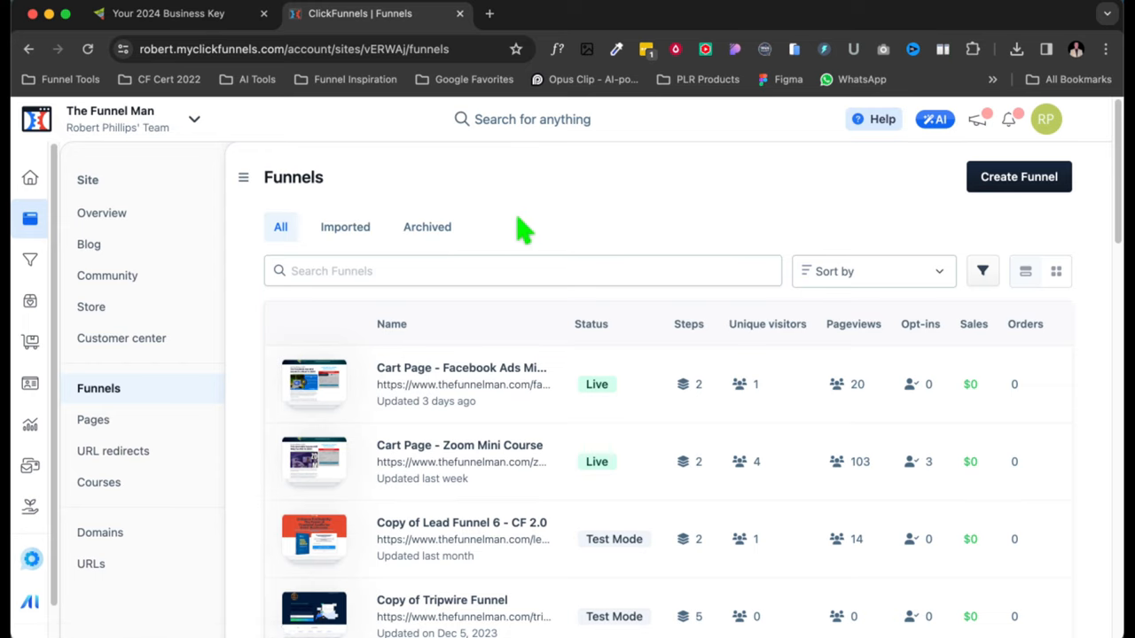
mouse_move(93, 257)
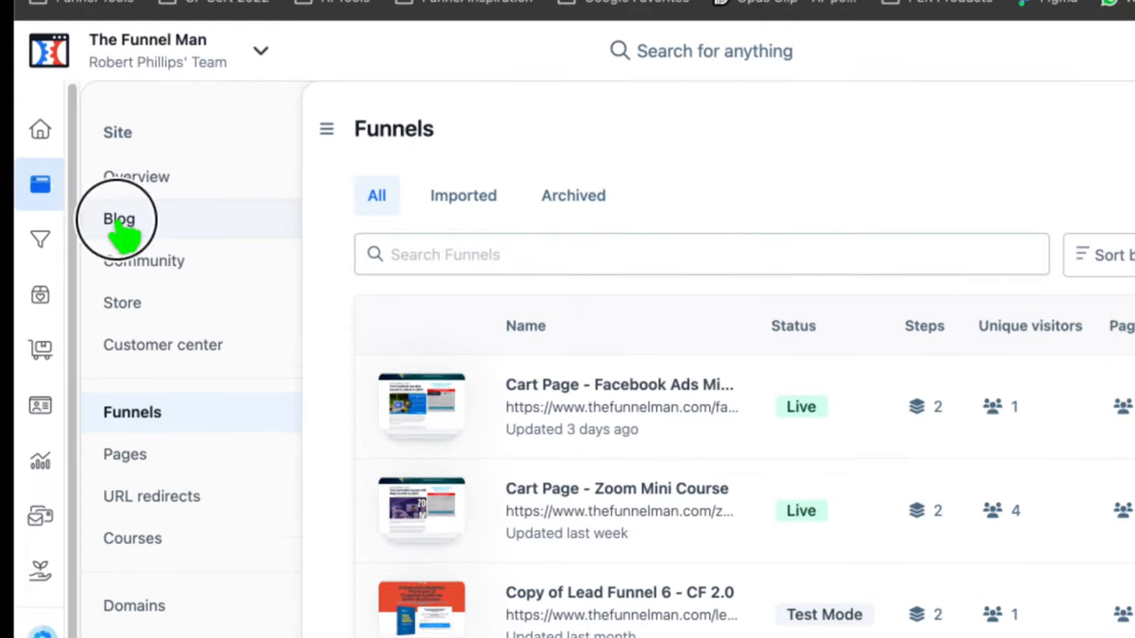
- Open the Primary Blog's posts list from the Site sidebar
click(118, 219)
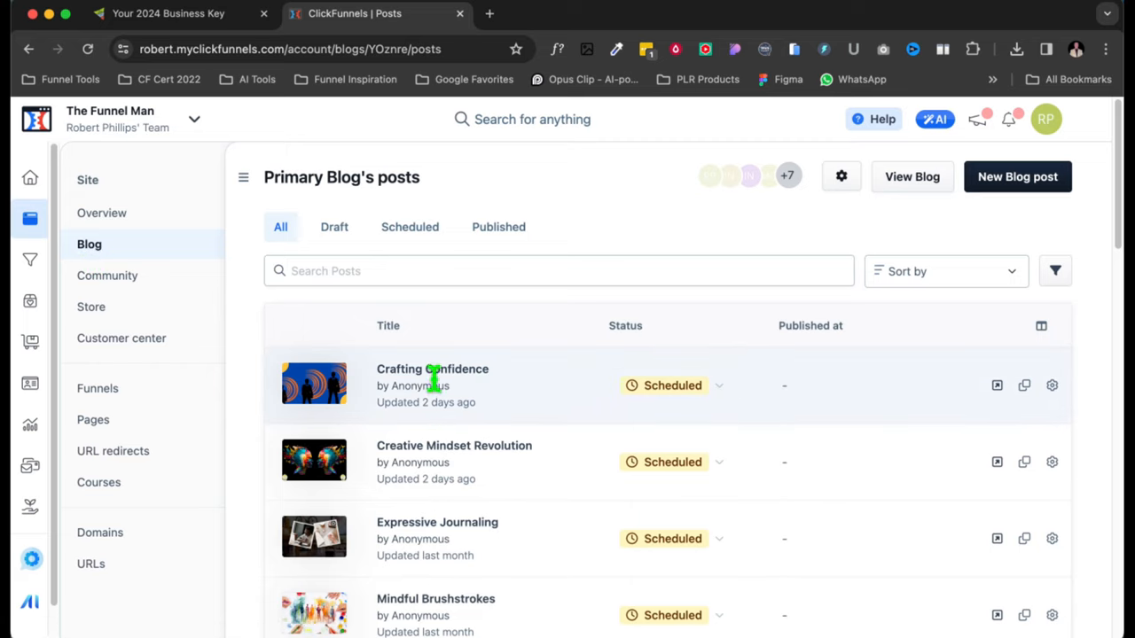
mouse_move(922, 424)
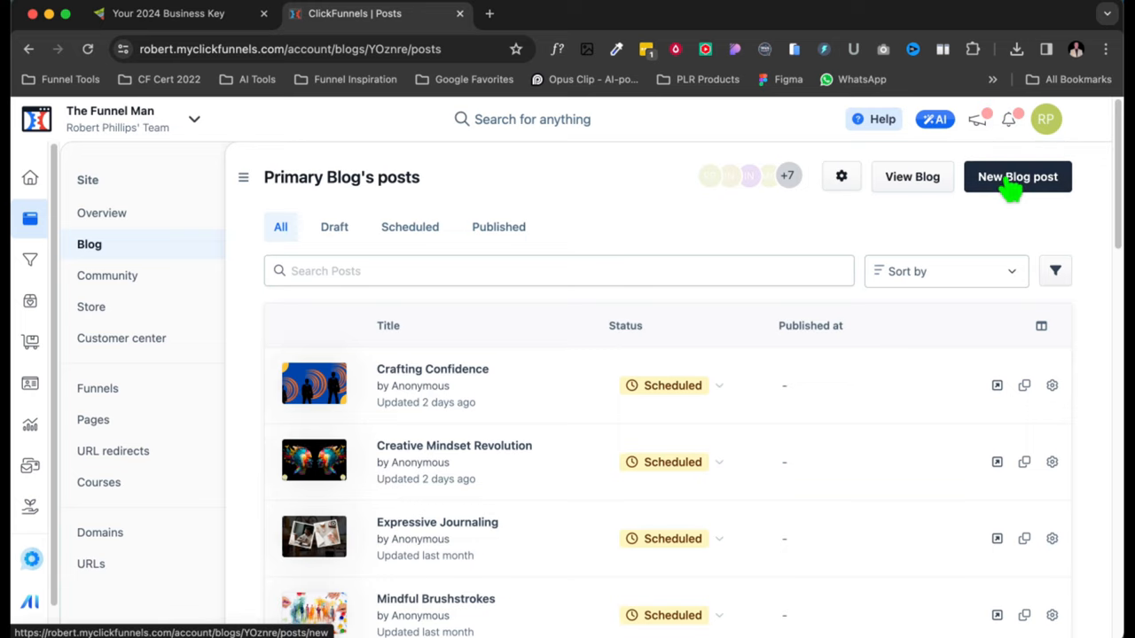
mouse_move(91, 263)
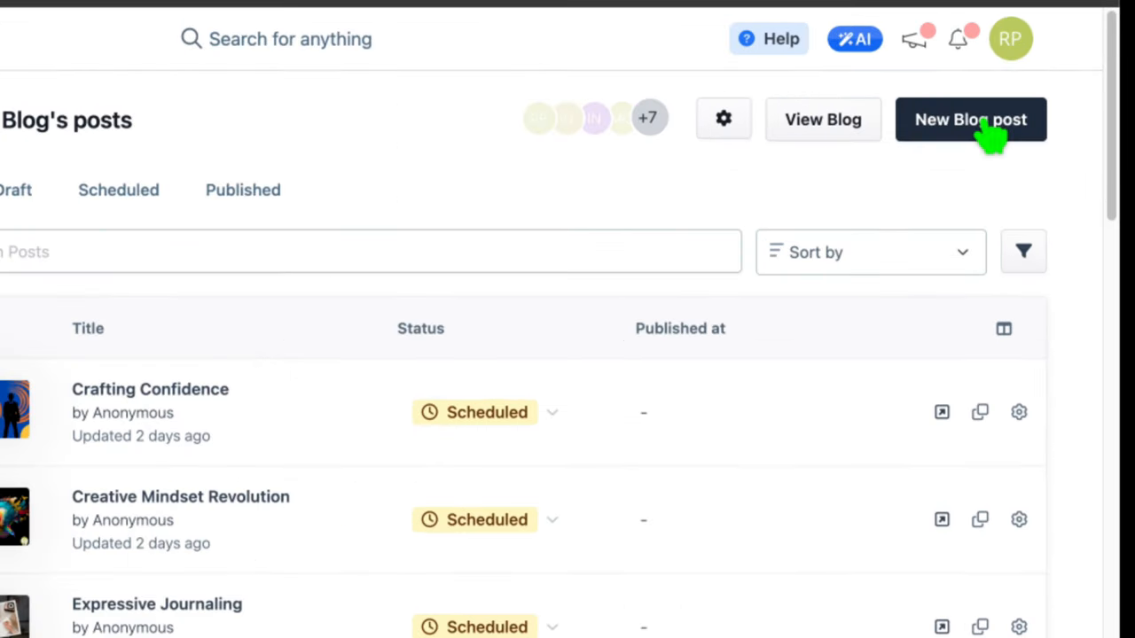
- Create a new blog post titled 'Creative Mindset Revolution'
click(970, 119)
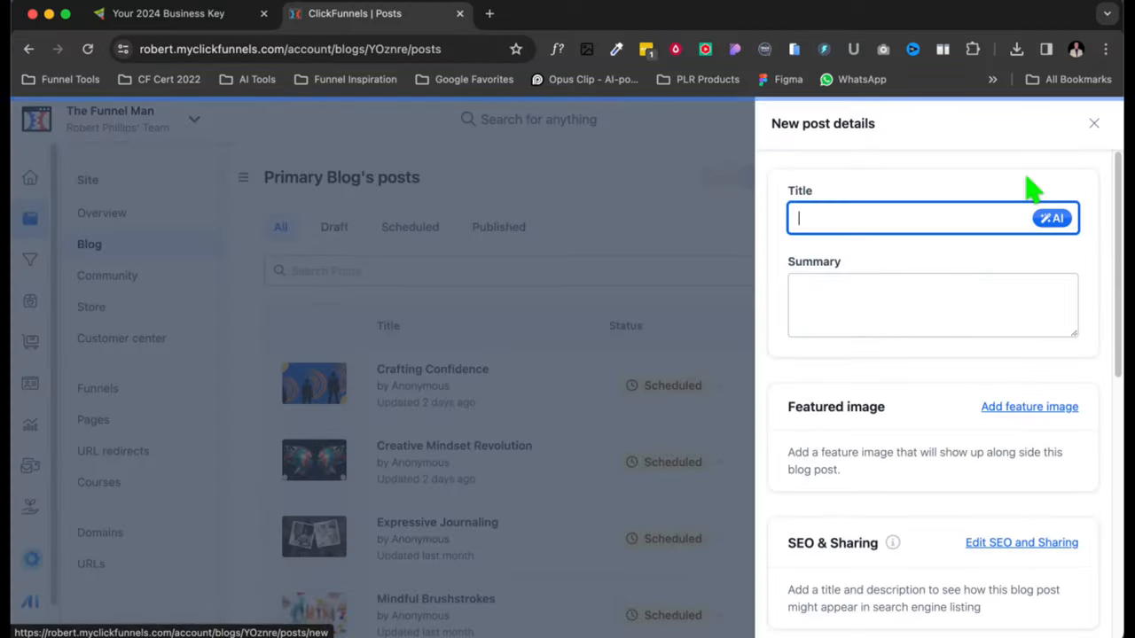
click(904, 218)
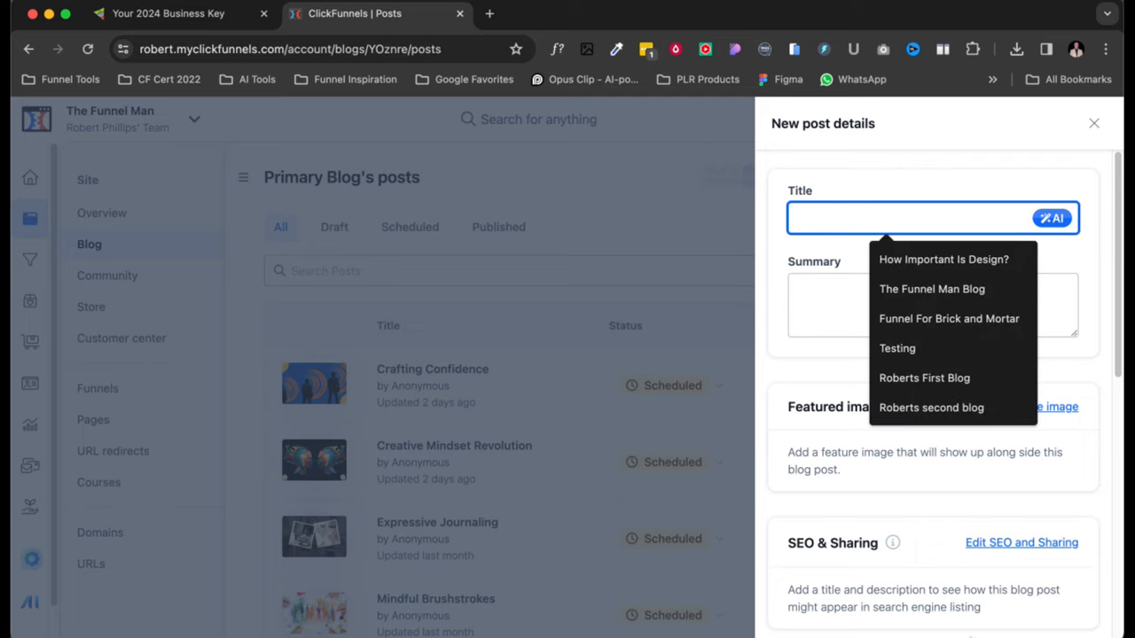
mouse_move(965, 451)
text(Creative Mindset Revolution)
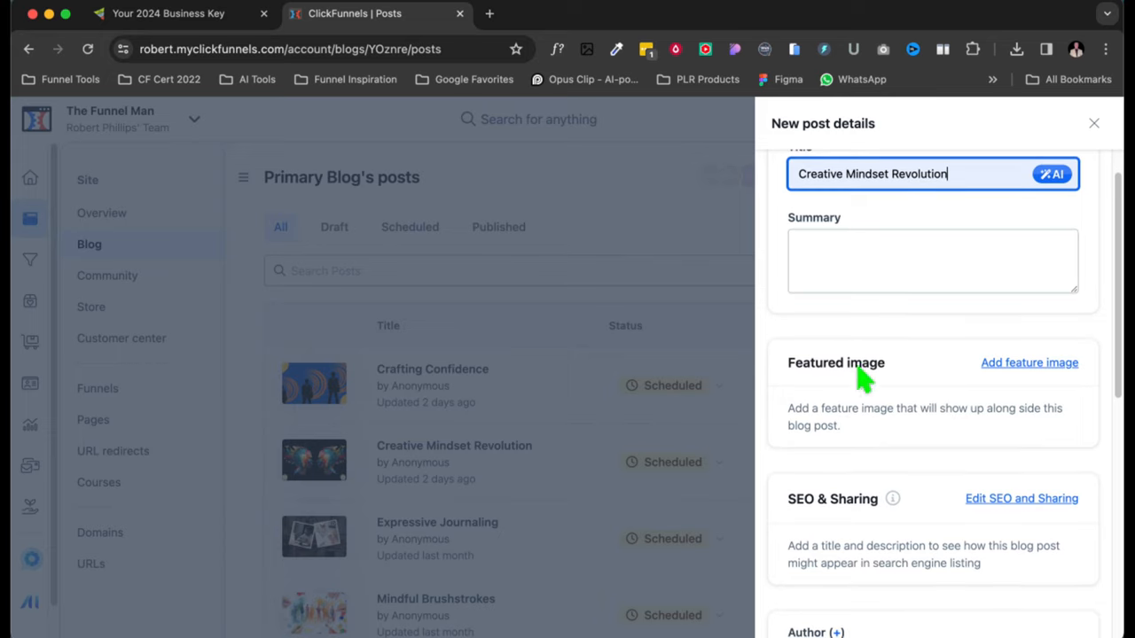
mouse_move(855, 363)
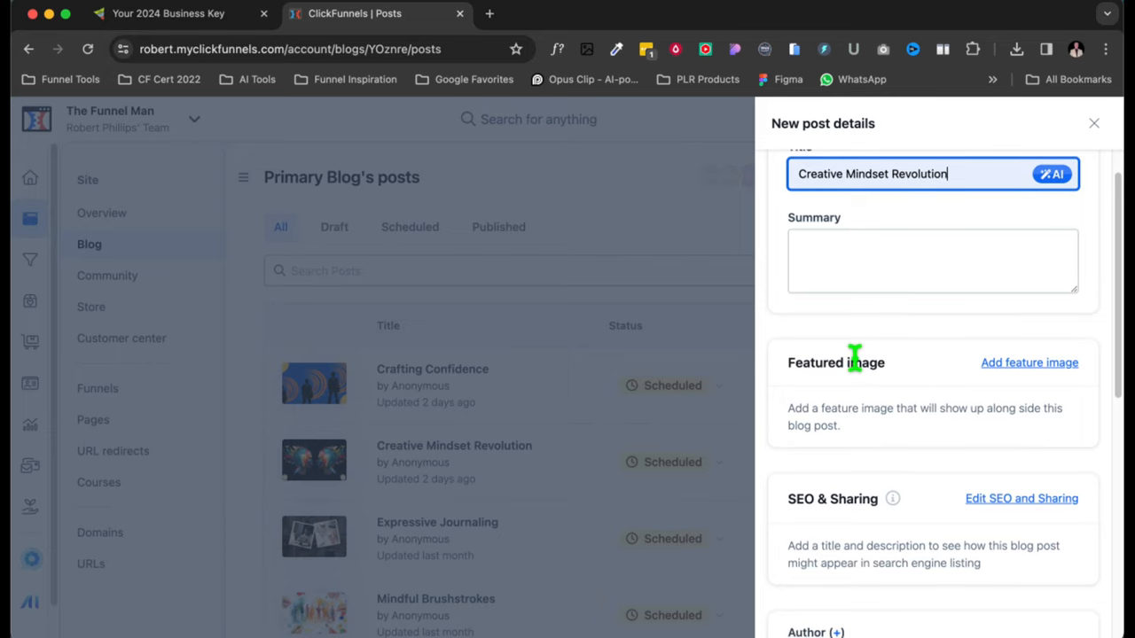
scroll(down, 3)
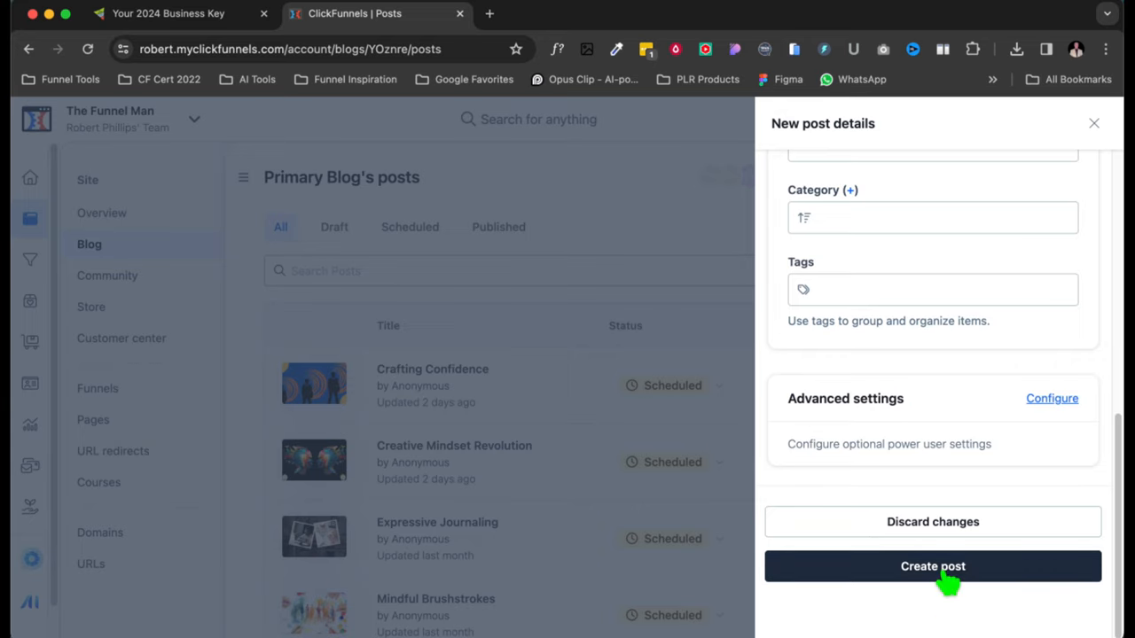
click(932, 565)
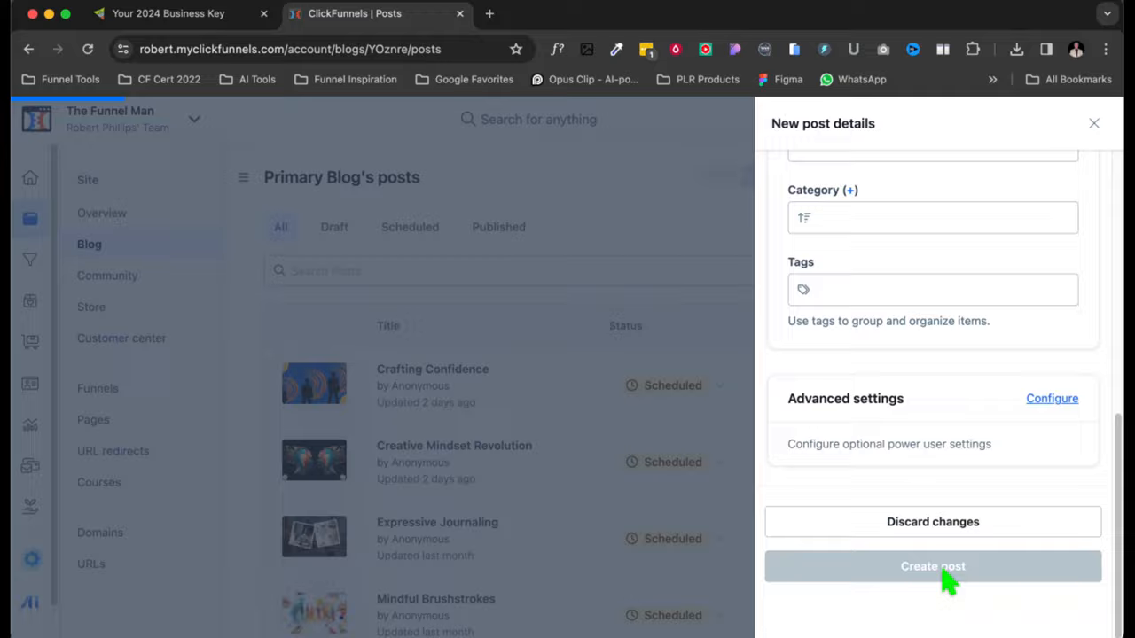
click(932, 567)
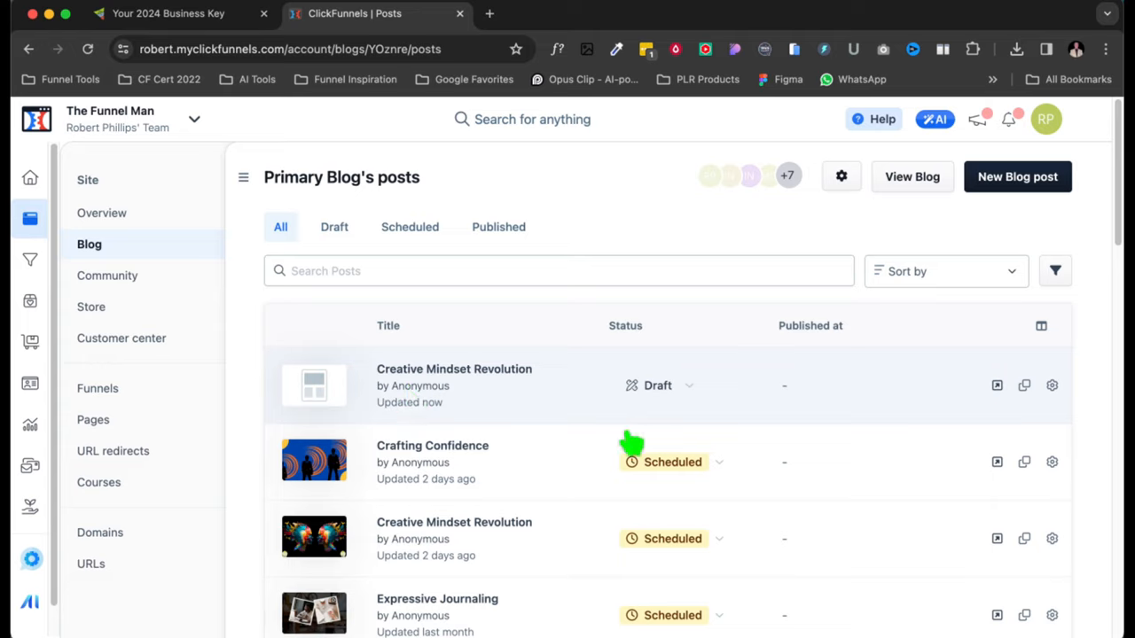
mouse_move(454, 383)
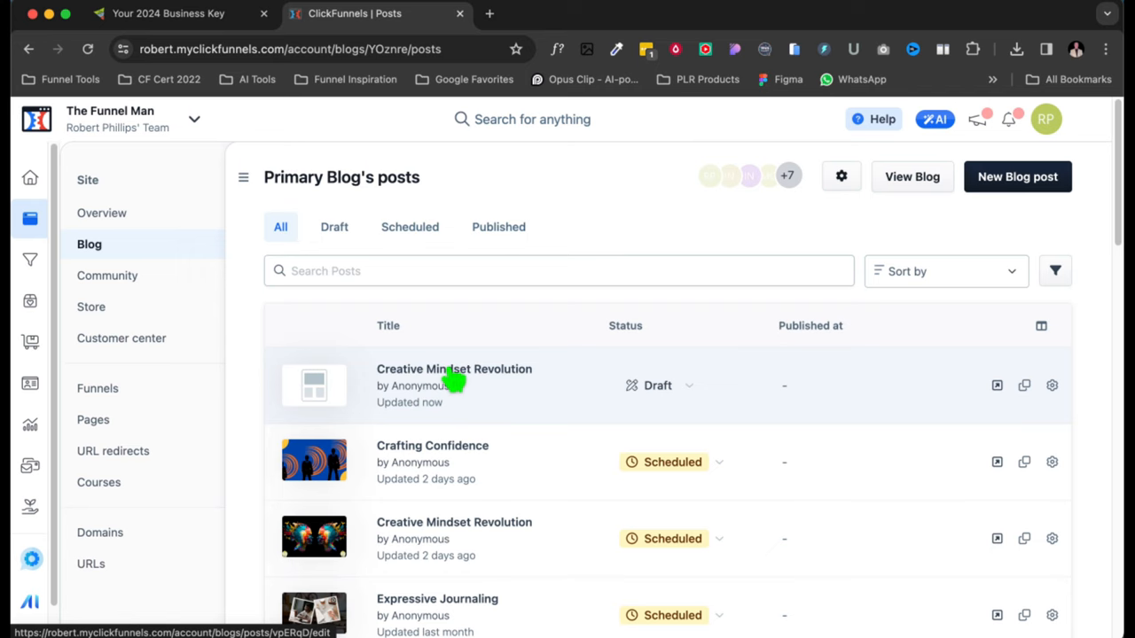
- Open the 'Creative Mindset Revolution' draft in the editor and add a Full Page section
click(454, 369)
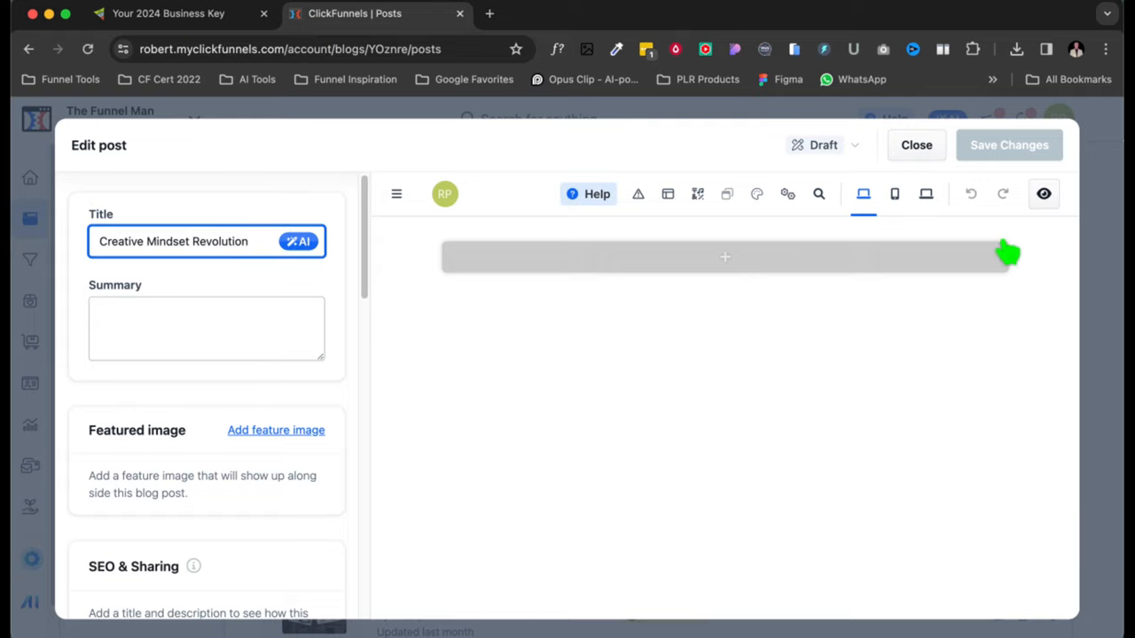
mouse_move(235, 397)
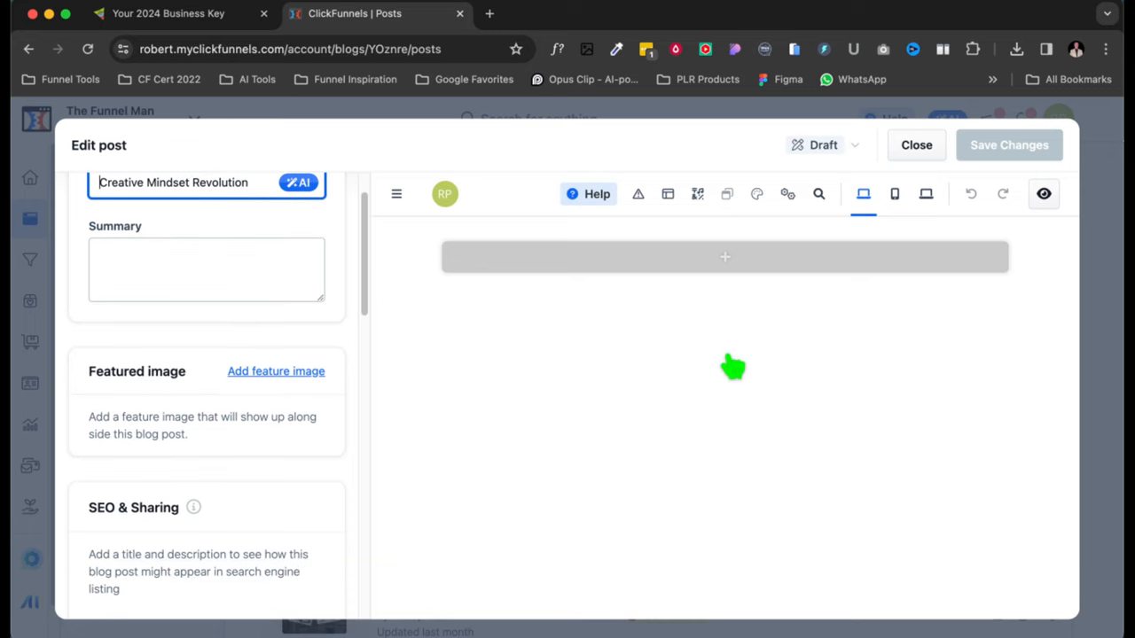
click(725, 257)
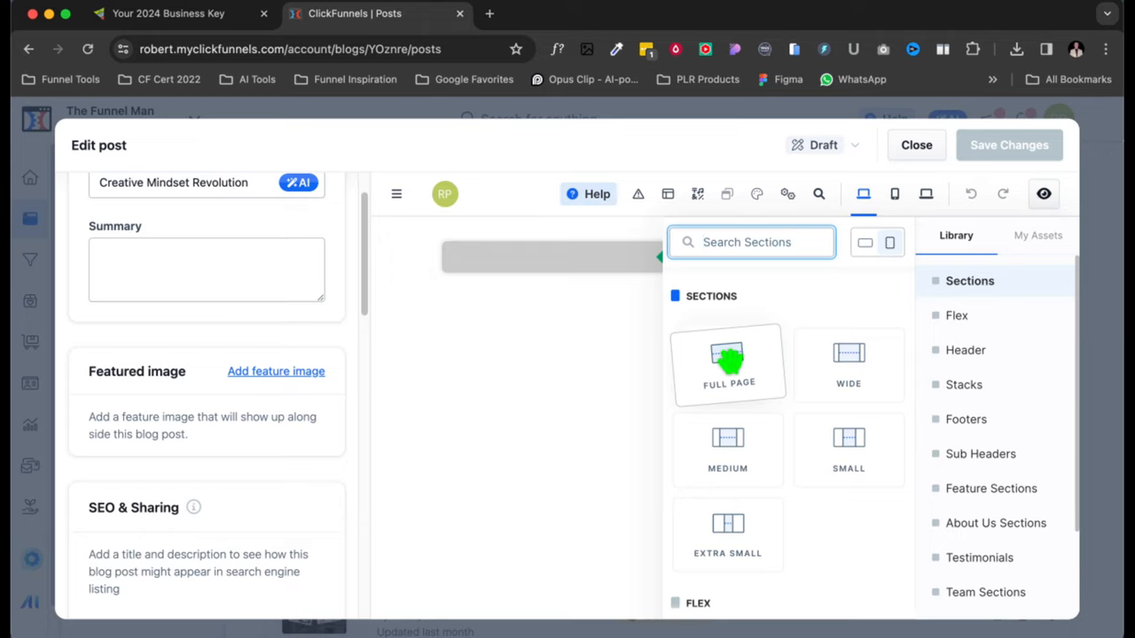
click(960, 281)
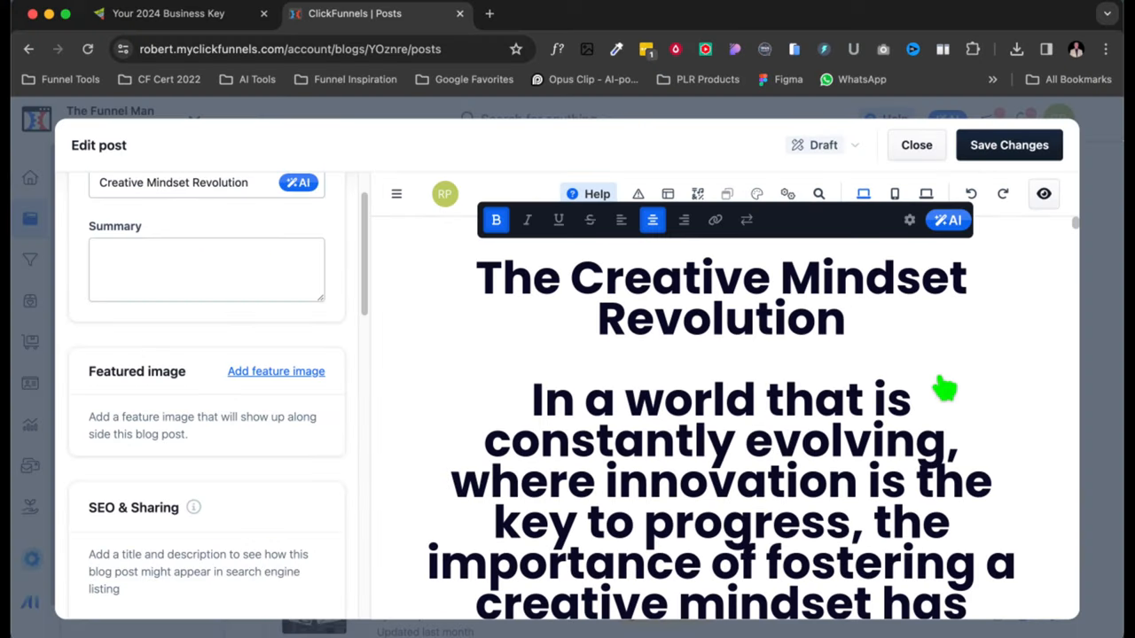
mouse_move(656, 40)
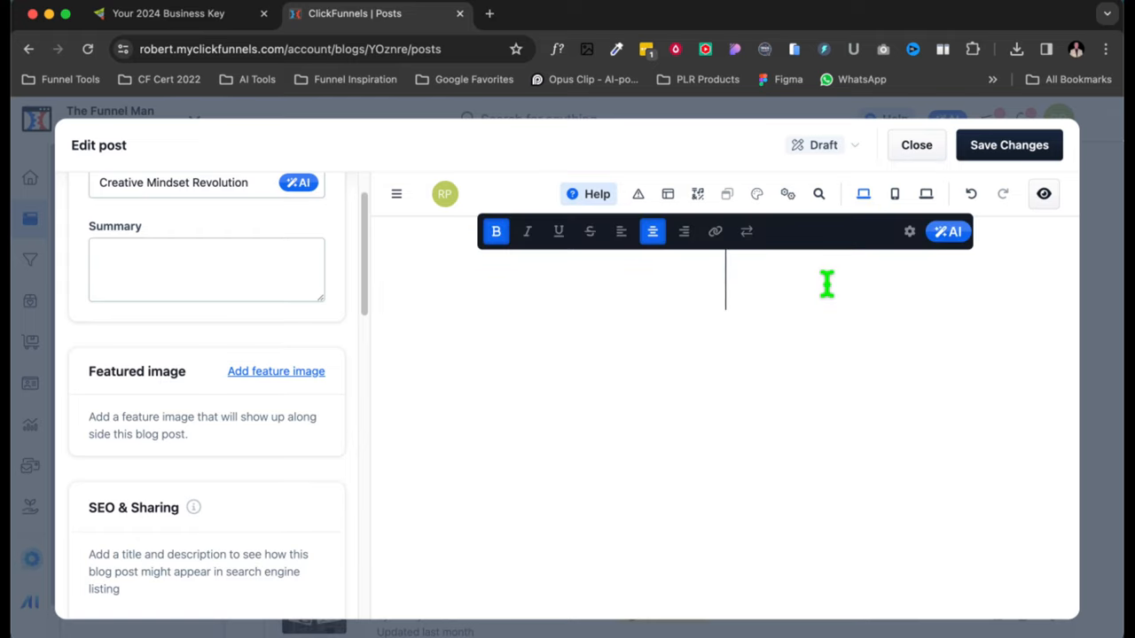
- Enter the headline 'Creative Mindset' and review its centering and spacing in the Headline panel
text(Creative Mindset)
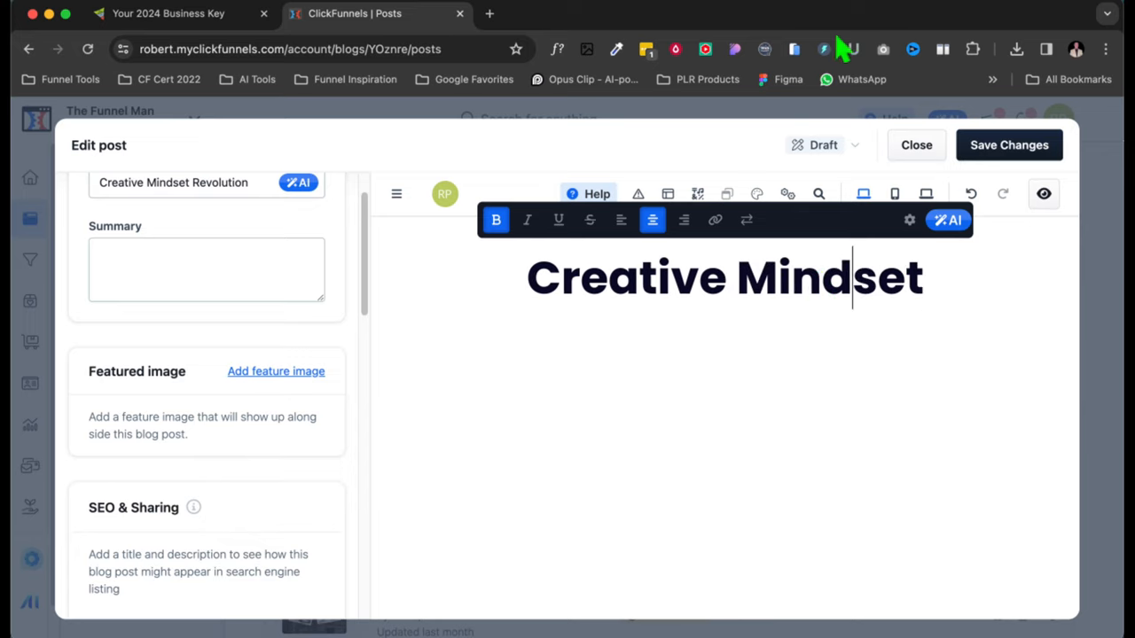
mouse_move(687, 178)
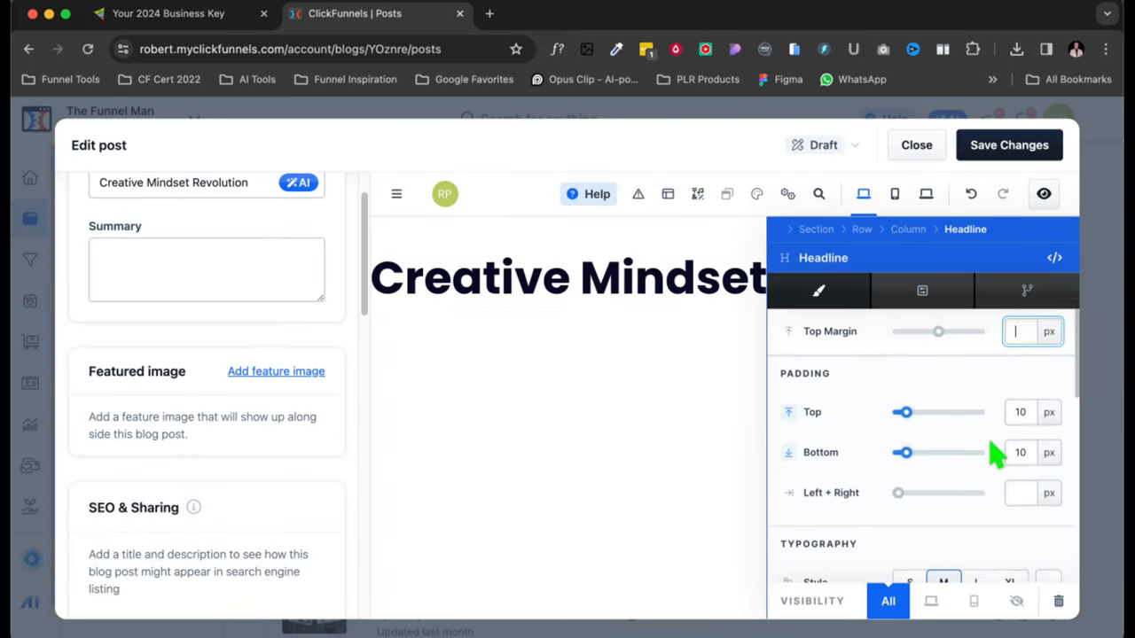
scroll(down, 3)
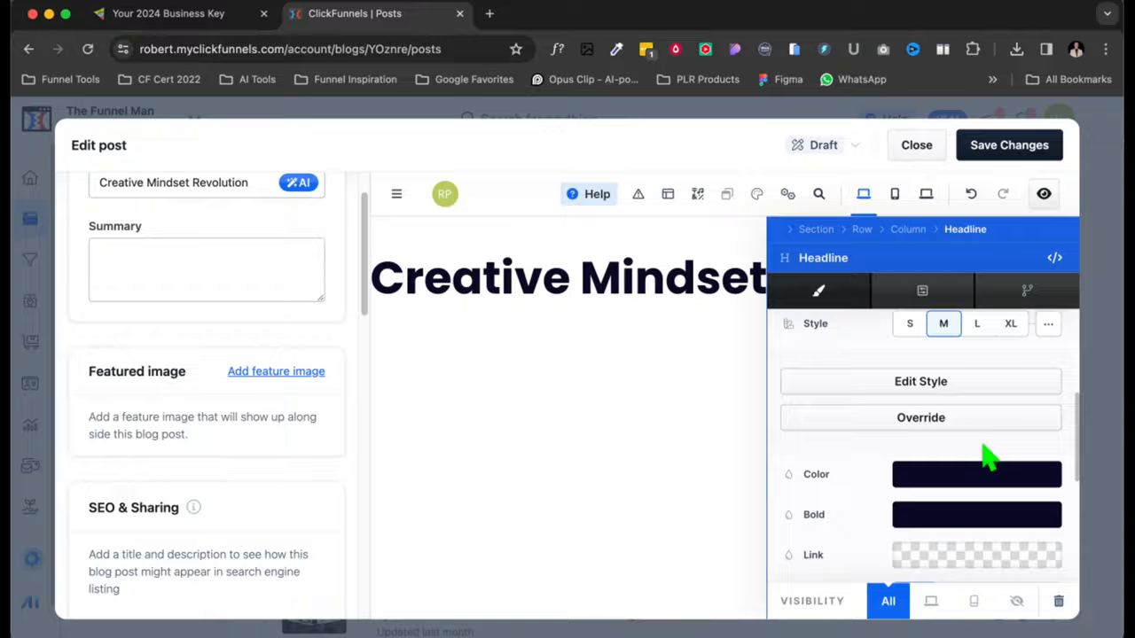
click(921, 418)
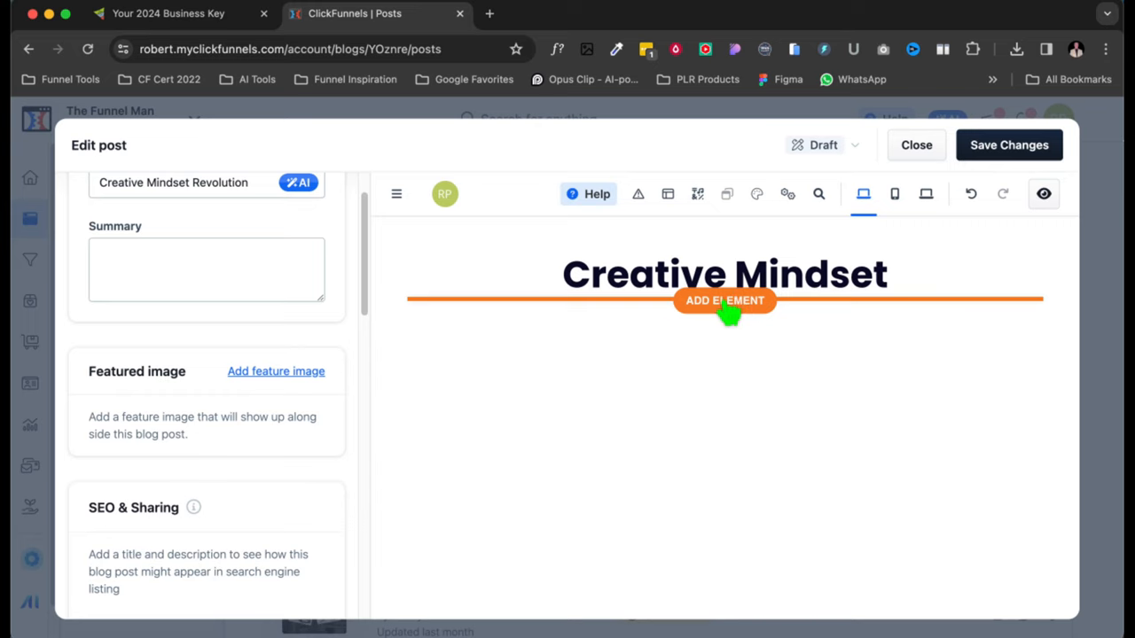
- Add a left-aligned paragraph below the headline and paste the article body over its placeholder
click(724, 300)
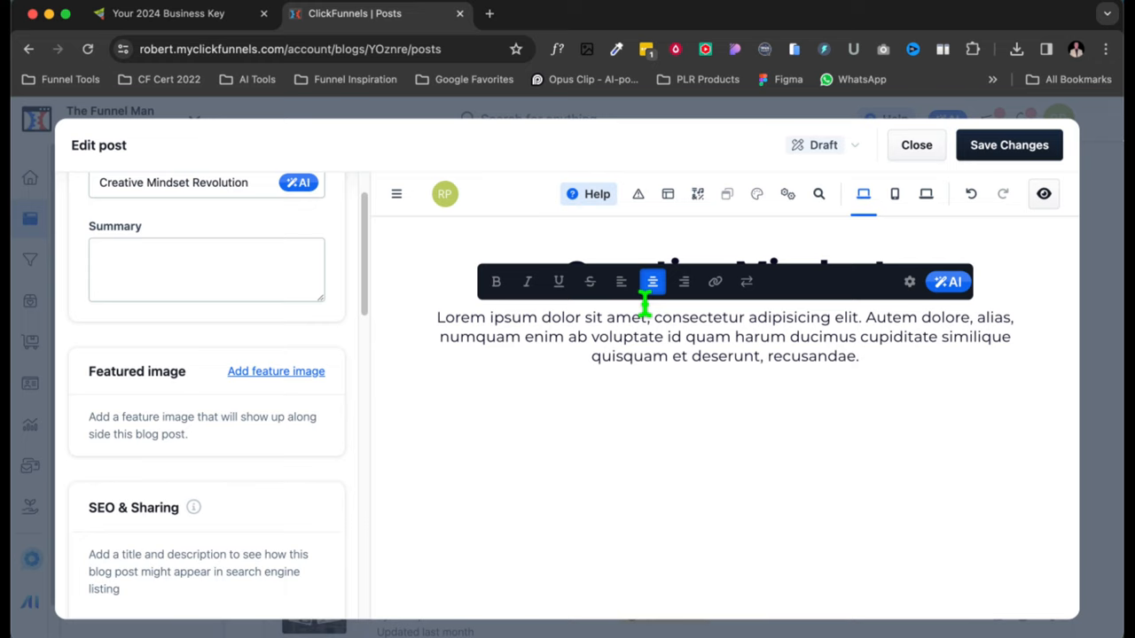
click(621, 282)
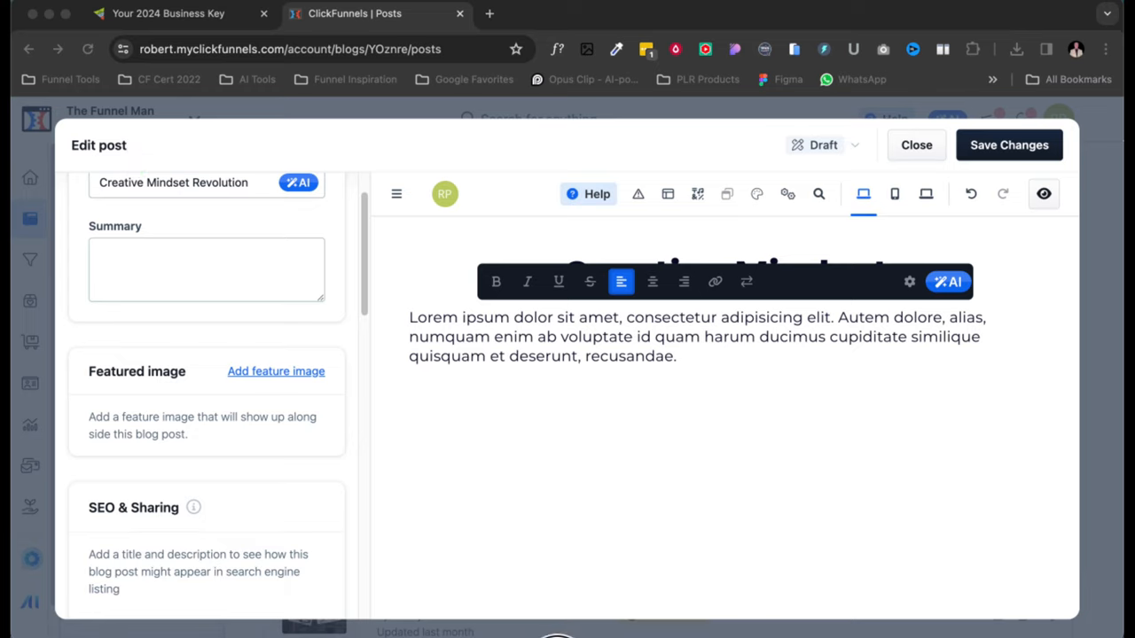
mouse_move(580, 363)
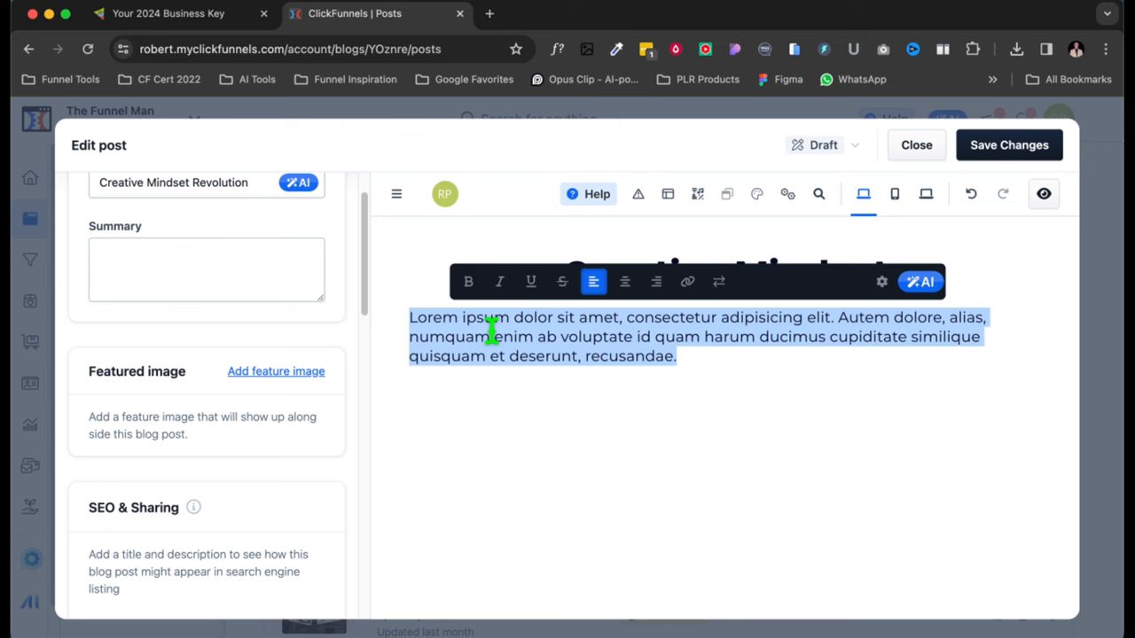
click(921, 281)
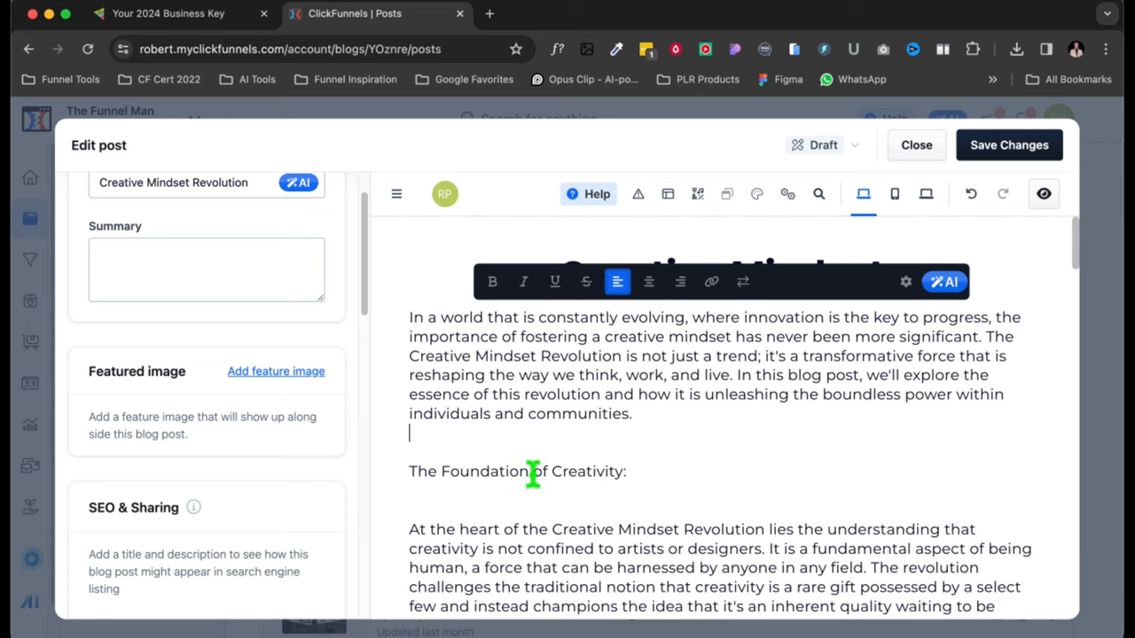
- Select 'The Foundation of Creativity' subheading and scroll through the post body
triple_click(517, 471)
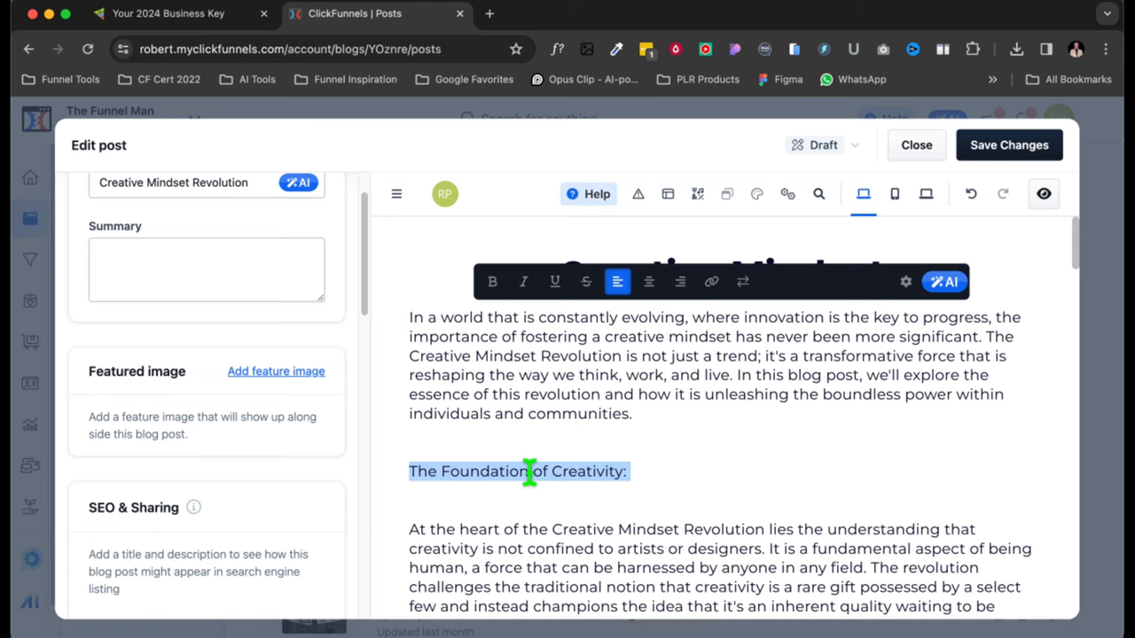
scroll(down, 3)
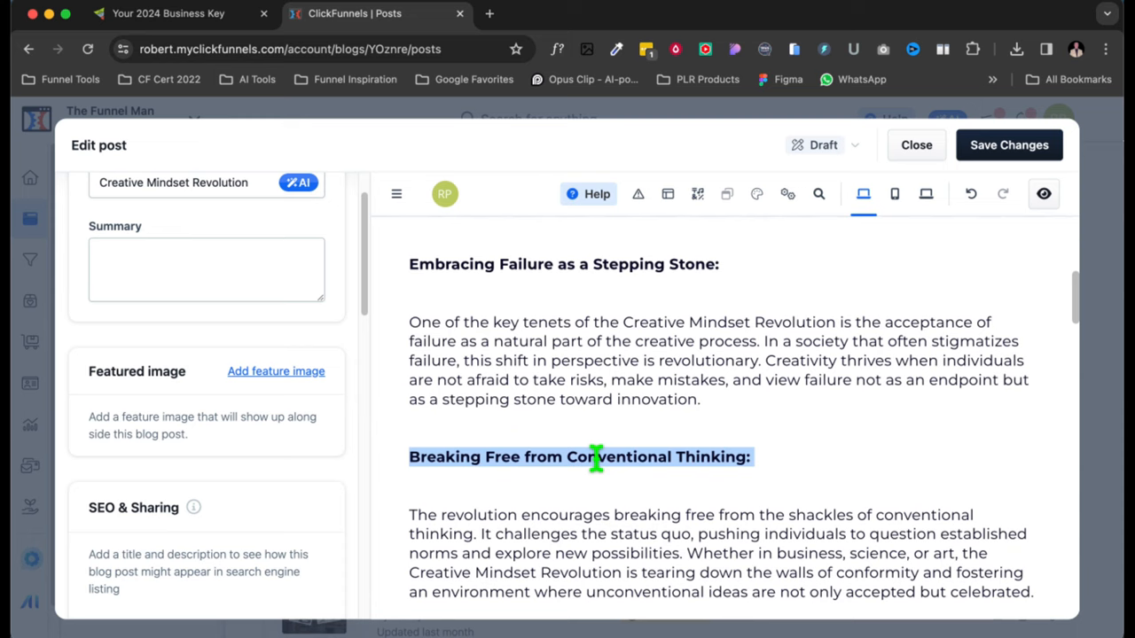
scroll(down, 3)
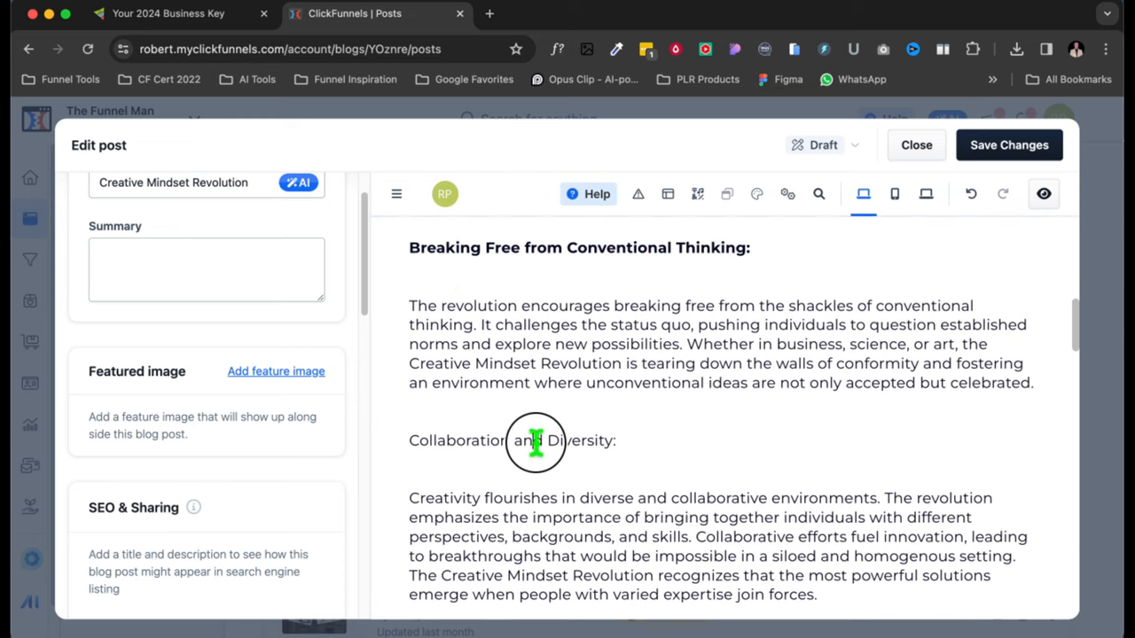
scroll(down, 3)
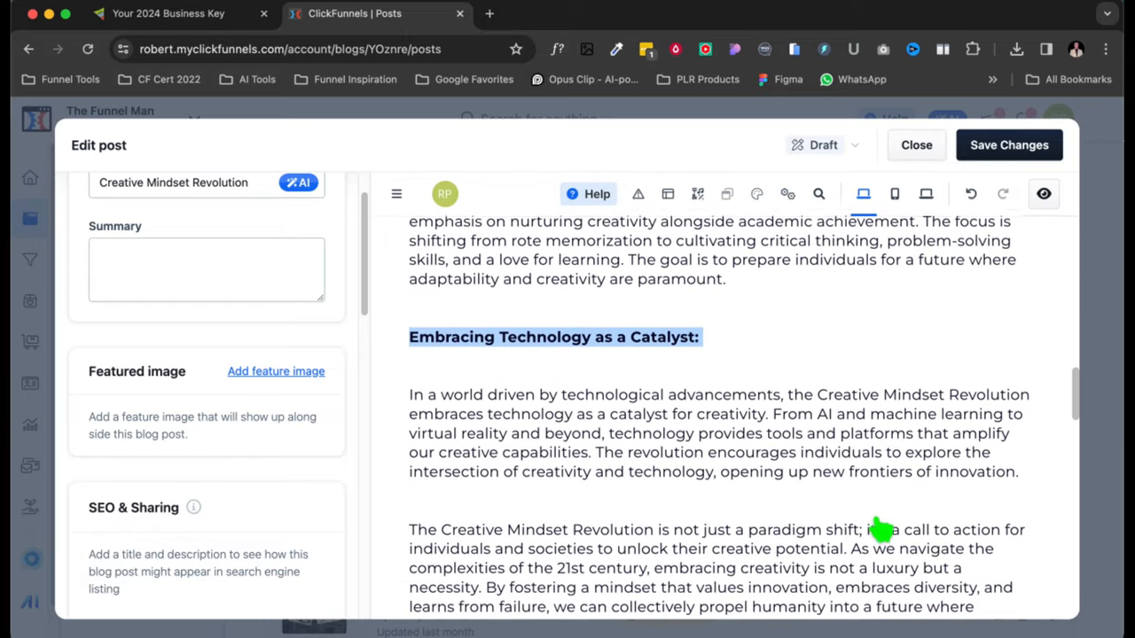
scroll(down, 3)
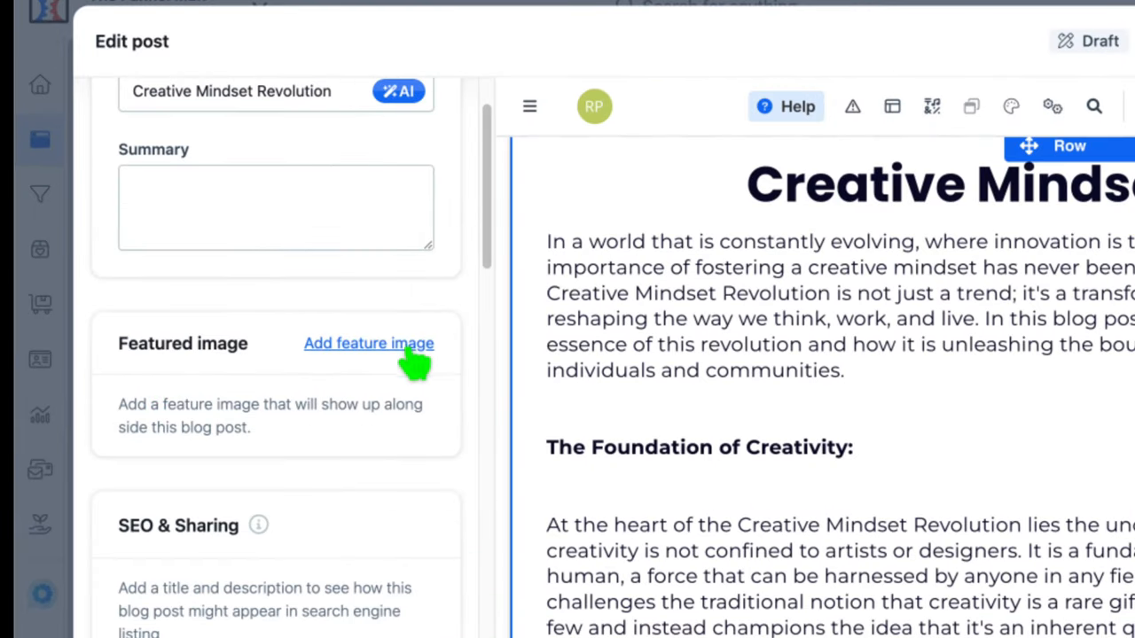
- Set the colourful twin-heads picture as the post's featured image, save, and close the editor
click(368, 343)
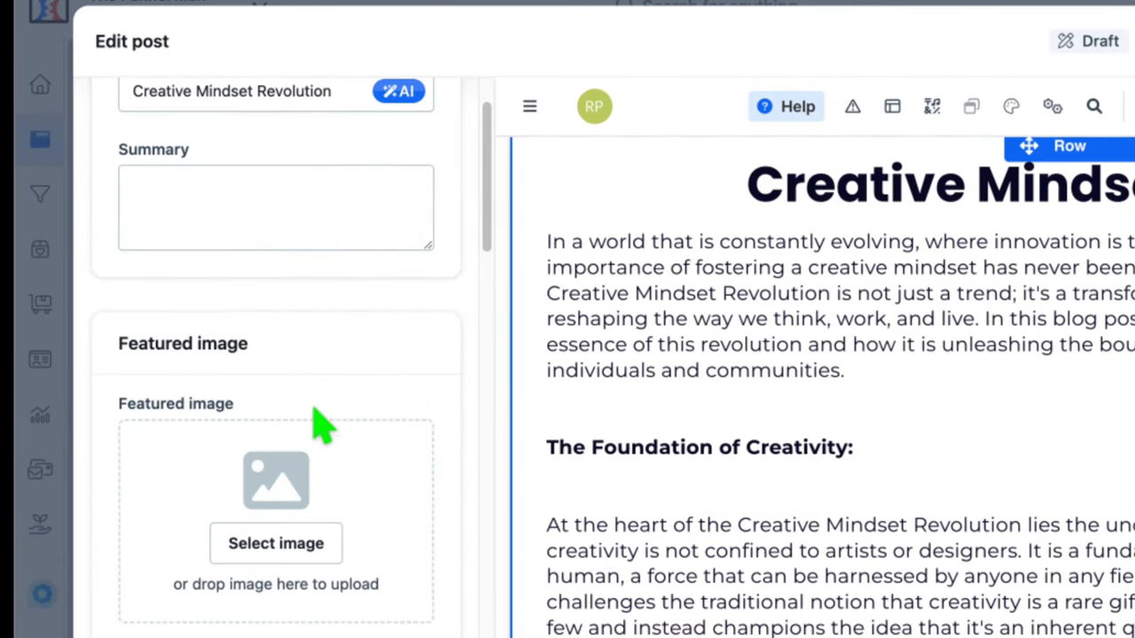
click(276, 544)
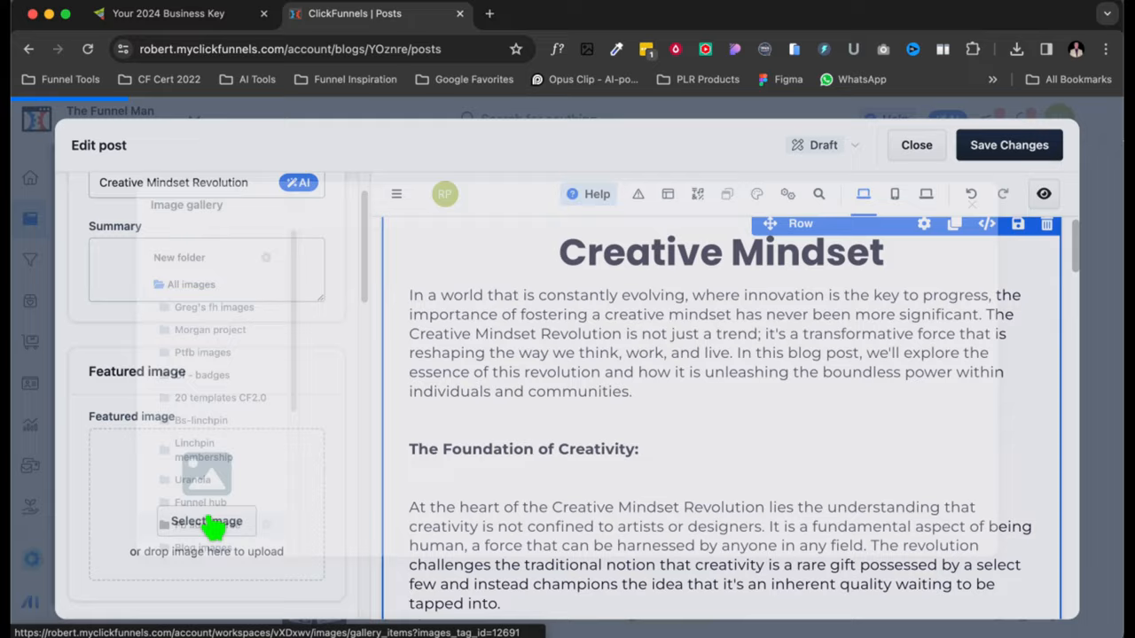
click(206, 522)
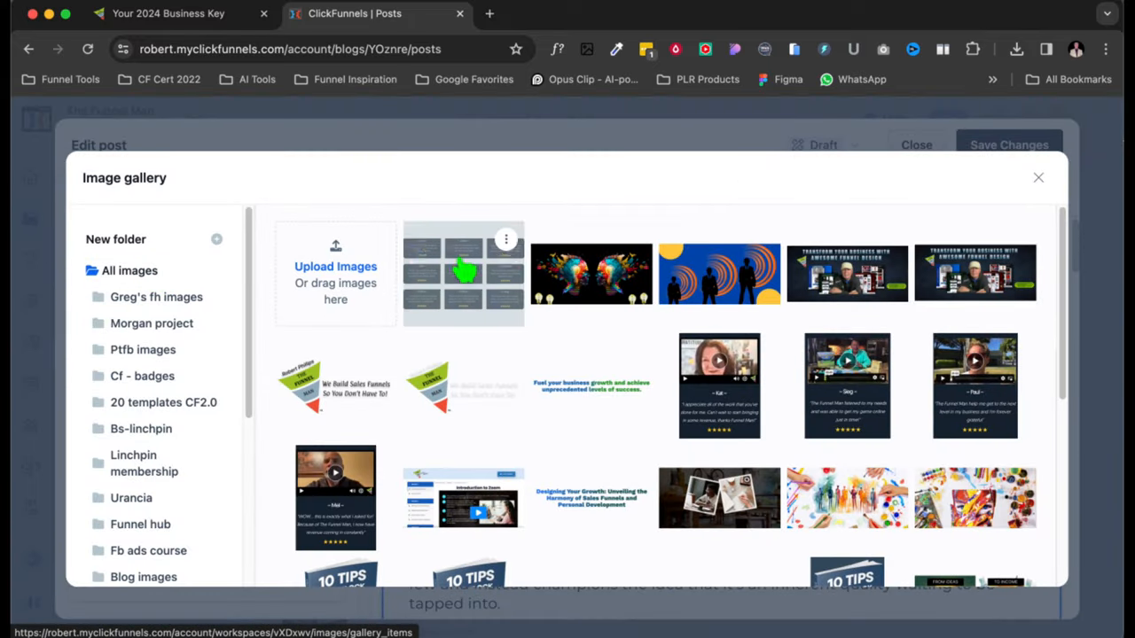
click(1038, 177)
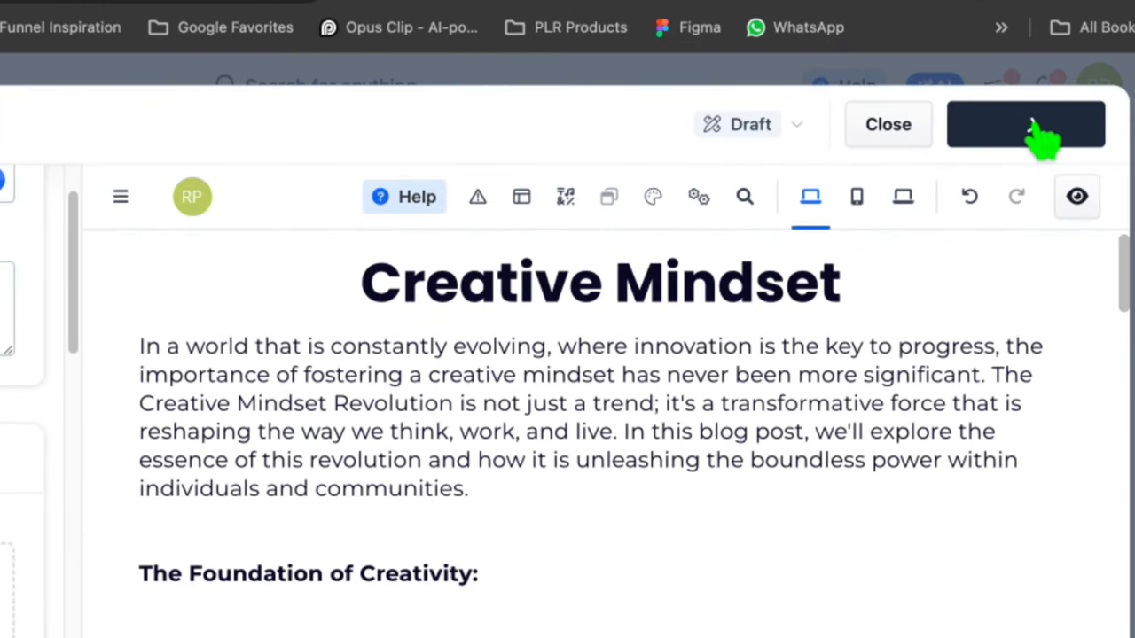
click(1025, 125)
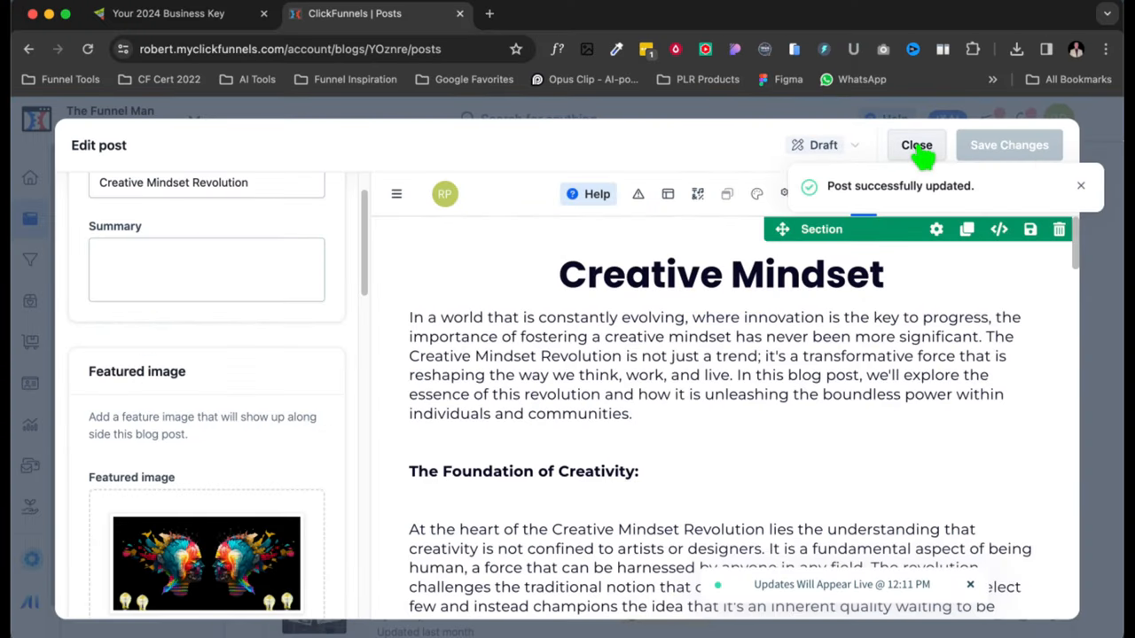
click(916, 145)
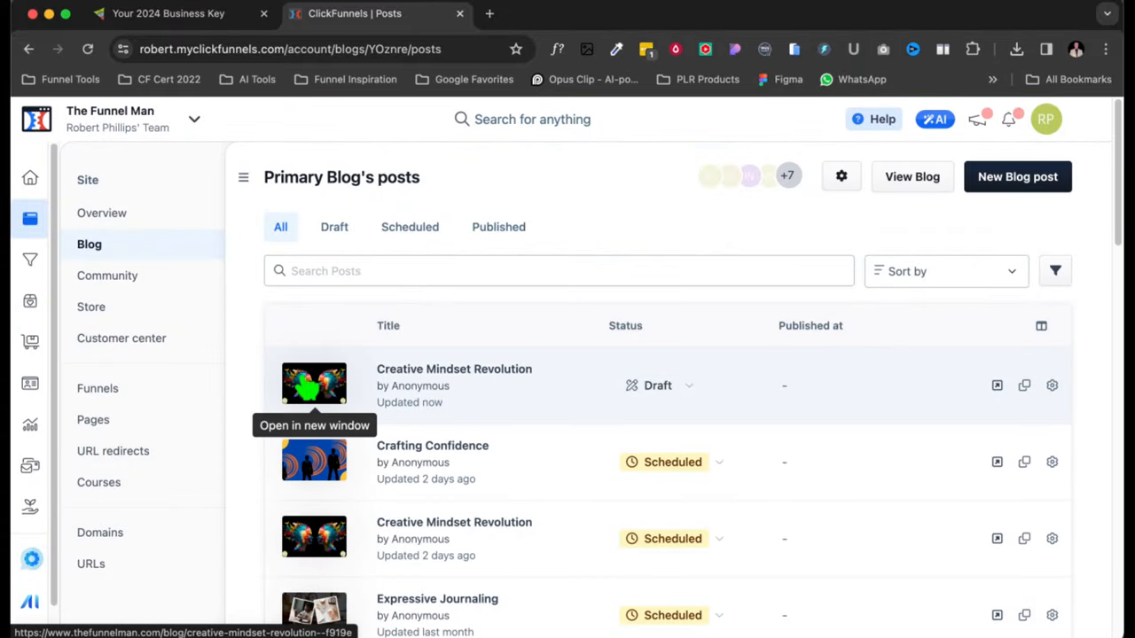
mouse_move(539, 435)
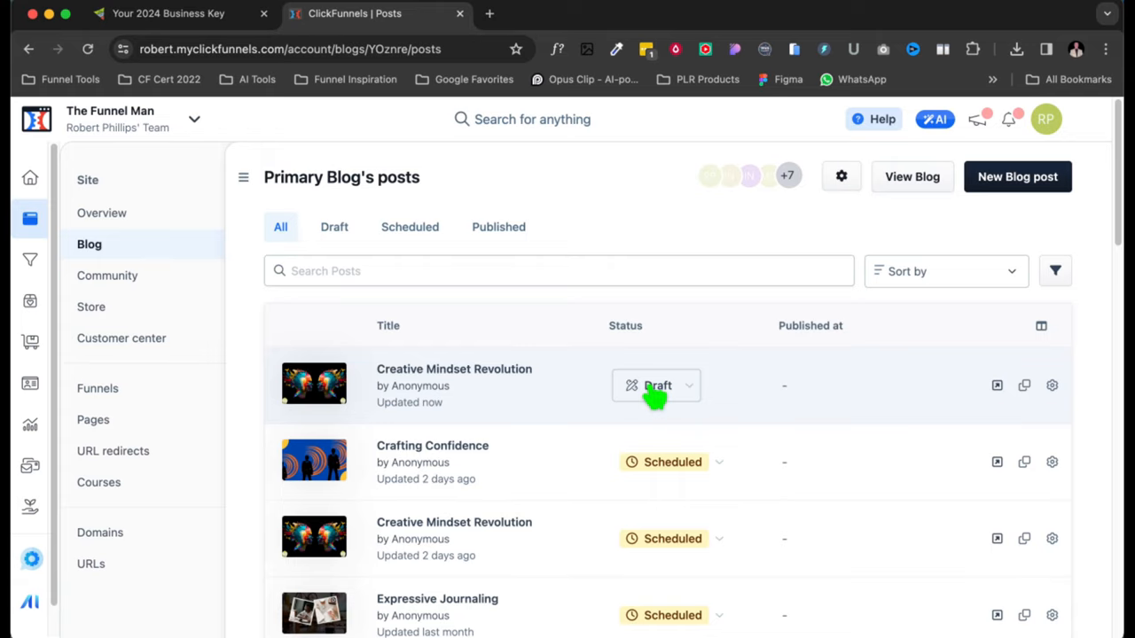
mouse_move(696, 404)
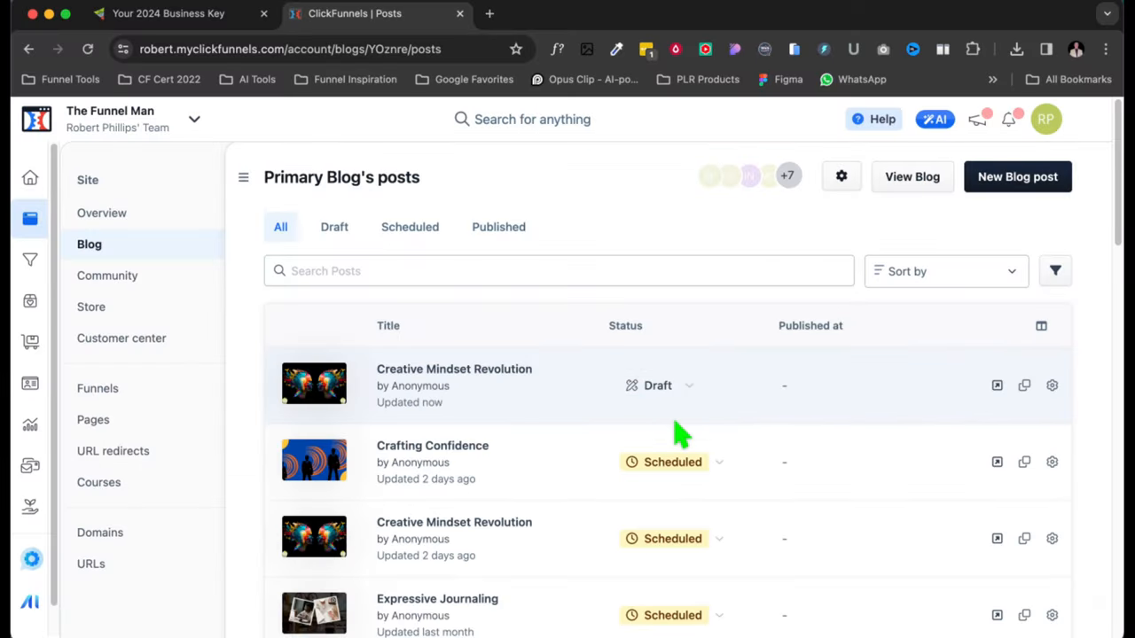
- Schedule Creative Mindset Revolution to publish on 01/18/2024 at 12:10 PM
click(687, 385)
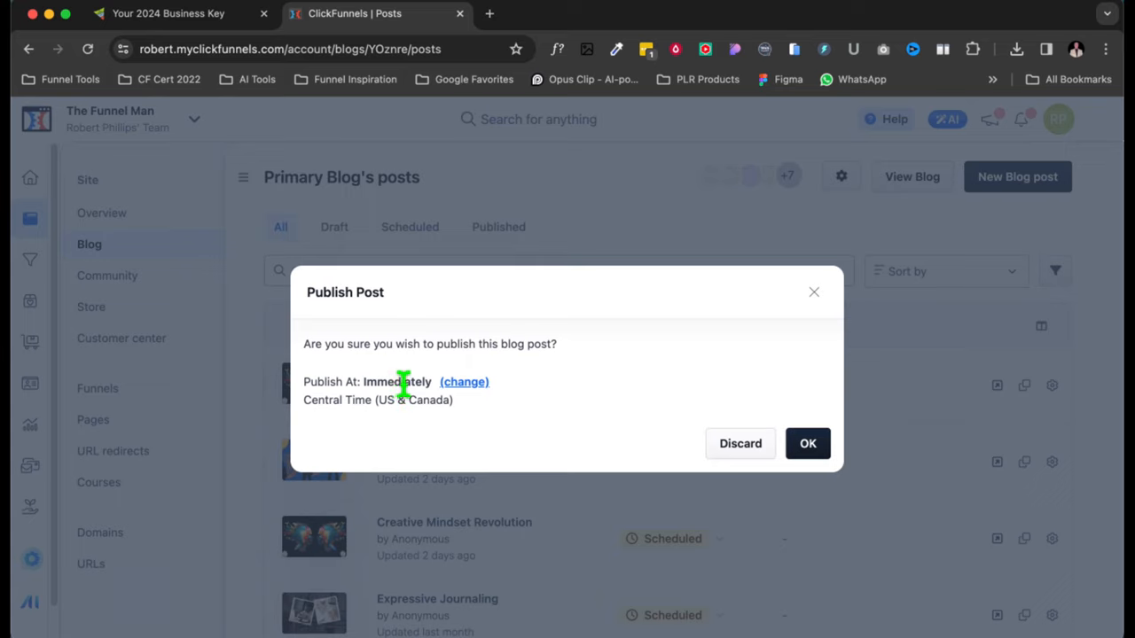
mouse_move(479, 415)
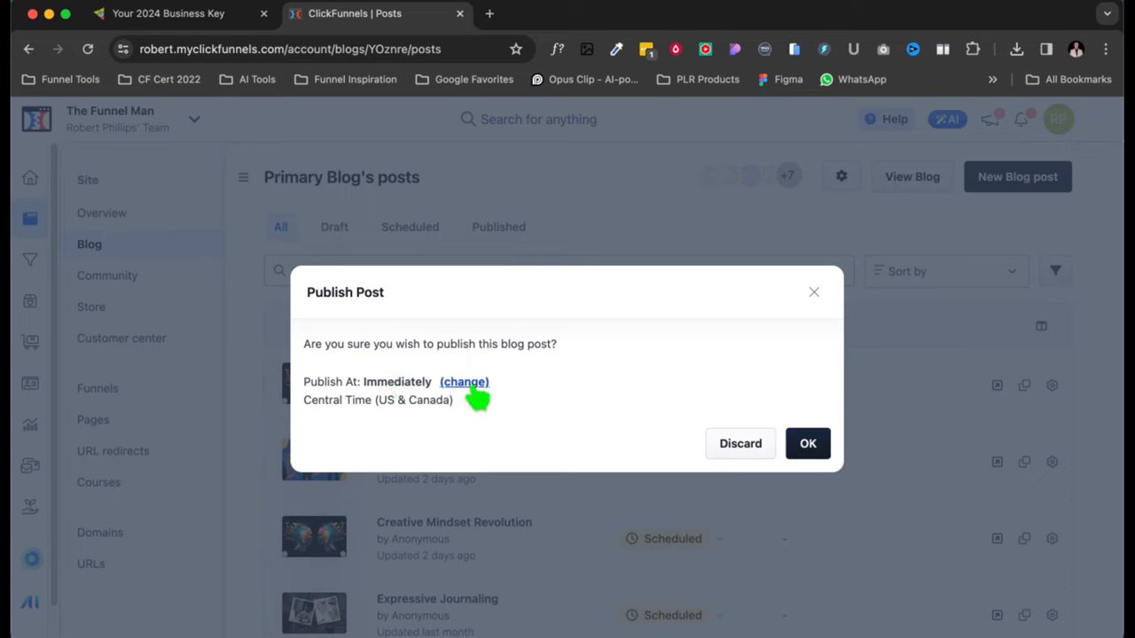
click(464, 381)
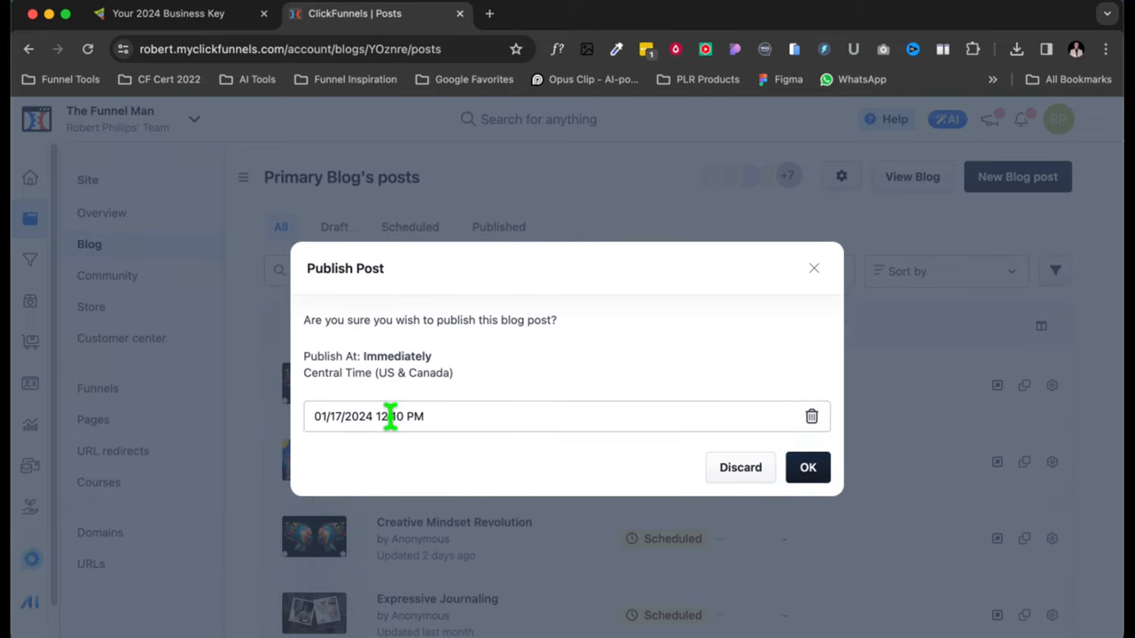
click(390, 415)
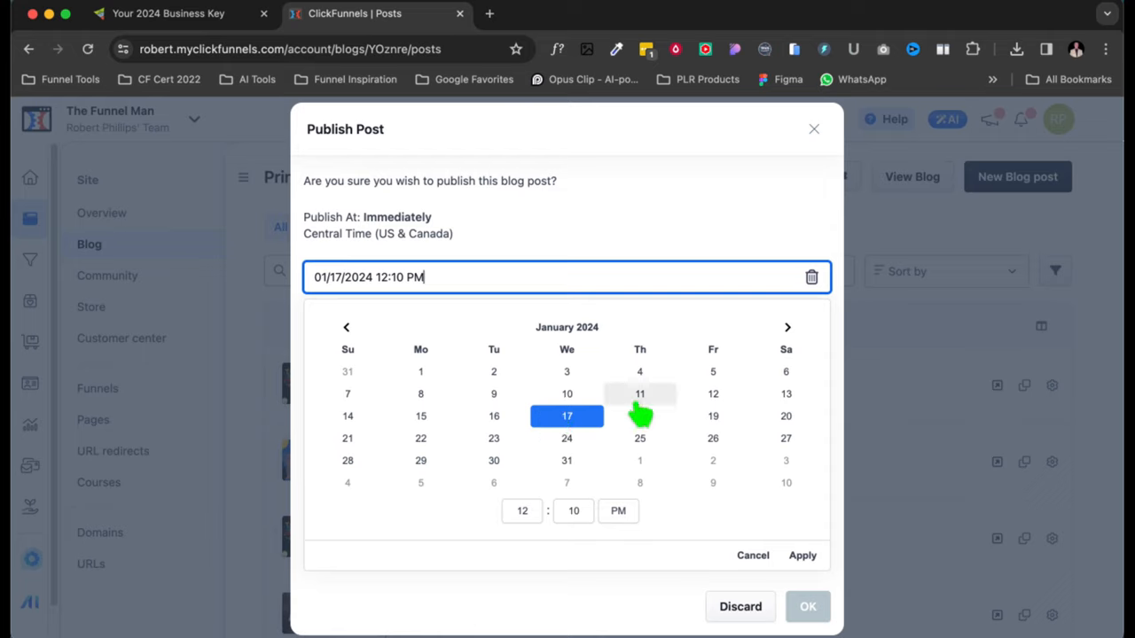
click(639, 416)
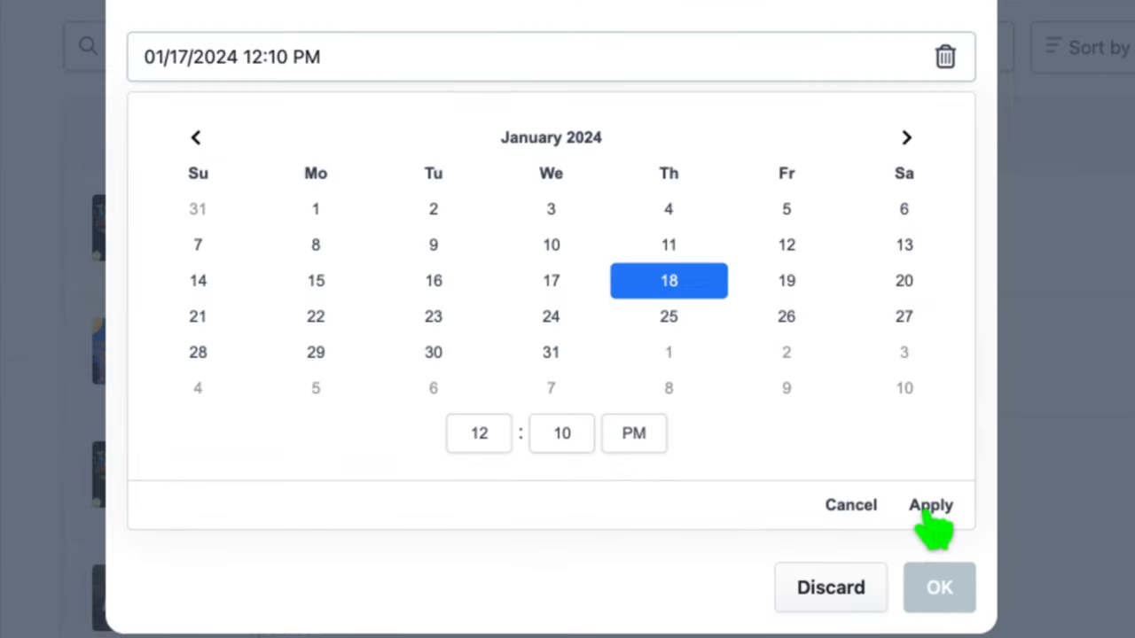
click(931, 505)
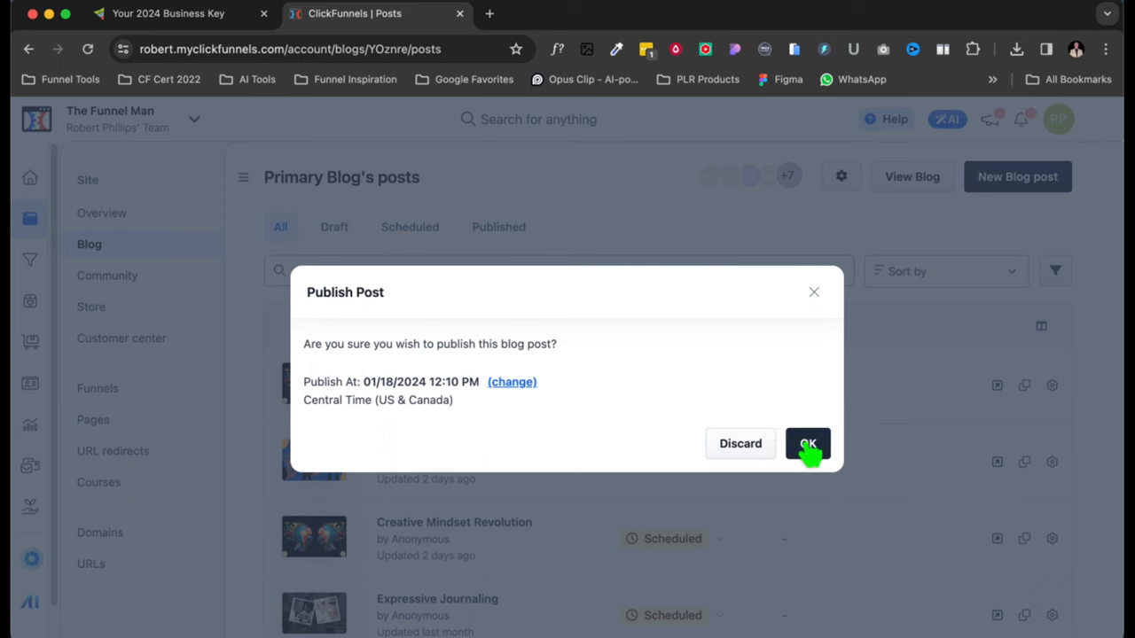
click(806, 443)
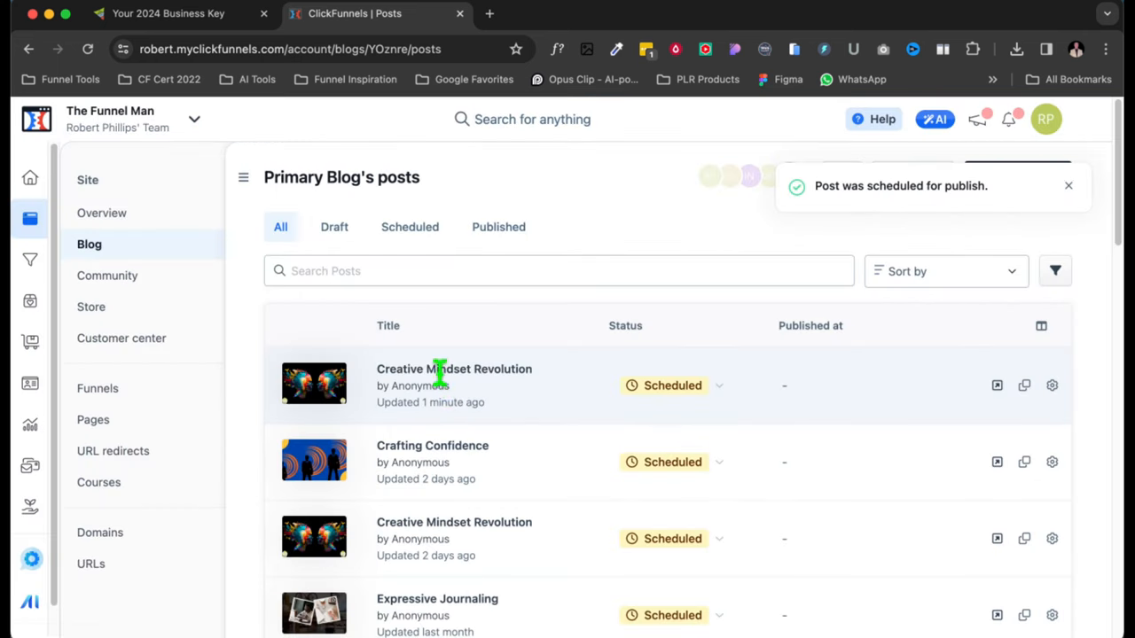
mouse_move(671, 384)
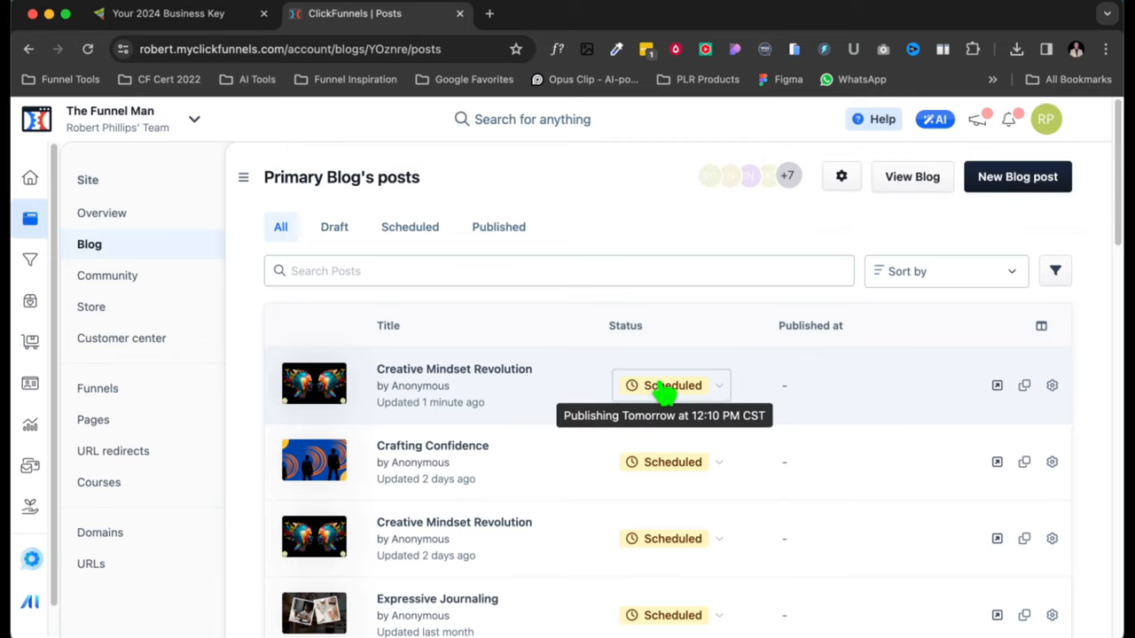
mouse_move(678, 425)
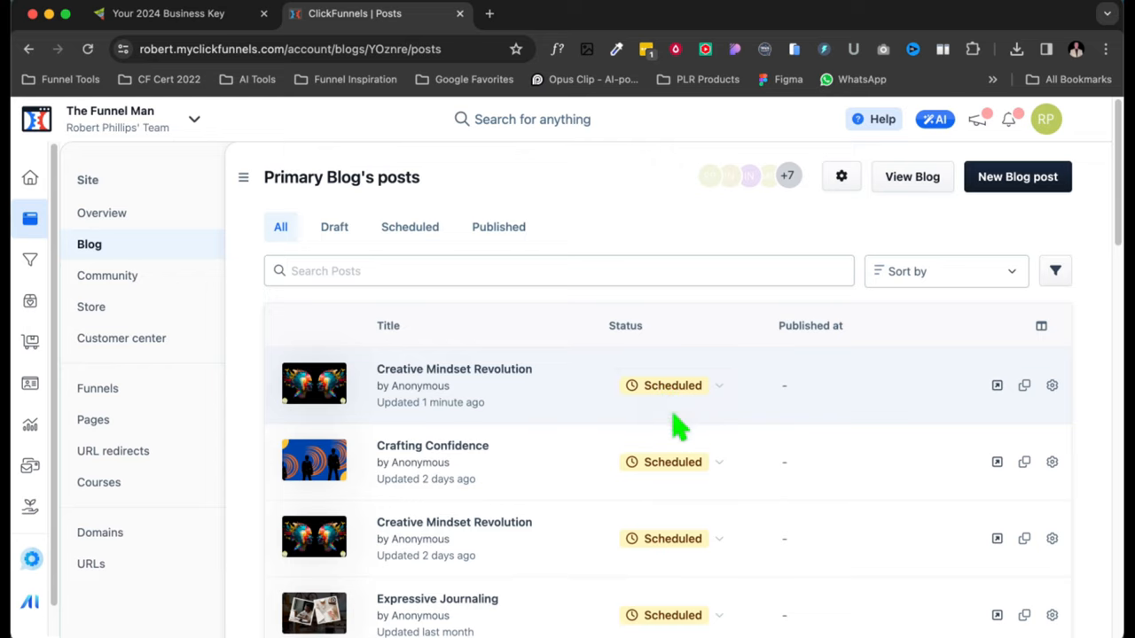
- Convert the scheduled Creative Mindset Revolution post back to a draft, removing its publish date
click(671, 384)
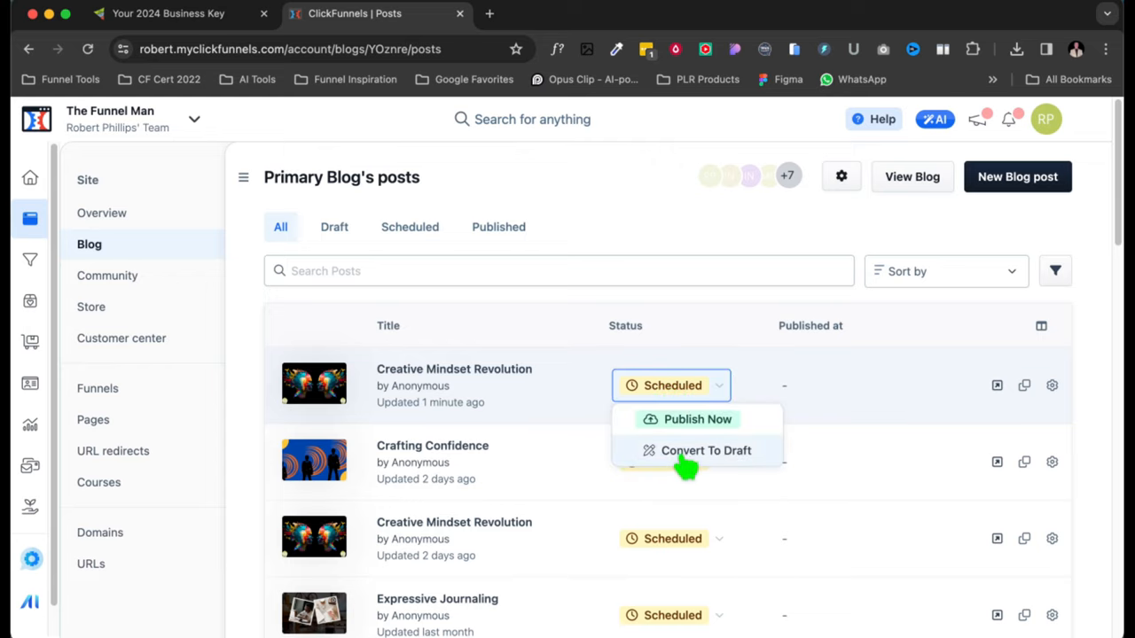
click(705, 450)
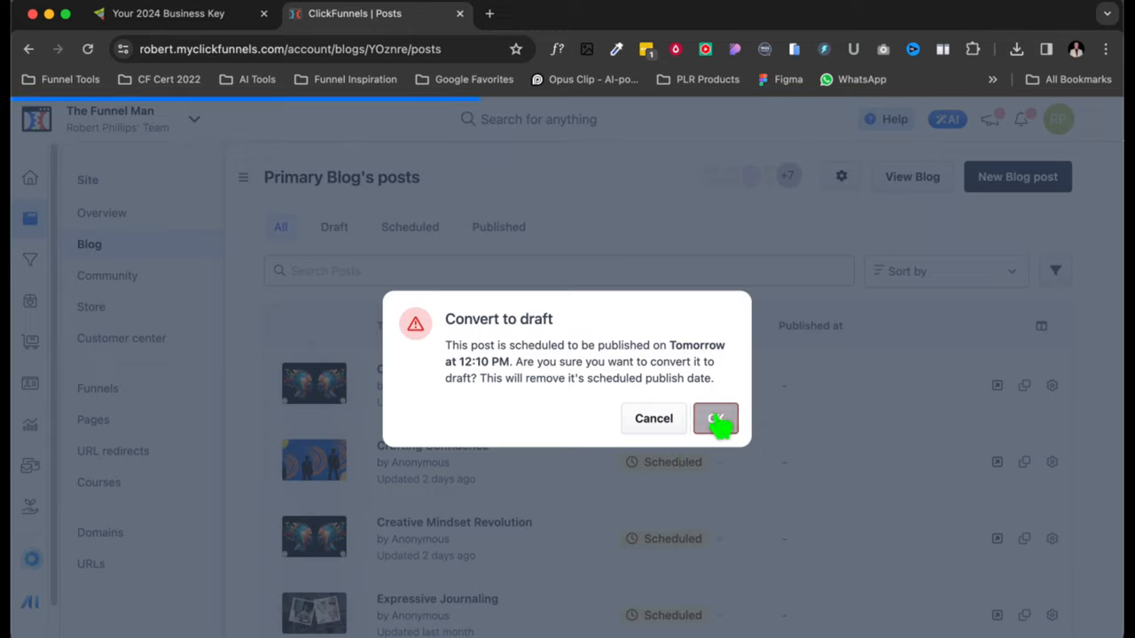
click(716, 418)
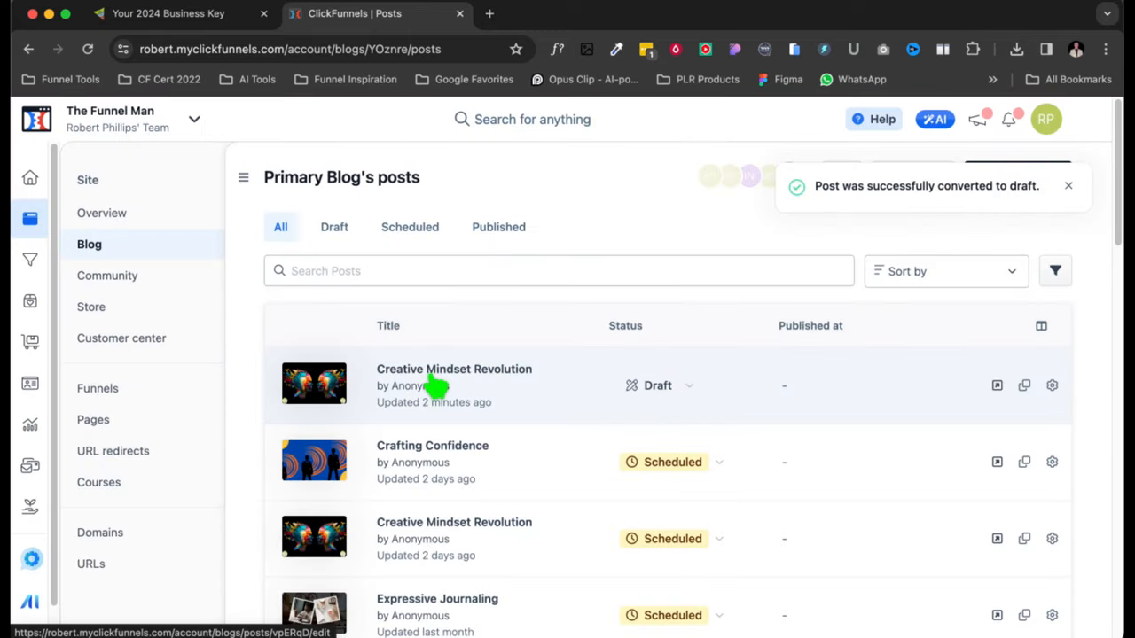
click(656, 385)
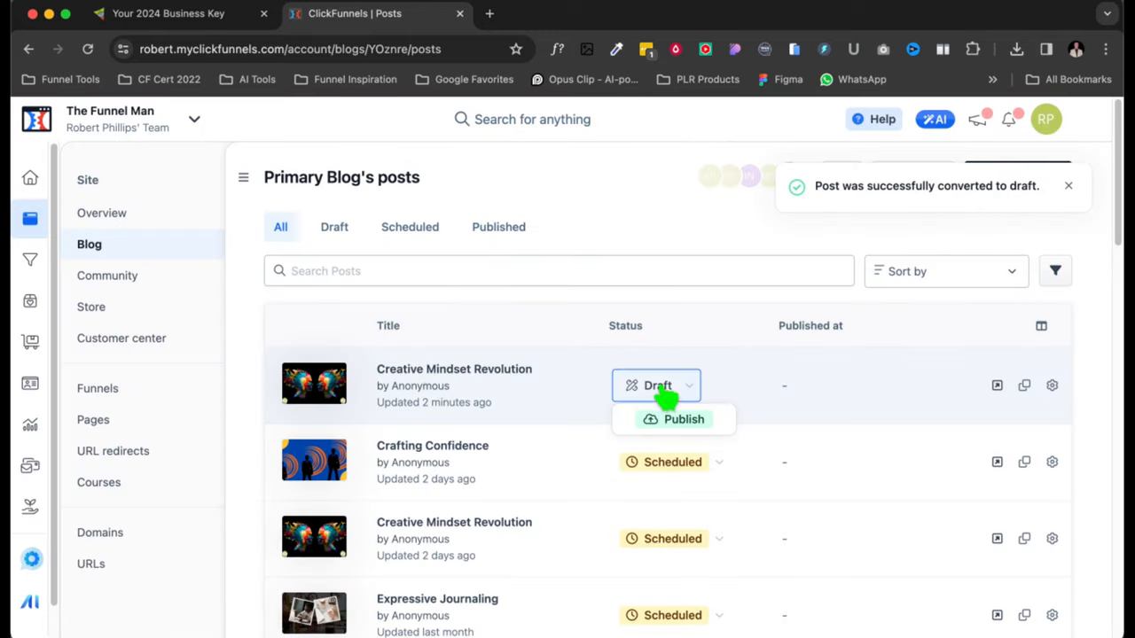
- Publish Creative Mindset Revolution with a custom publish time of today at 8:00 AM
click(683, 419)
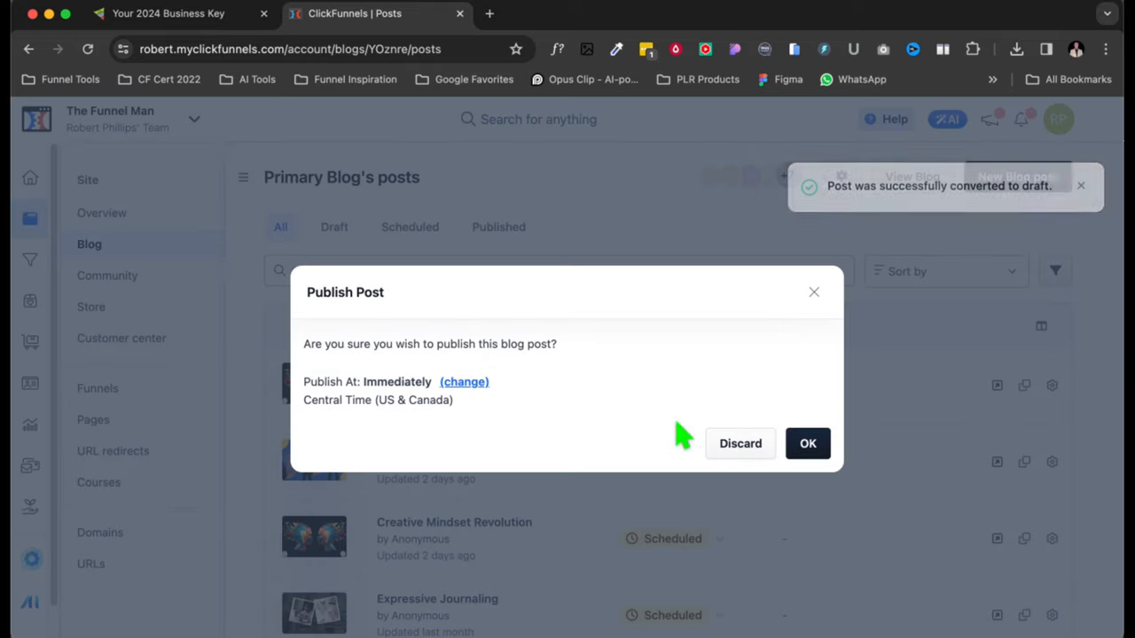
click(464, 381)
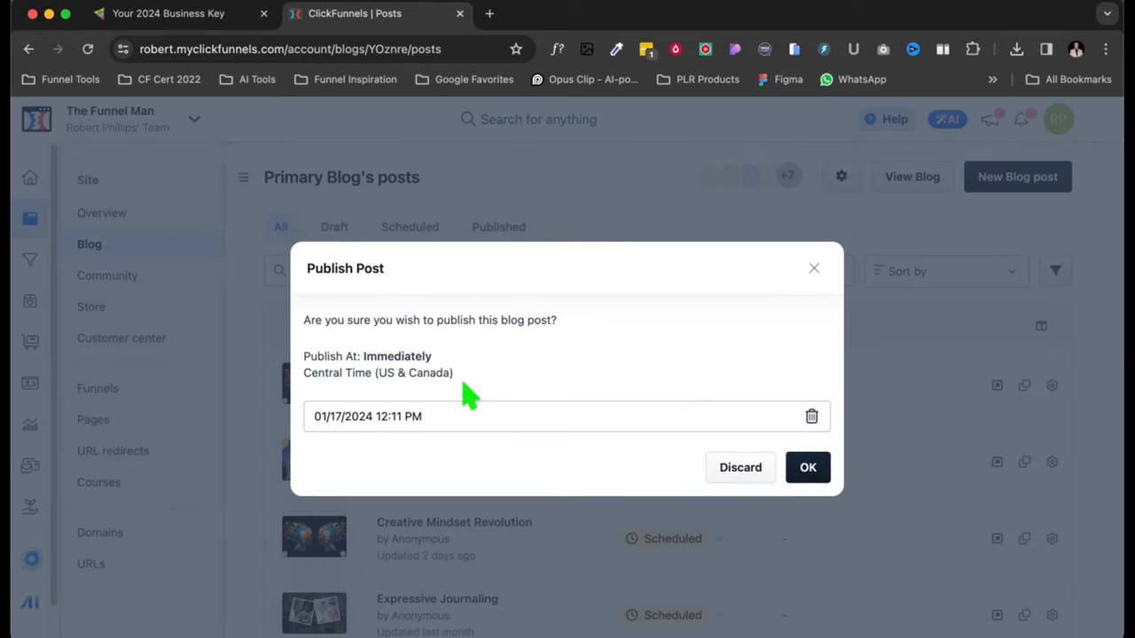
click(353, 415)
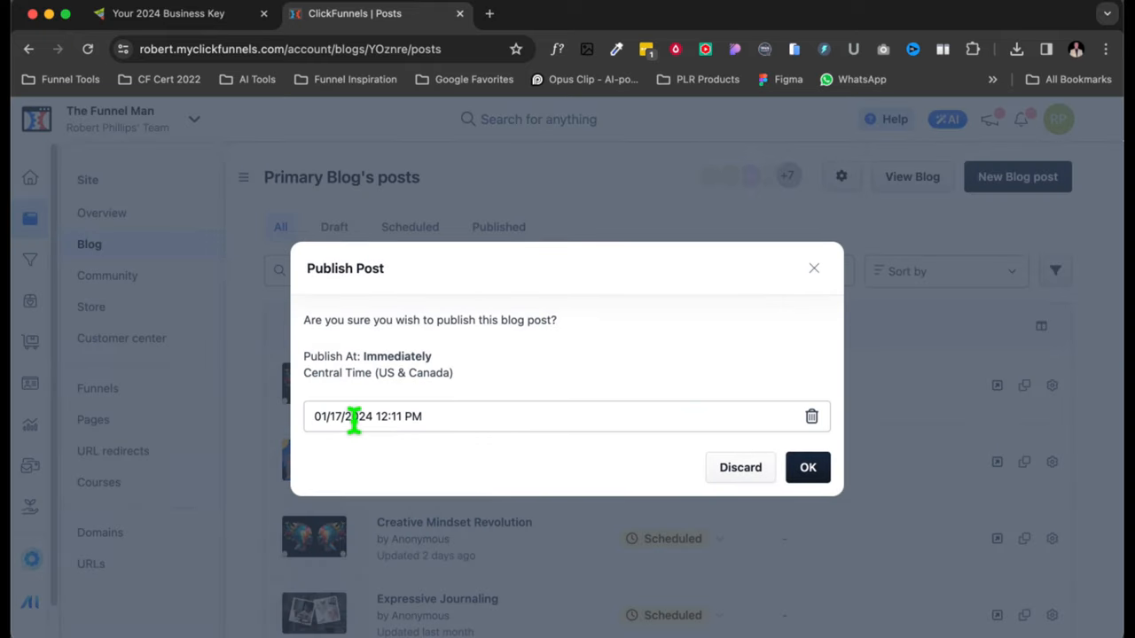
click(368, 416)
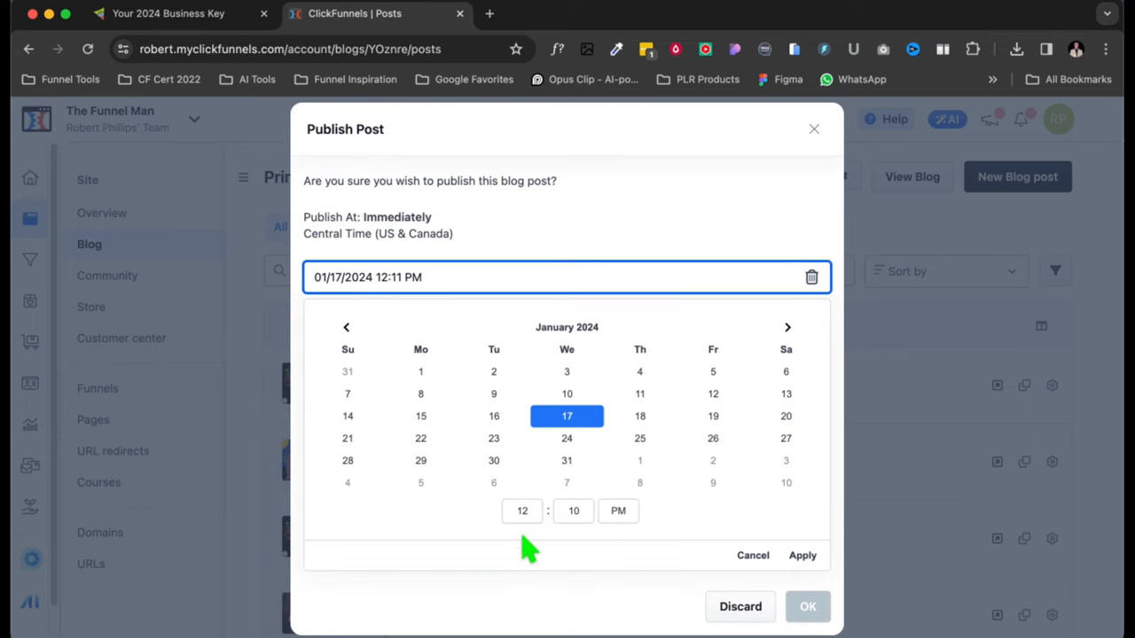
mouse_move(528, 523)
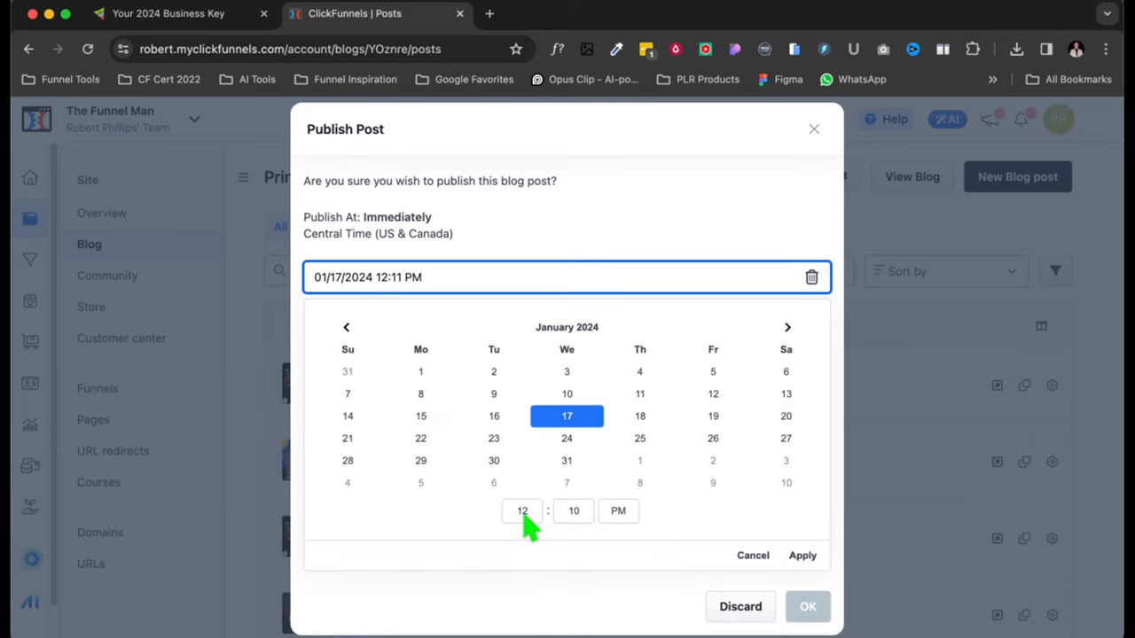
click(521, 511)
text(8)
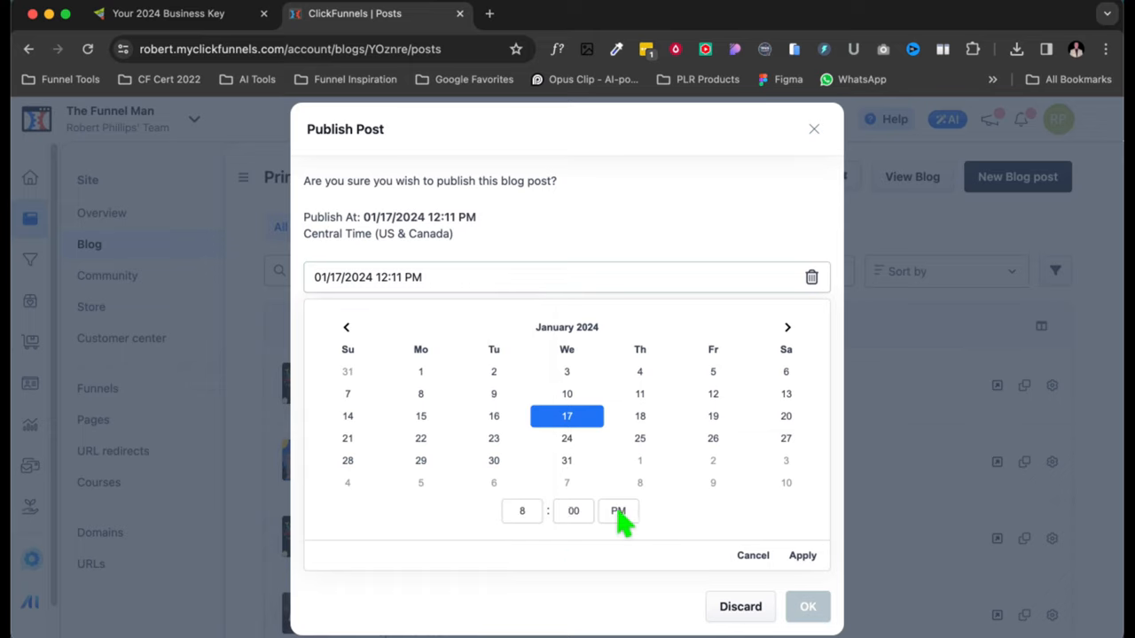
click(617, 510)
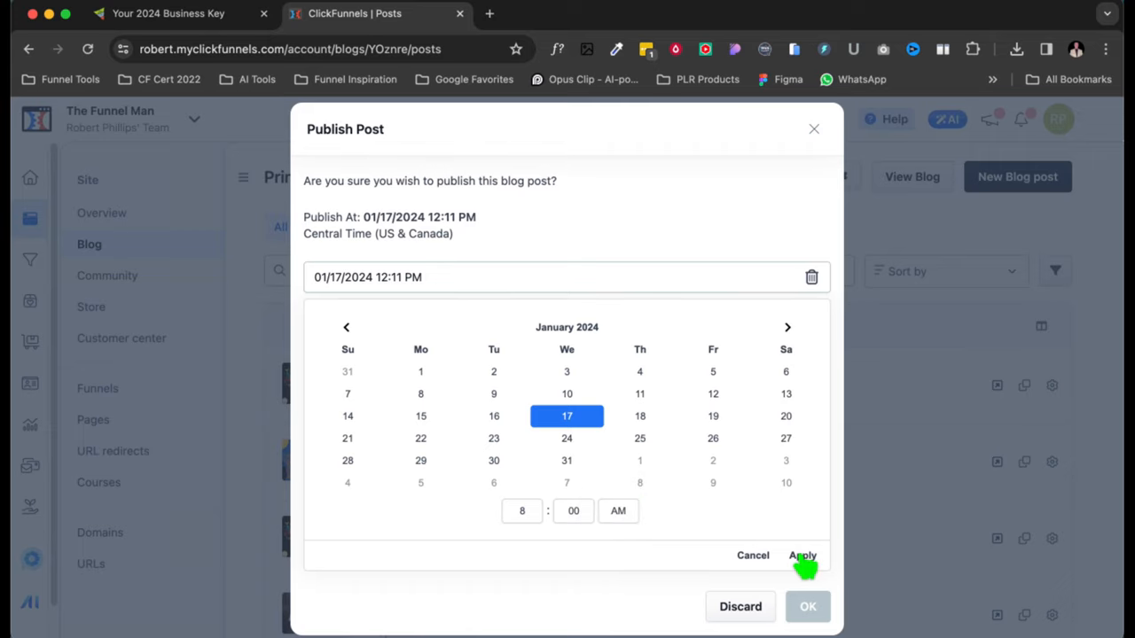
click(801, 555)
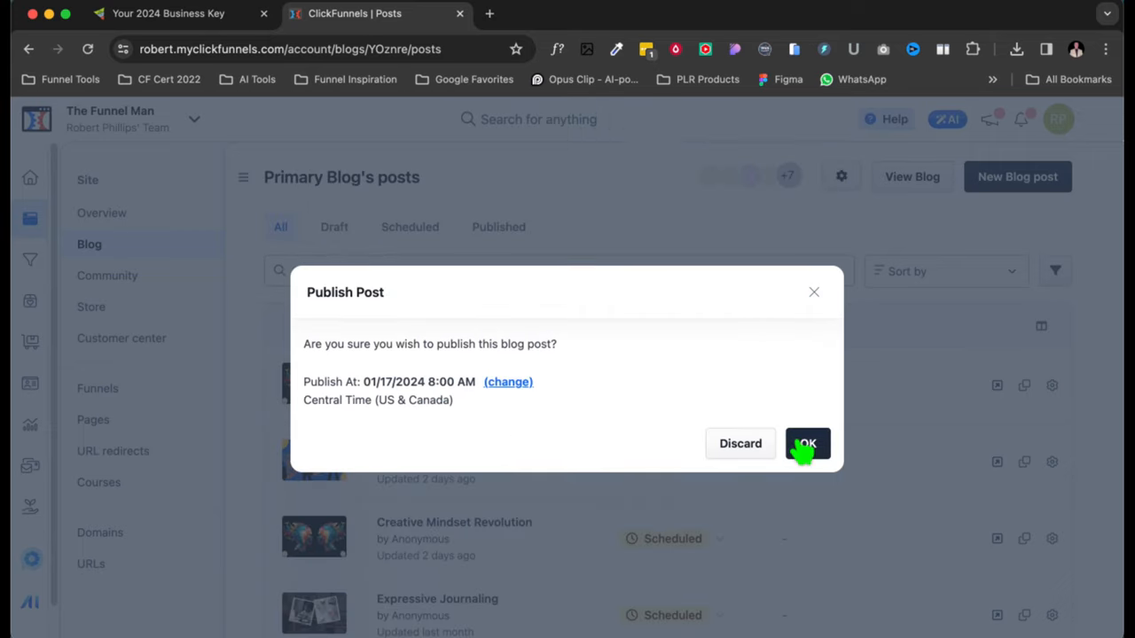
click(806, 444)
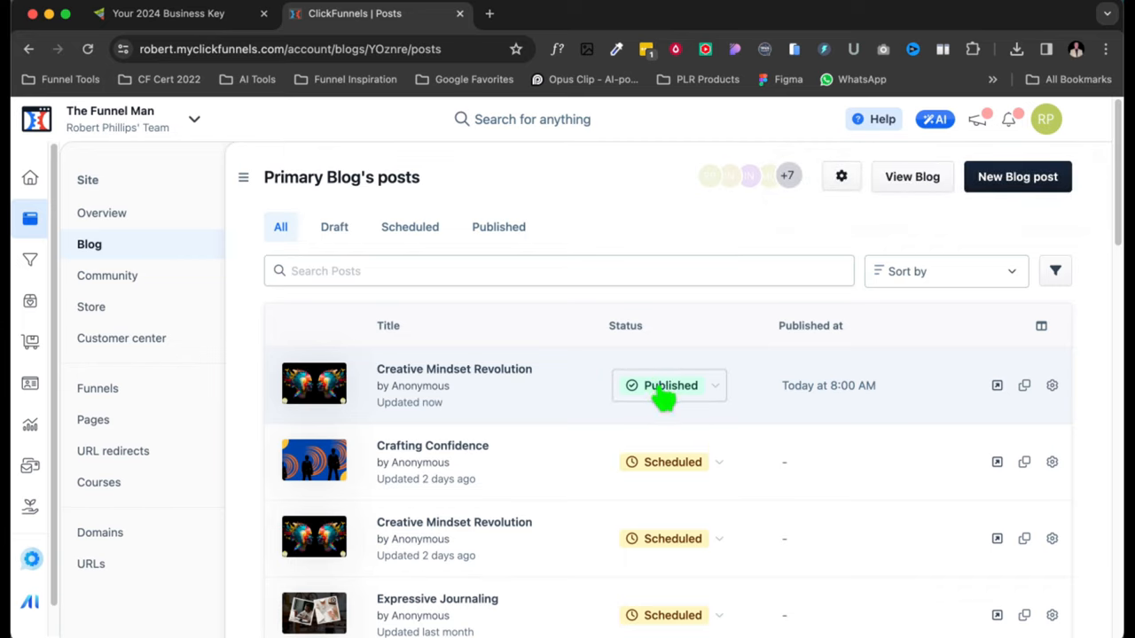
- Switch the published Creative Mindset Revolution post's status to Draft and confirm
click(669, 385)
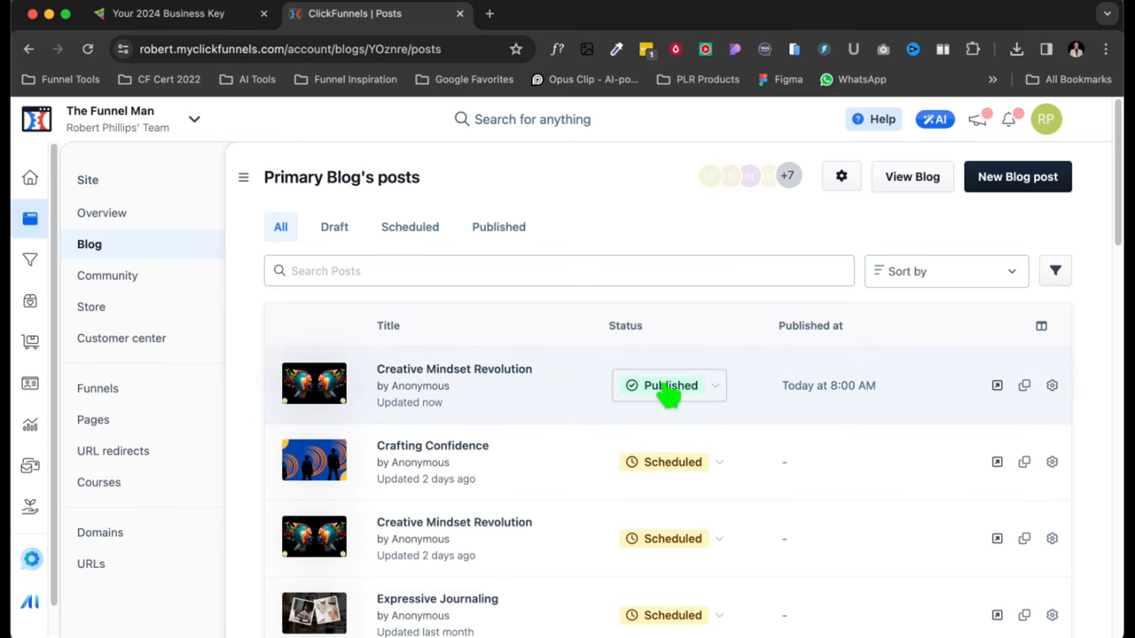
click(670, 385)
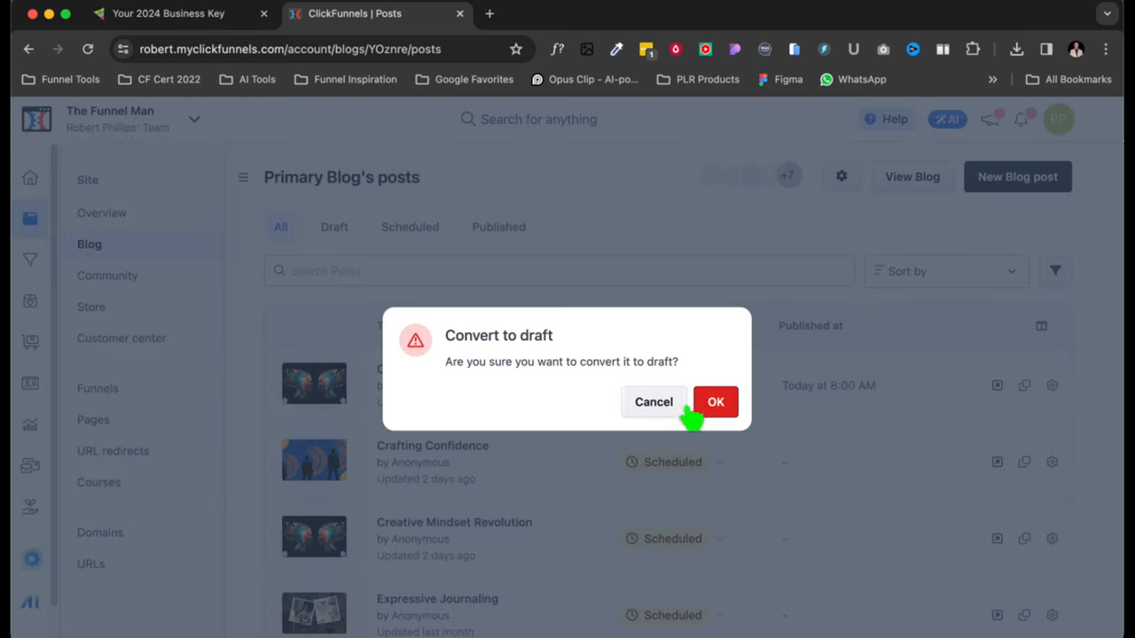
click(715, 402)
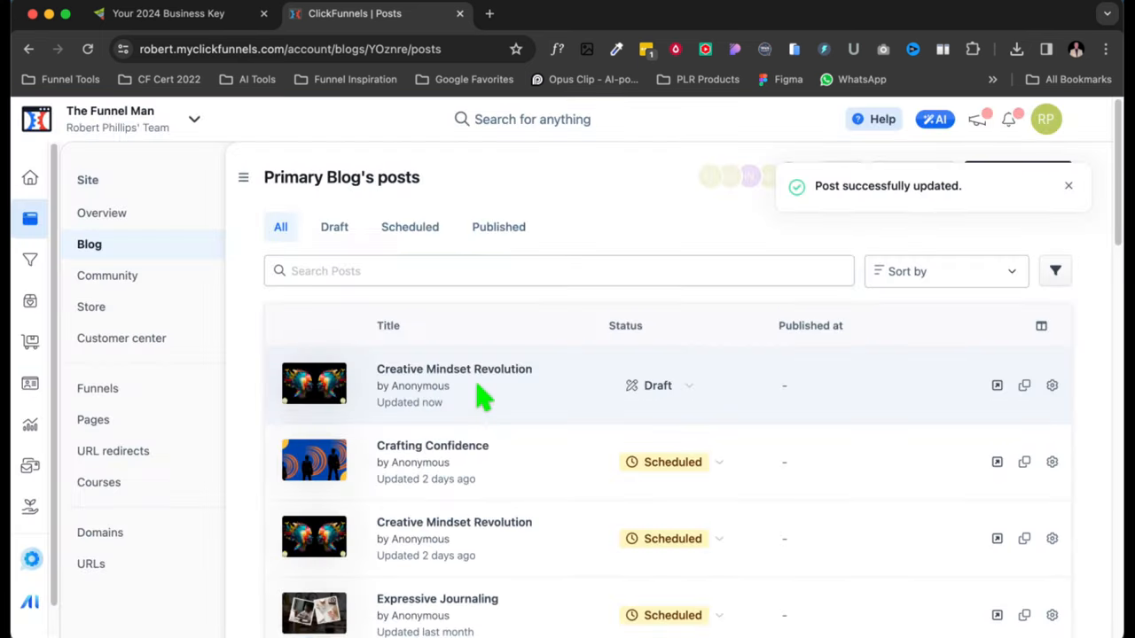
- Schedule the post for 01/18/2024 at 8:00 AM Central, then return to the blog tab
click(687, 385)
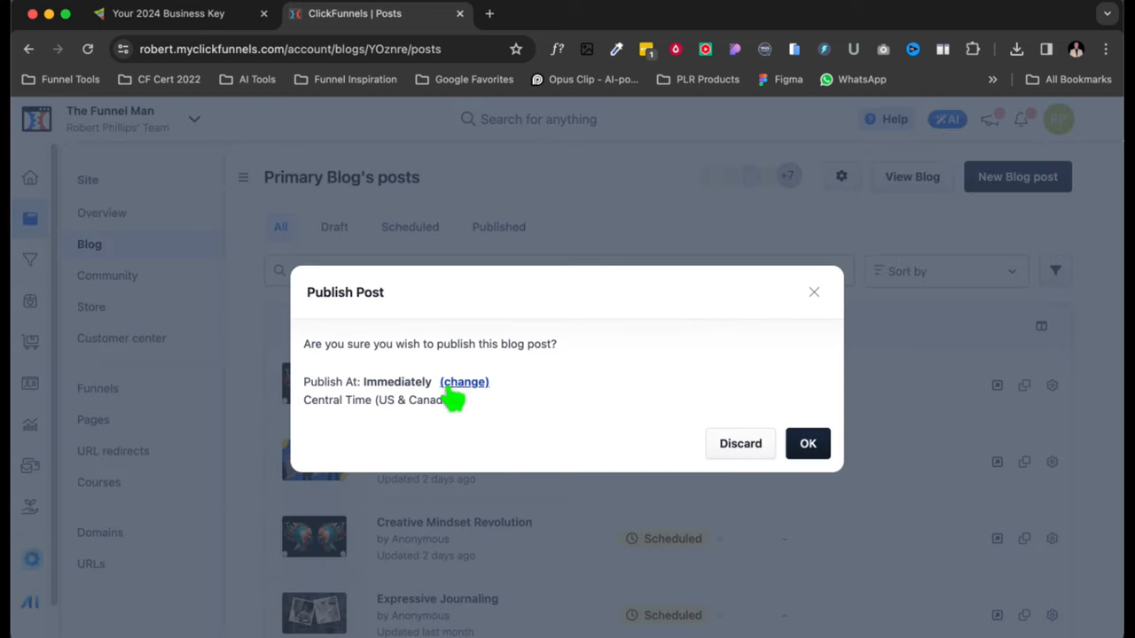
click(464, 381)
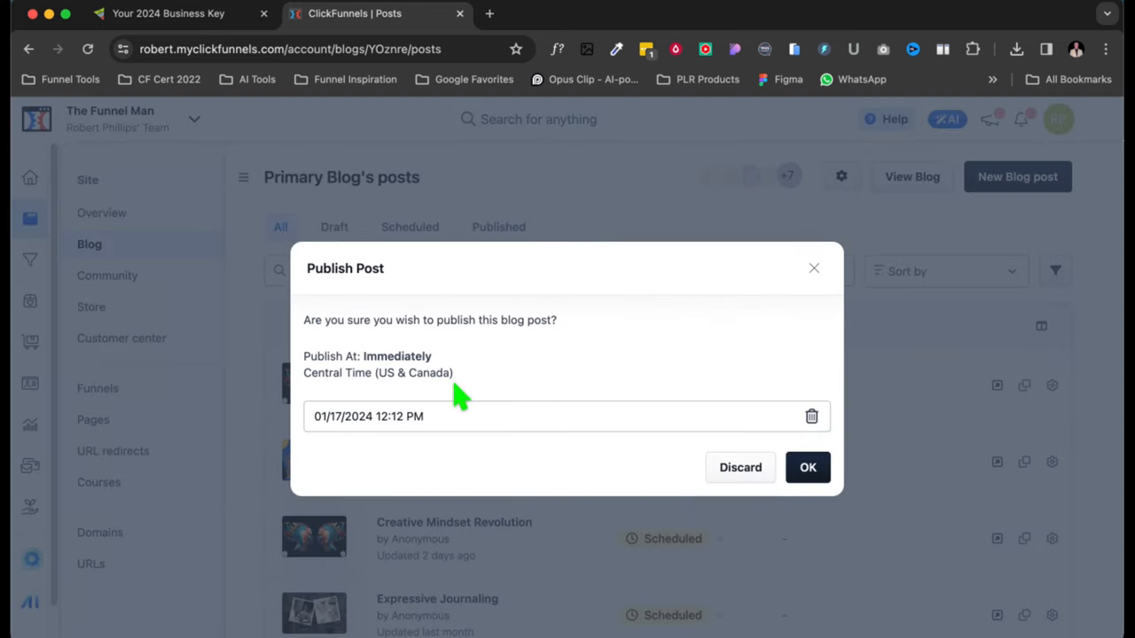
click(566, 416)
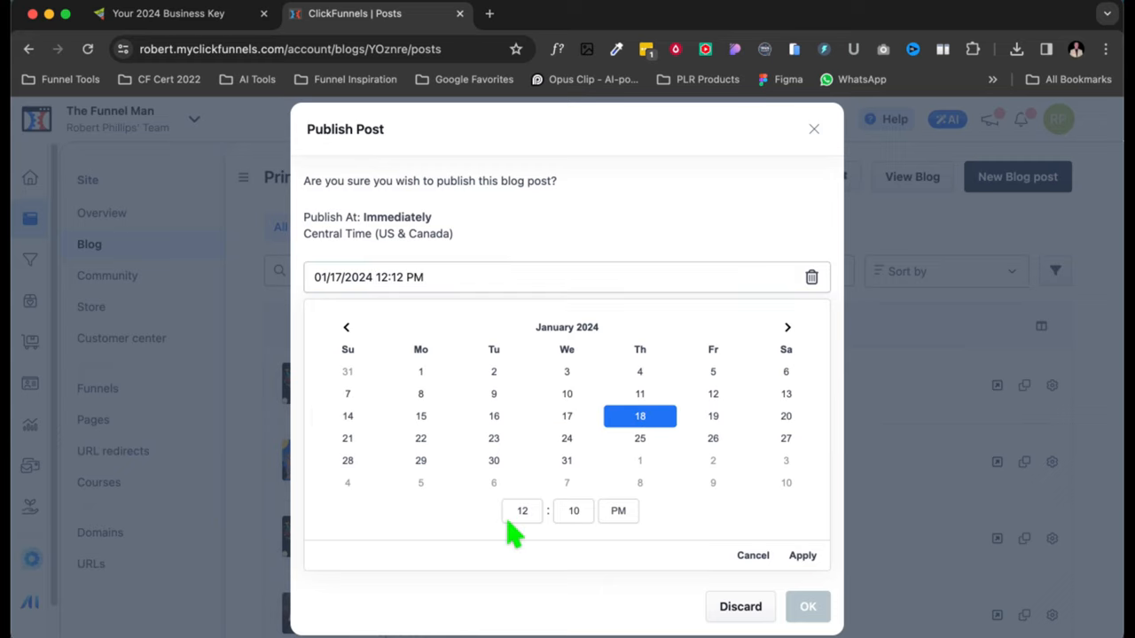
click(522, 511)
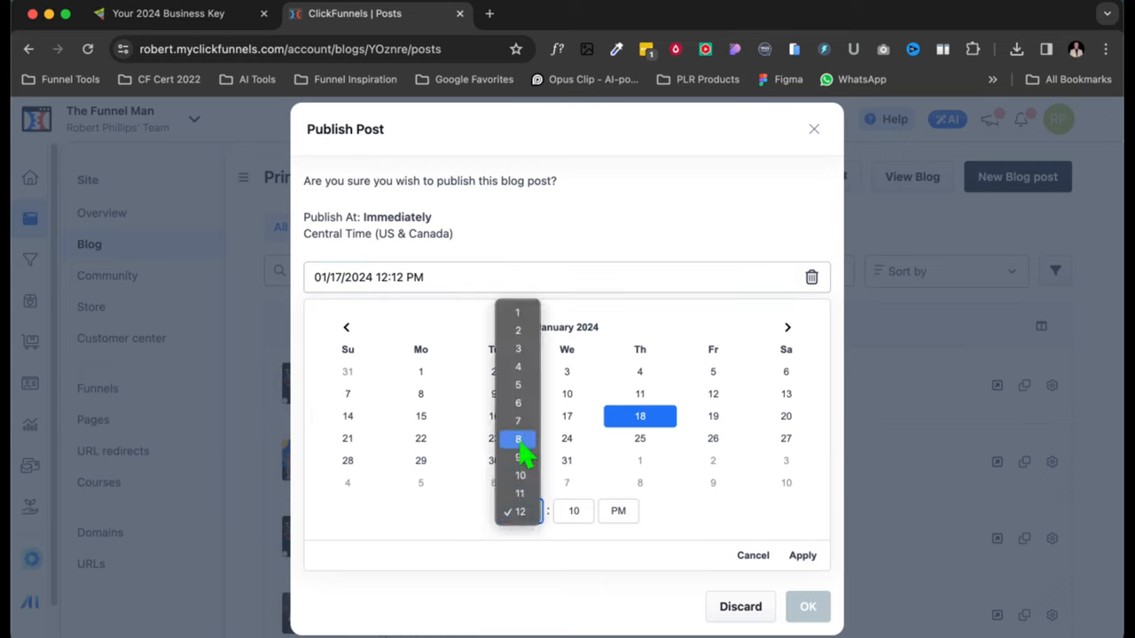
click(518, 439)
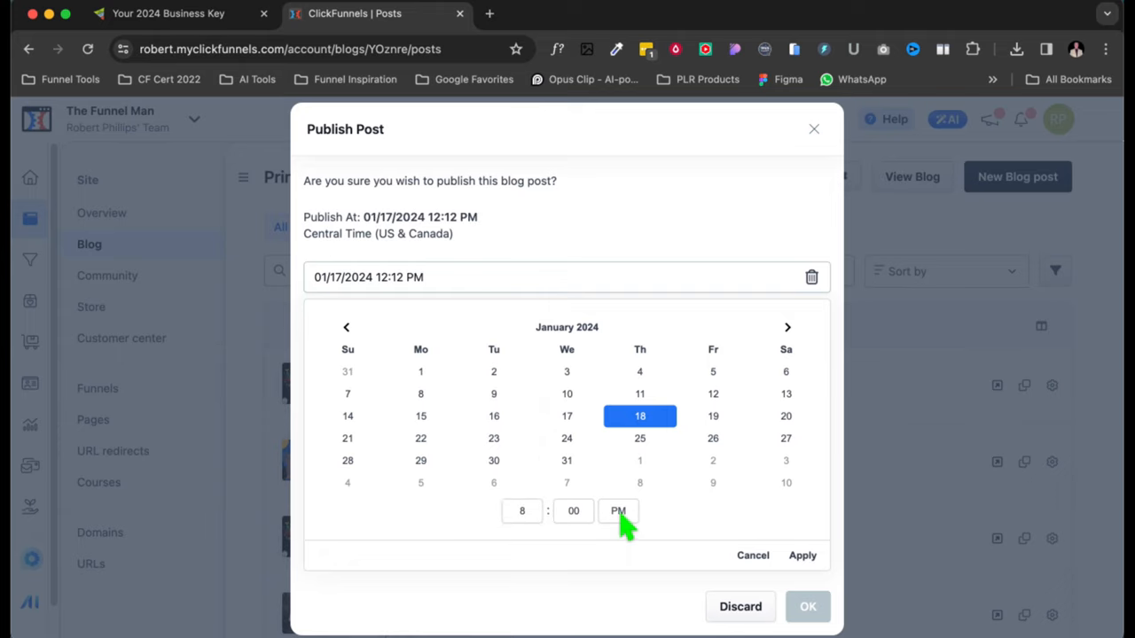
click(618, 510)
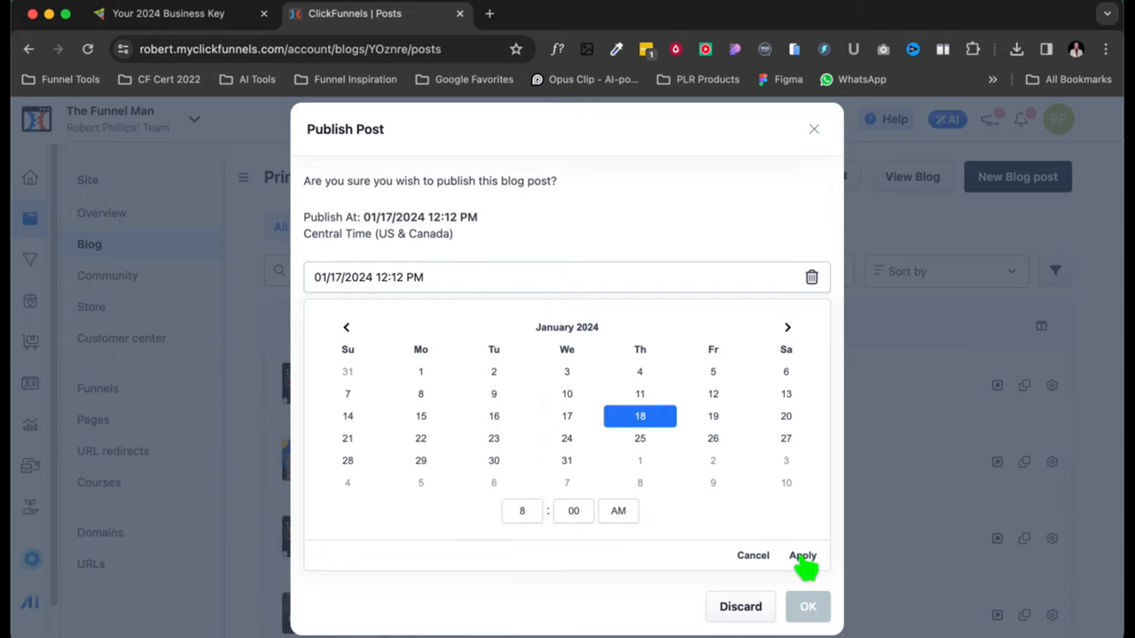
click(802, 555)
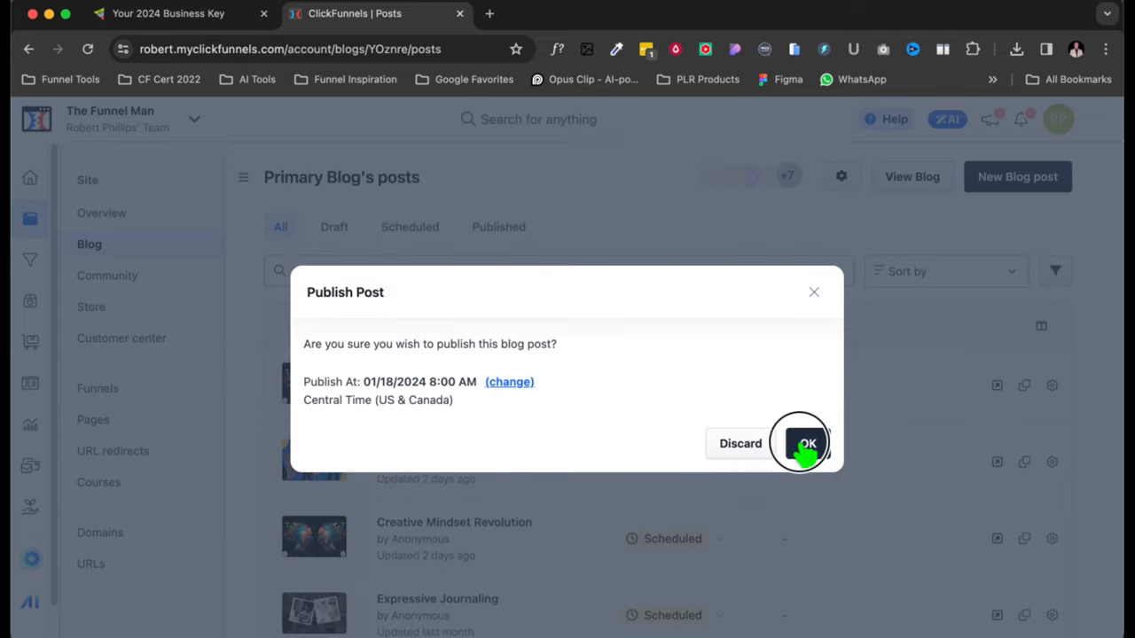
click(806, 444)
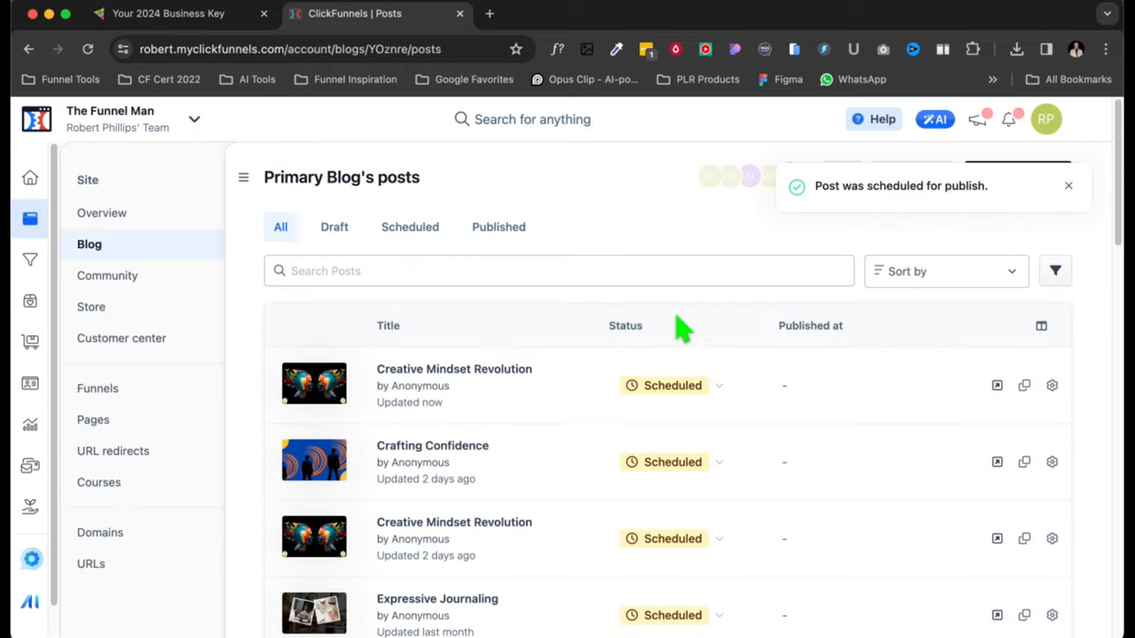
mouse_move(672, 384)
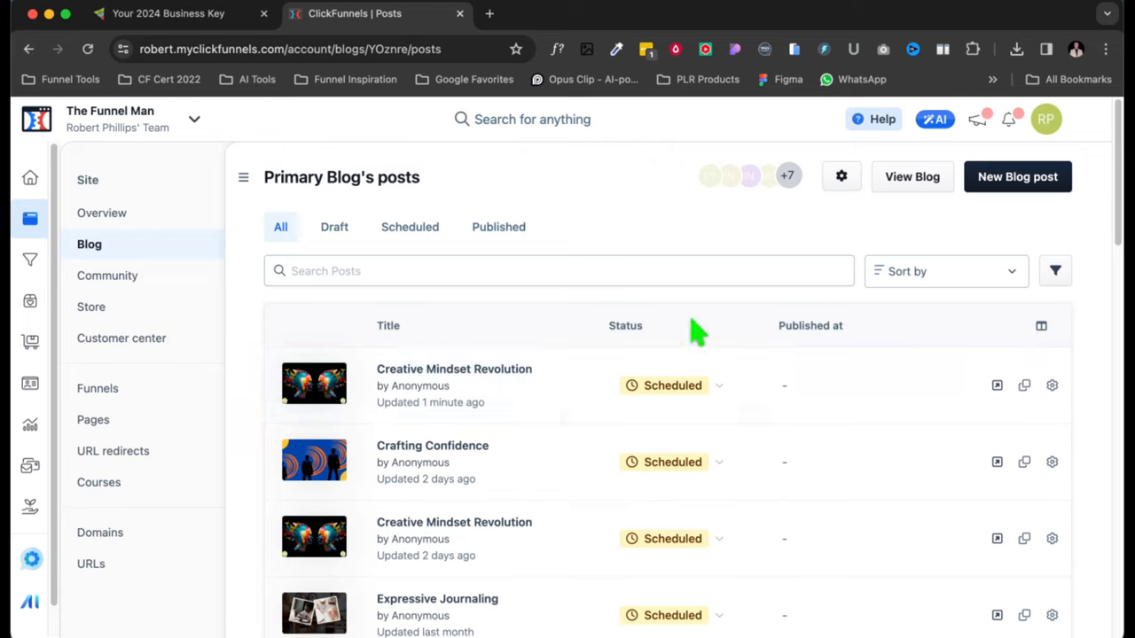
mouse_move(671, 385)
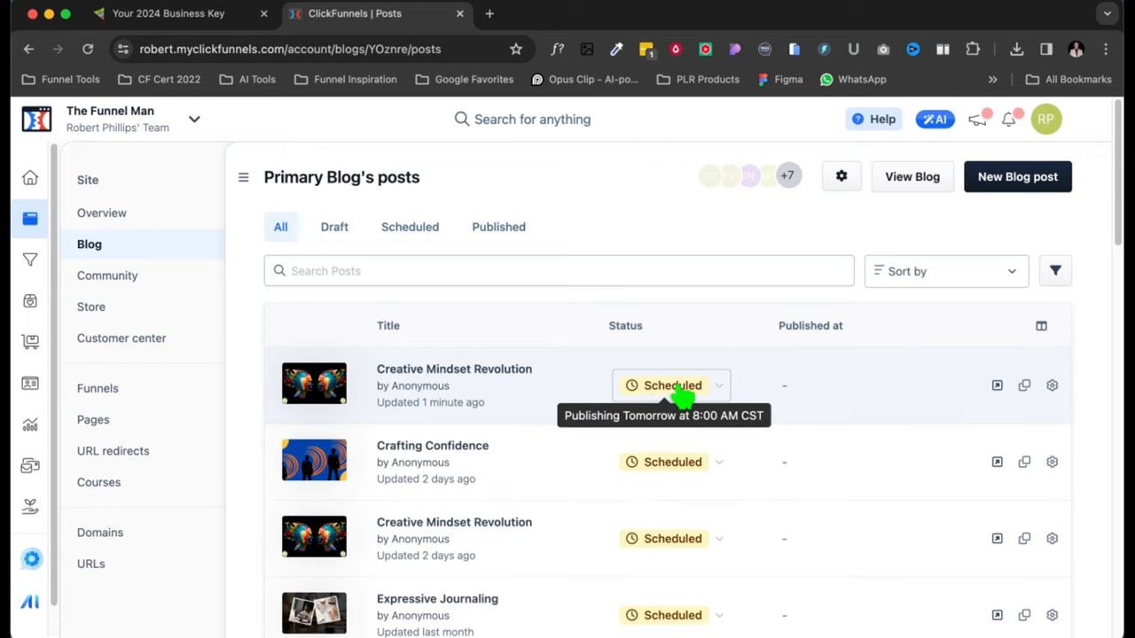
click(168, 13)
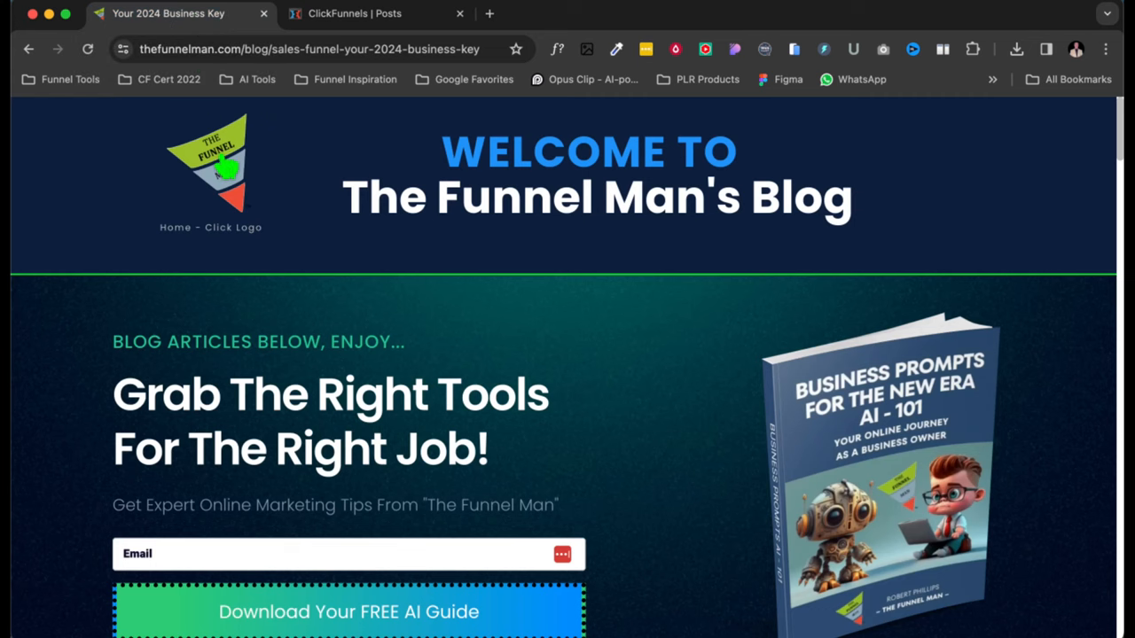
- Go to The Funnel Man home page via the site logo and scroll through it
click(210, 160)
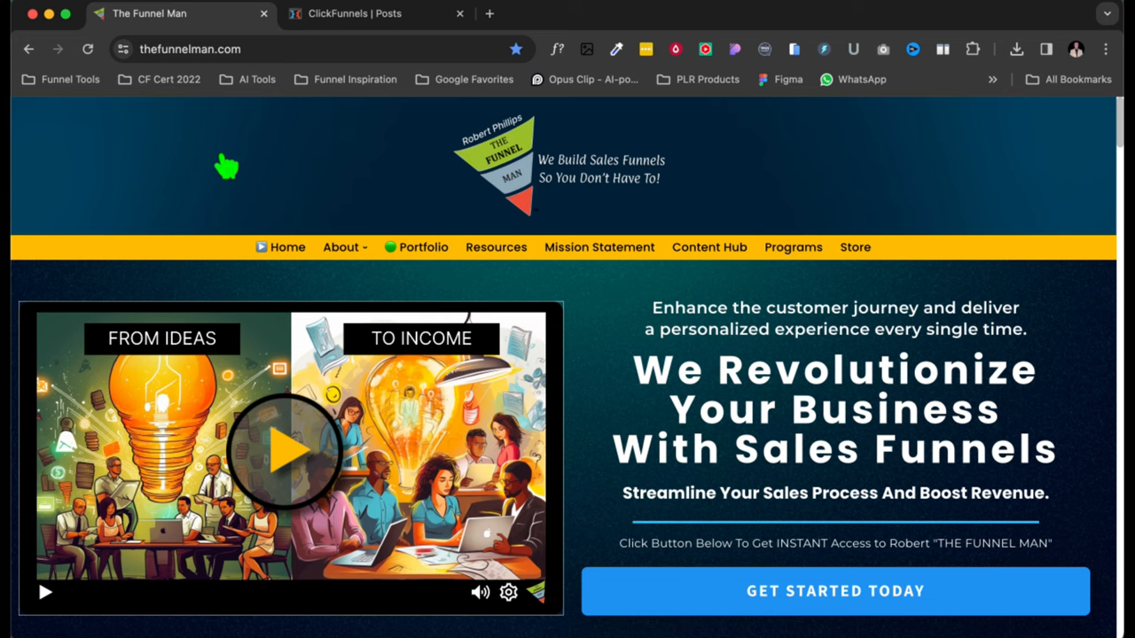
mouse_move(226, 160)
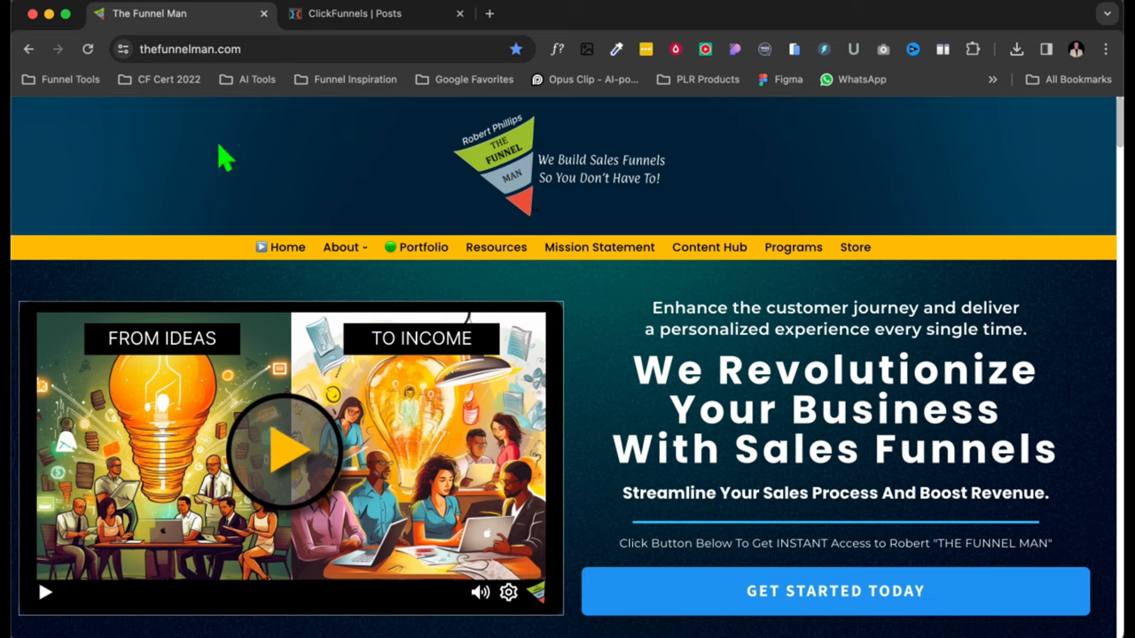
scroll(down, 3)
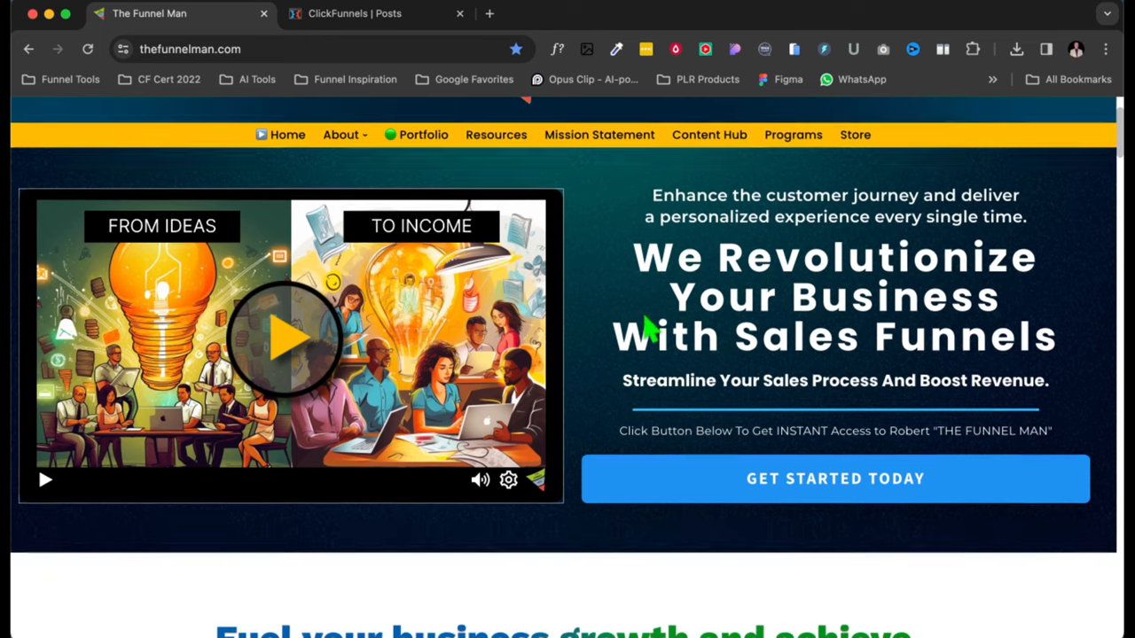
scroll(down, 3)
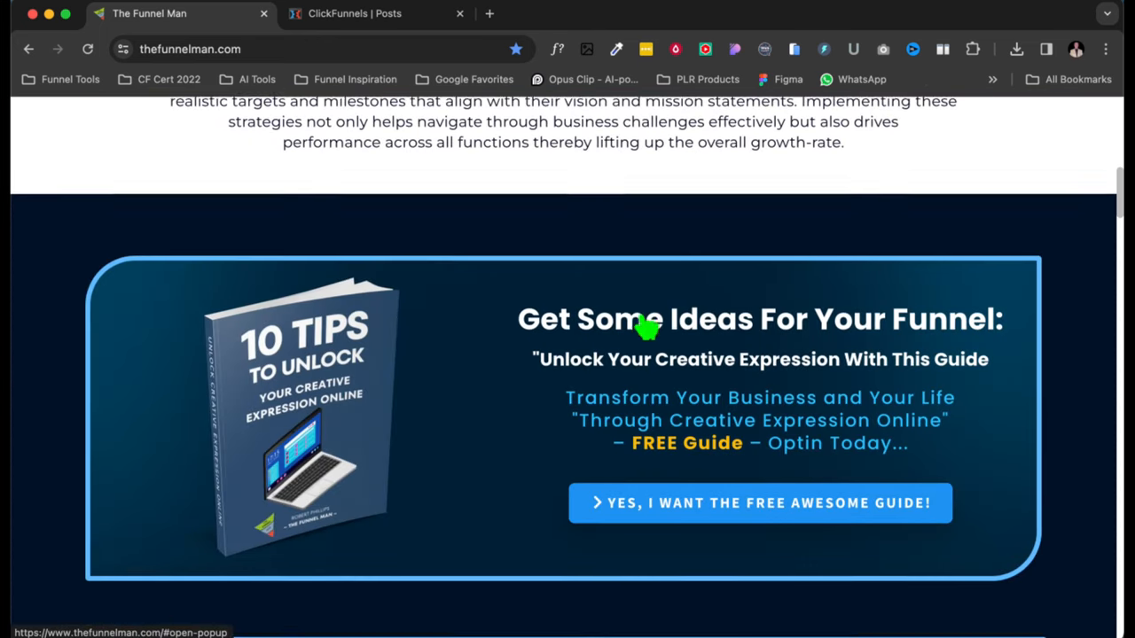
scroll(down, 3)
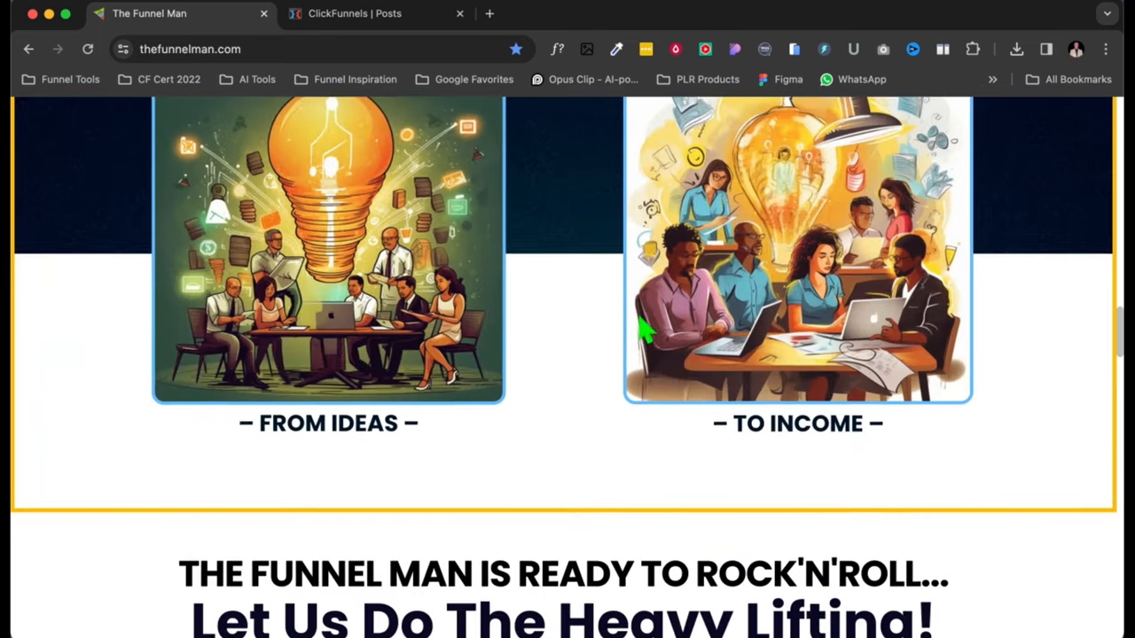
scroll(up, 3)
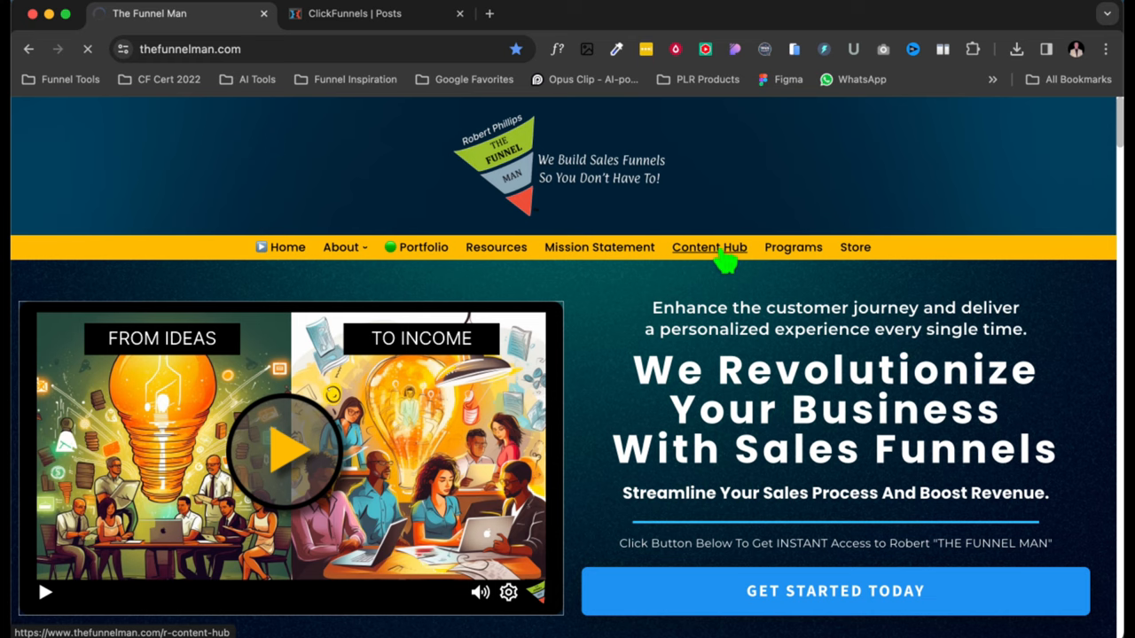
- Open the Content Hub, dismiss the email signup popup, and scroll to Our Paid Content
click(708, 247)
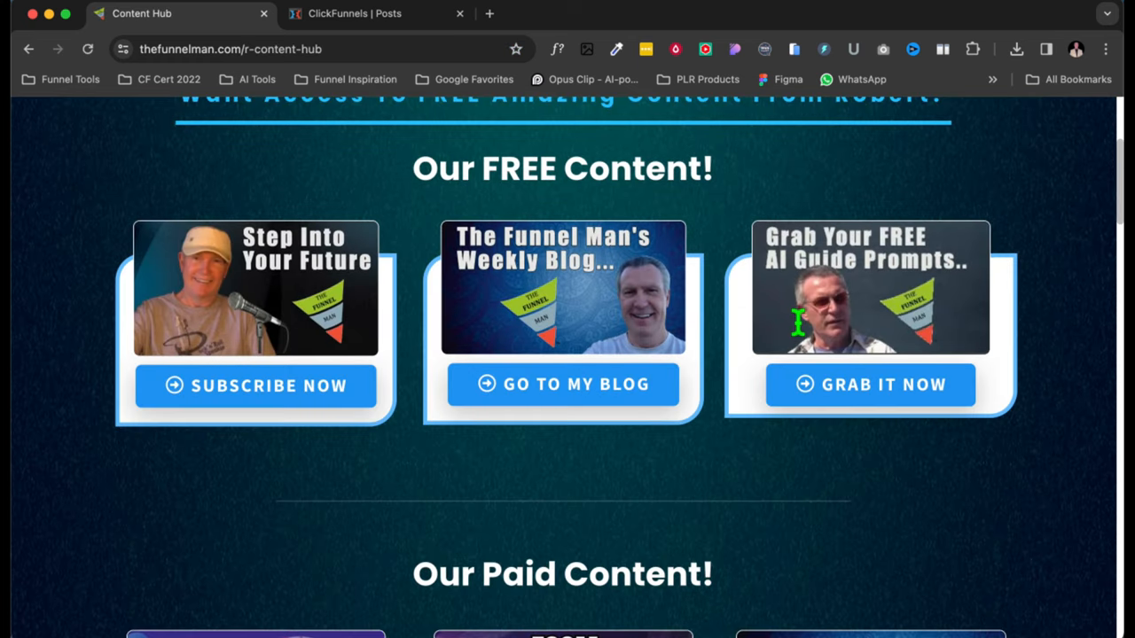
scroll(down, 3)
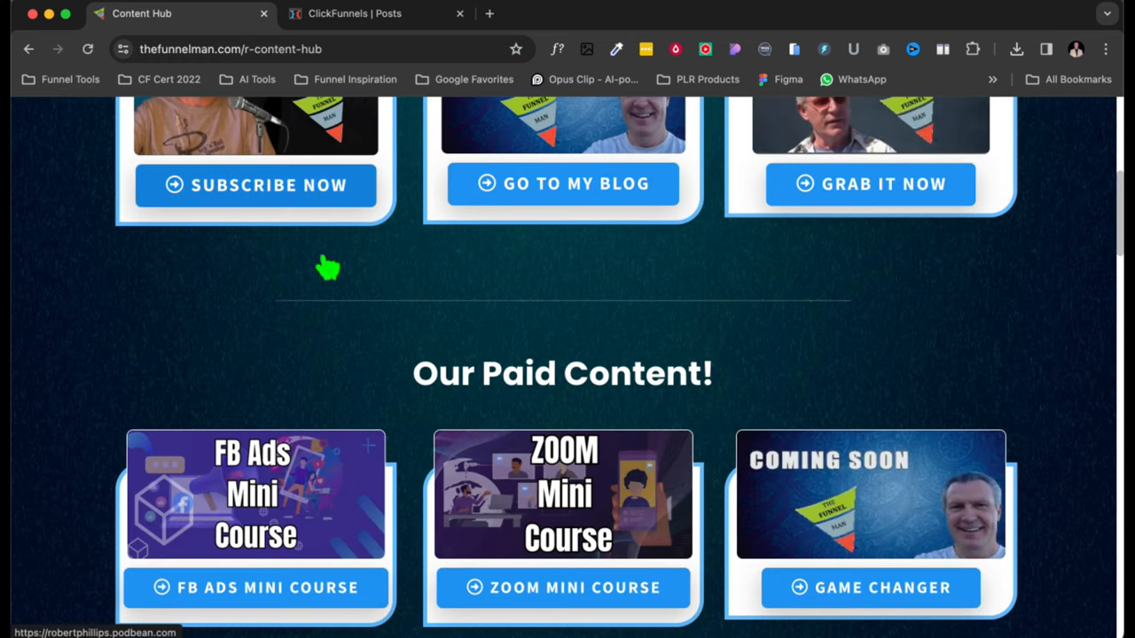
scroll(up, 3)
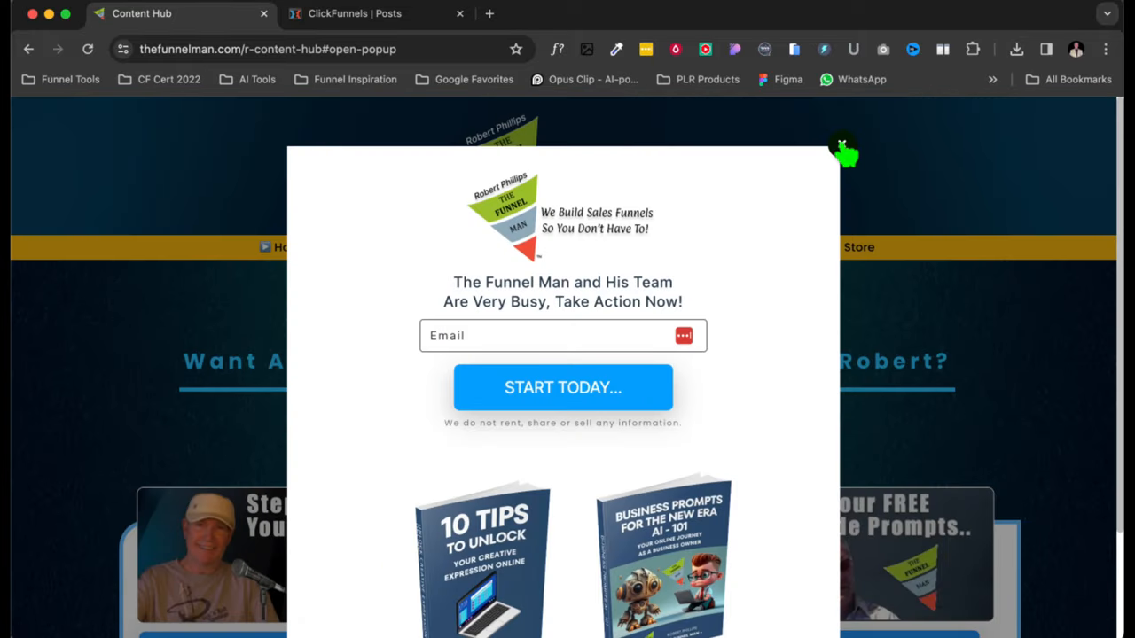
click(842, 151)
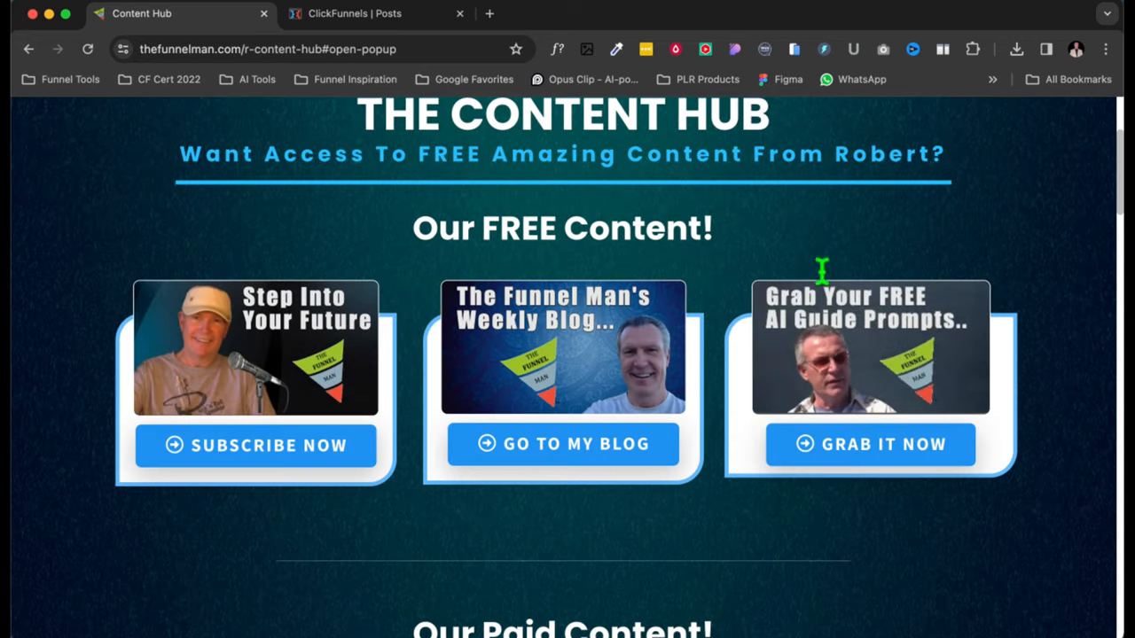
scroll(down, 3)
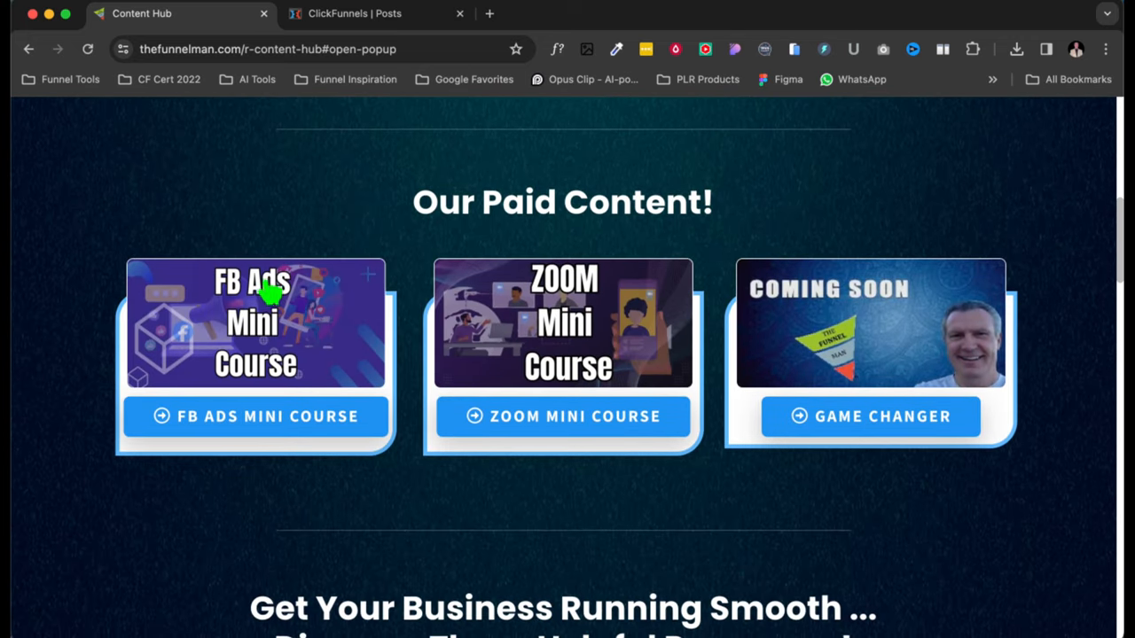
mouse_move(468, 332)
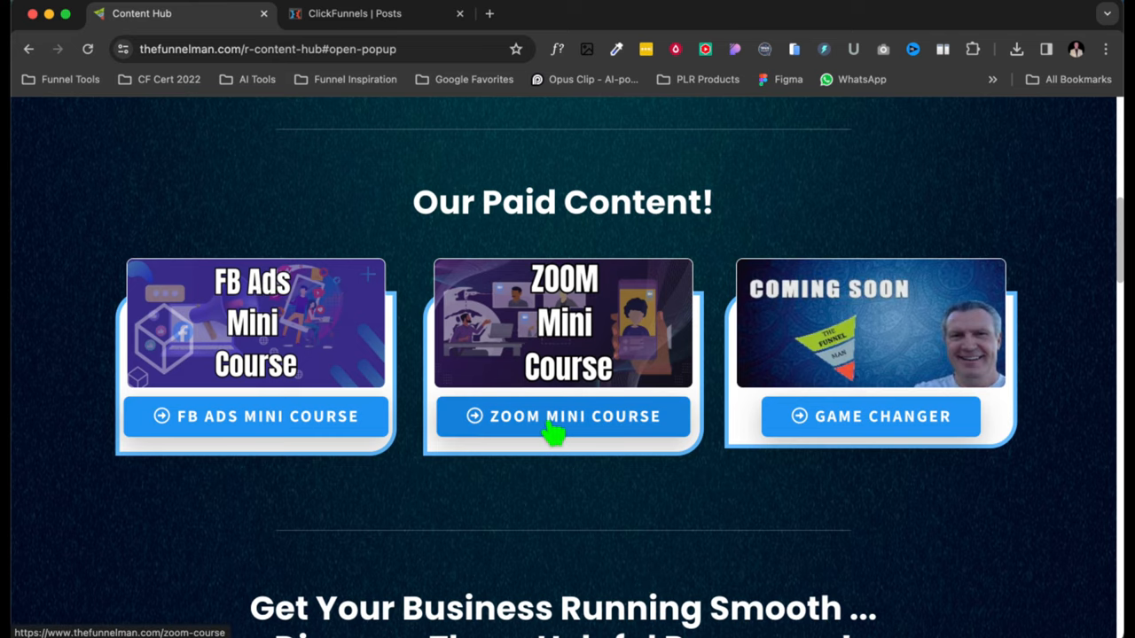
- Open the $37.00 Zoom Mini Course cart page in a new tab and scroll through it
click(562, 416)
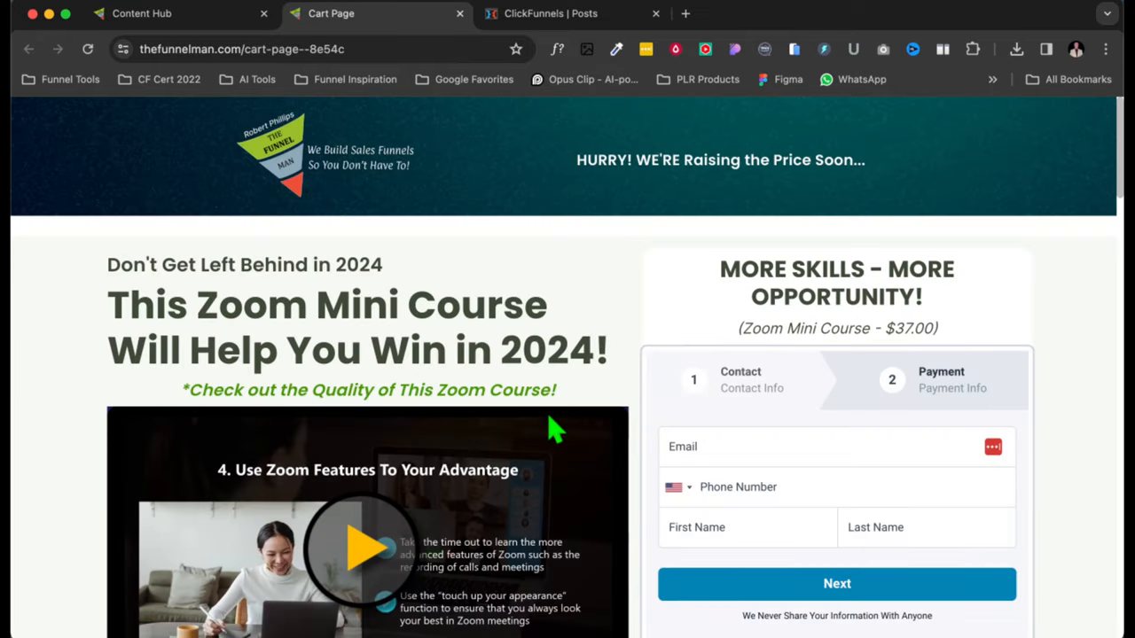
scroll(down, 3)
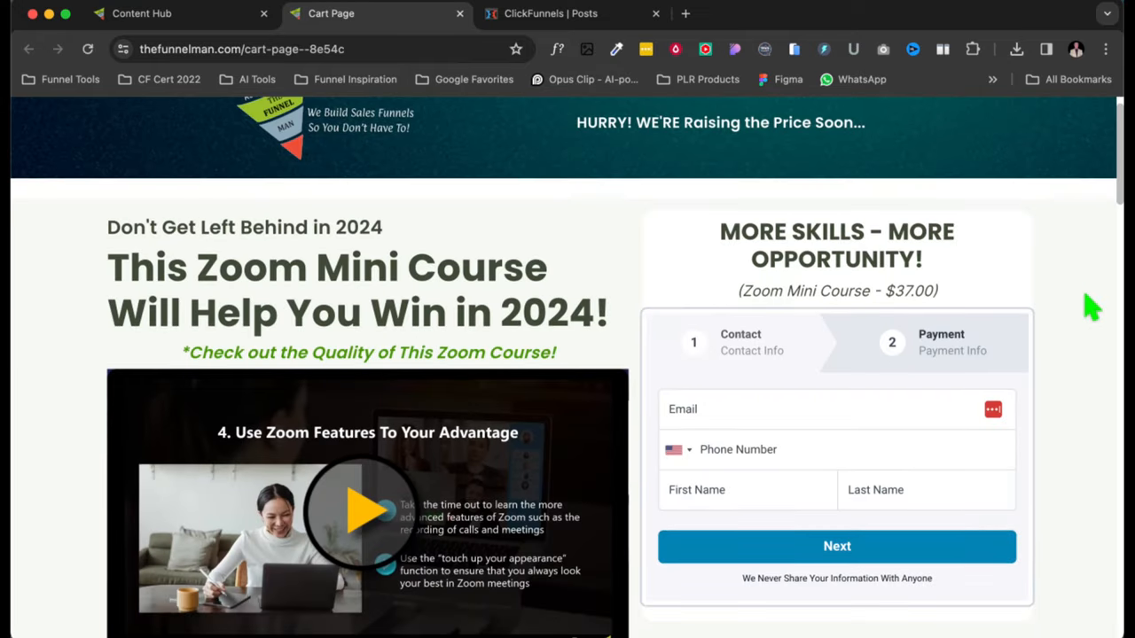
scroll(down, 3)
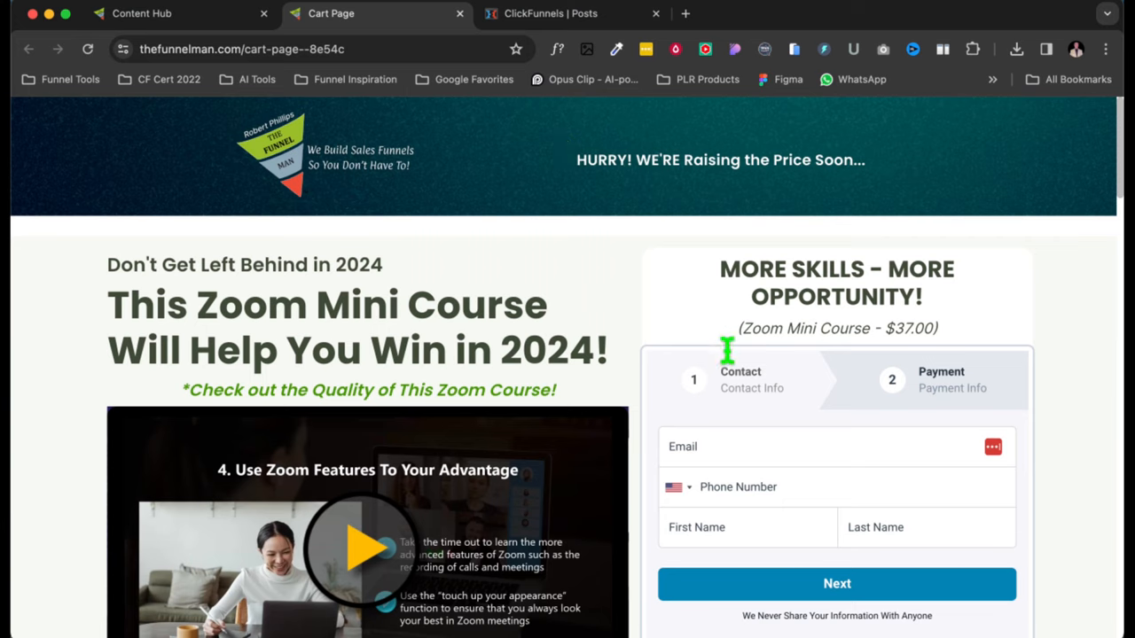
mouse_move(656, 62)
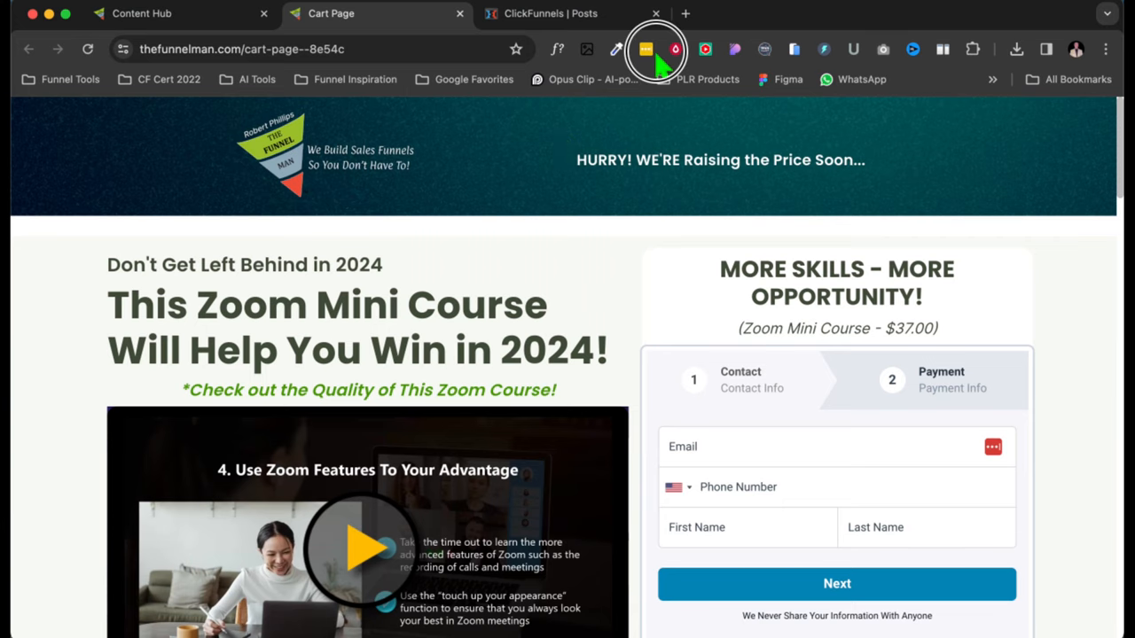
mouse_move(567, 120)
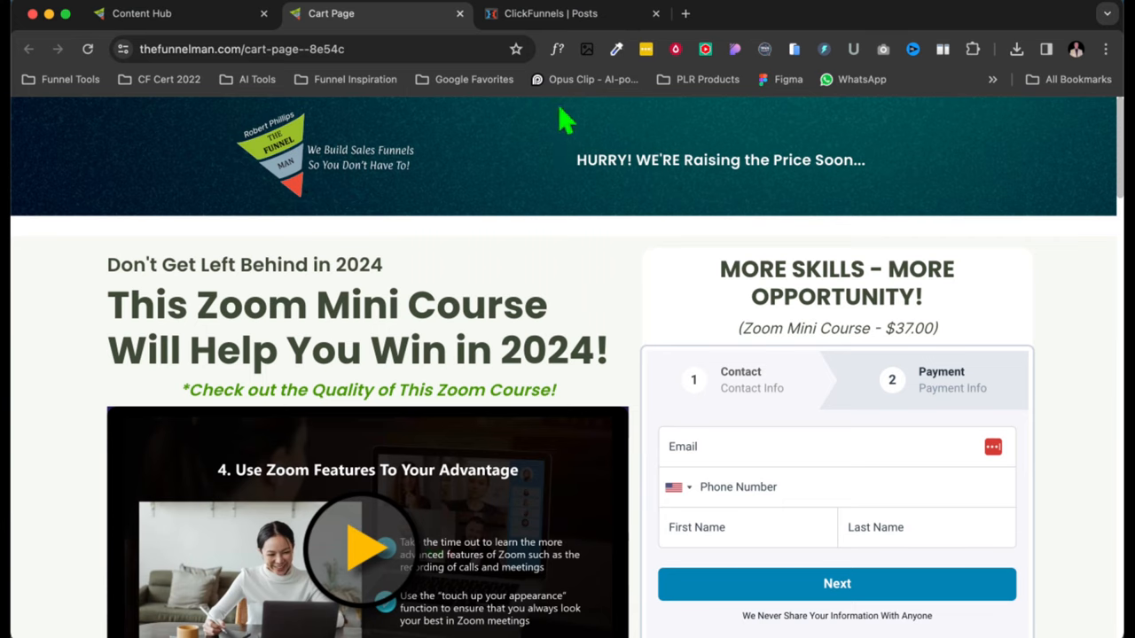
mouse_move(694, 206)
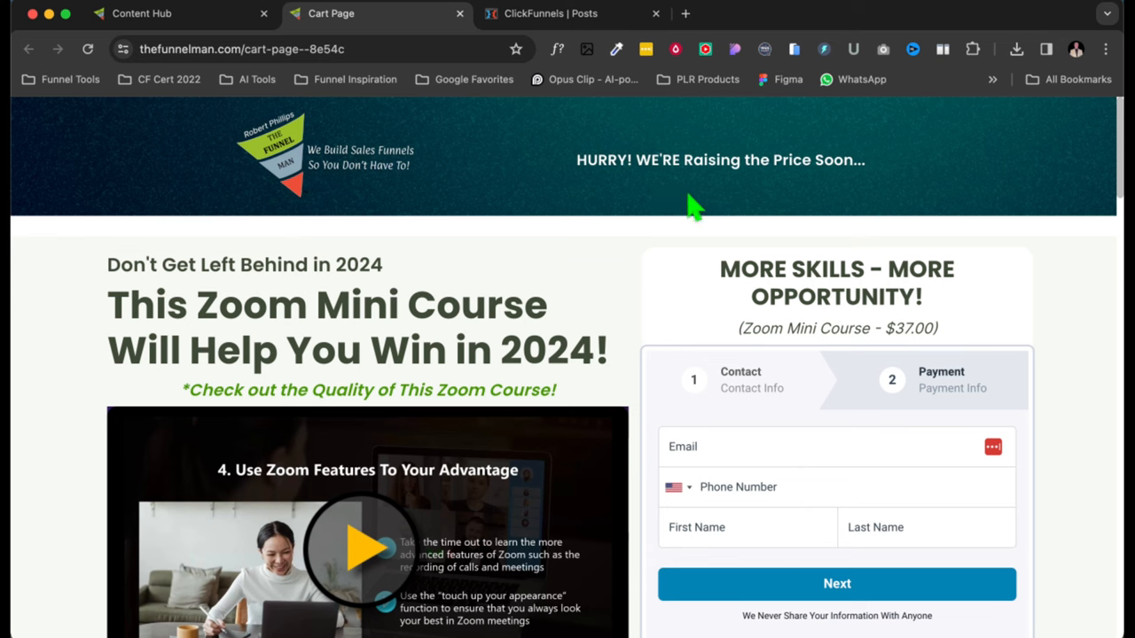